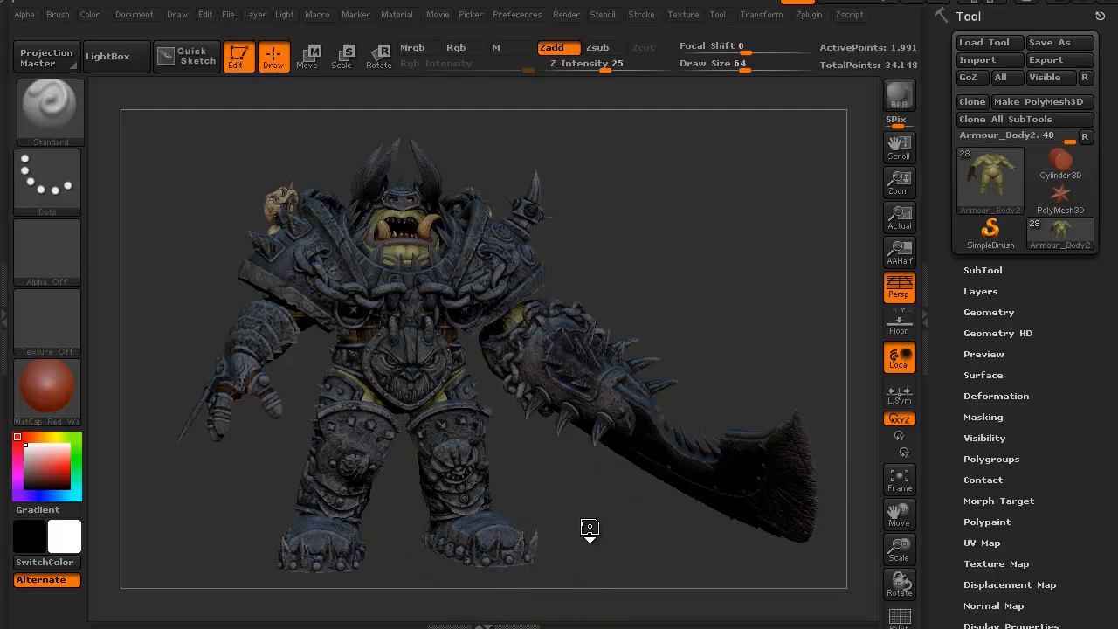
# Orbit the armoured orc to inspect it from three-quarter, back, side and front views
pyautogui.moveTo(590, 528); pyautogui.dragTo(590, 524)
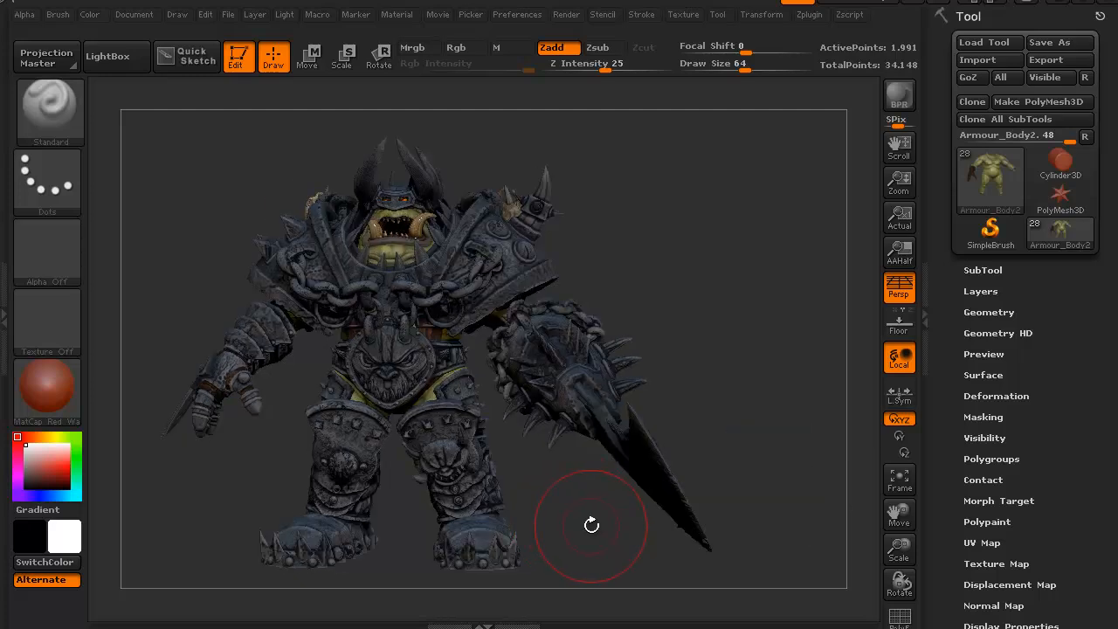
pyautogui.moveTo(592, 525); pyautogui.dragTo(633, 534)
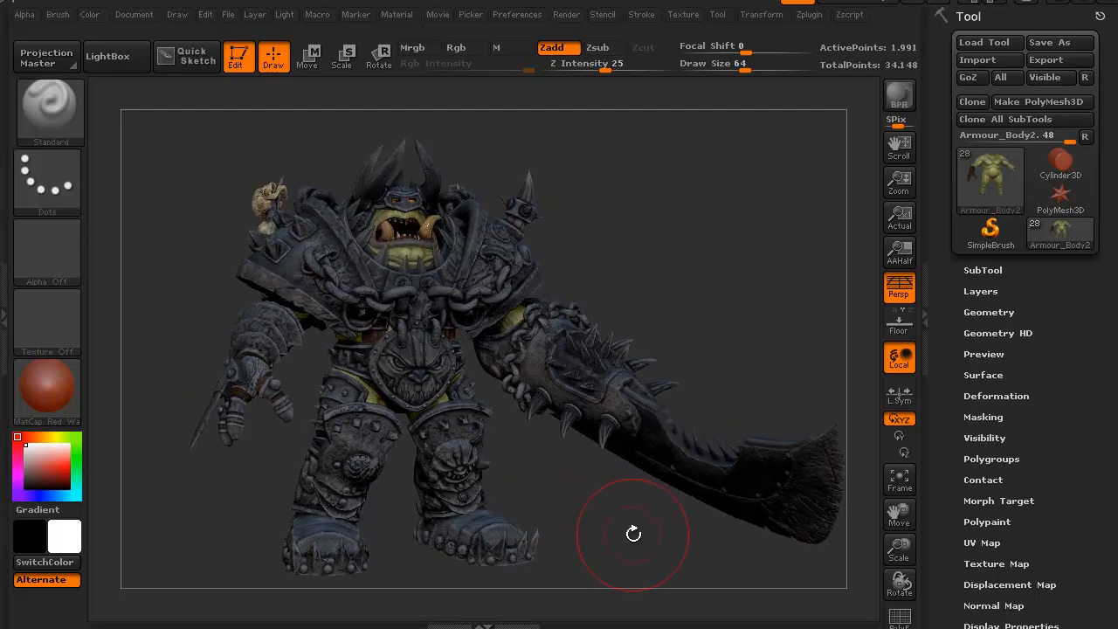
pyautogui.moveTo(633, 534); pyautogui.dragTo(571, 525)
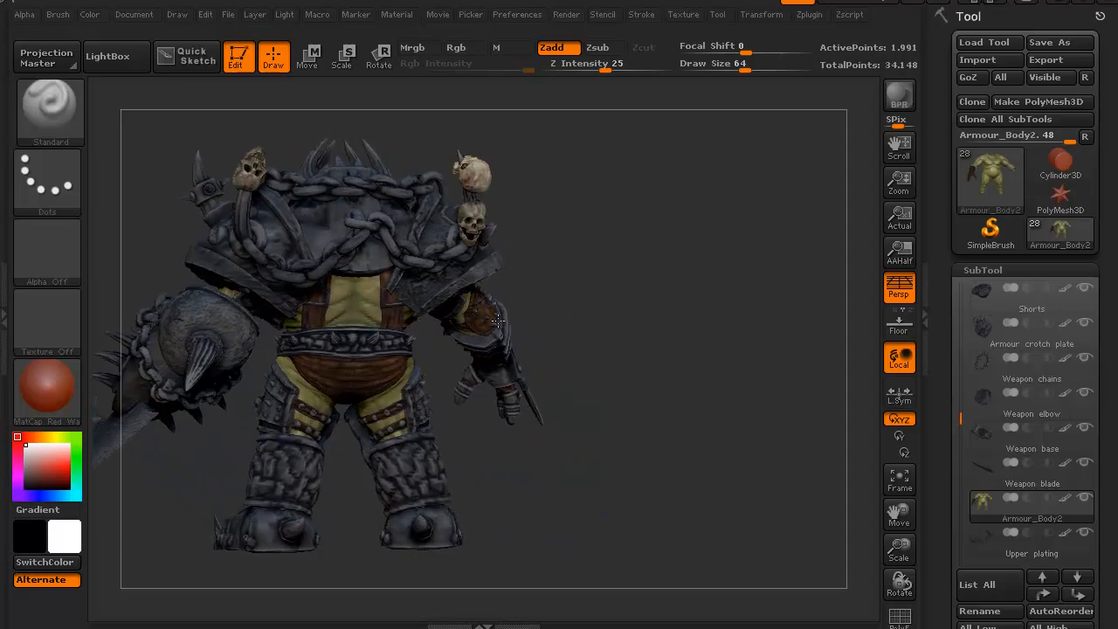
pyautogui.moveTo(498, 323); pyautogui.dragTo(690, 332)
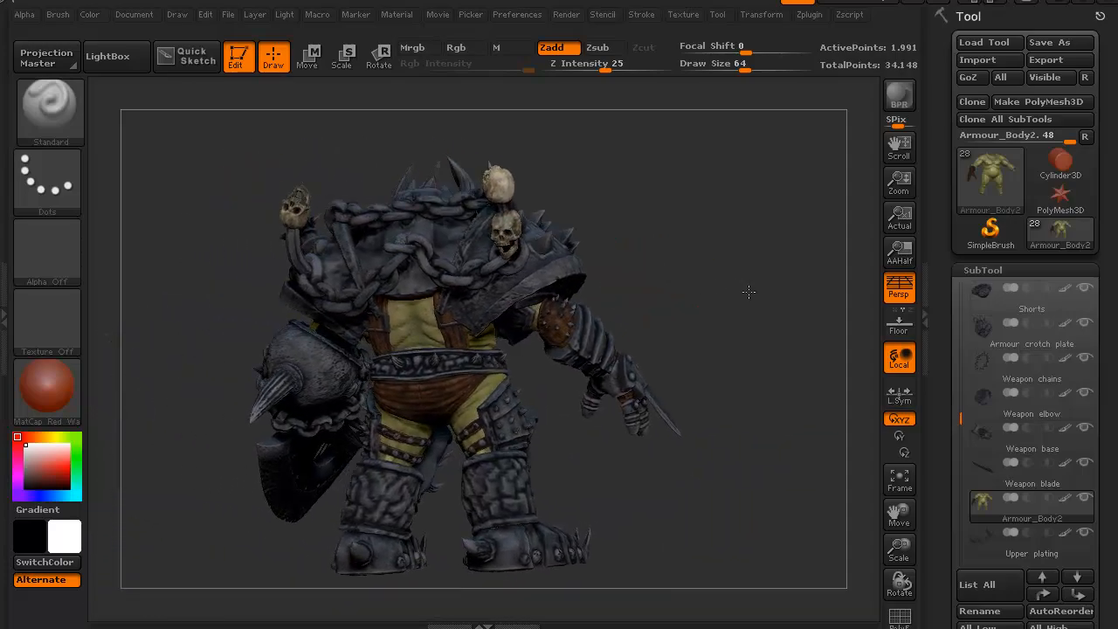
pyautogui.moveTo(748, 291); pyautogui.dragTo(559, 499)
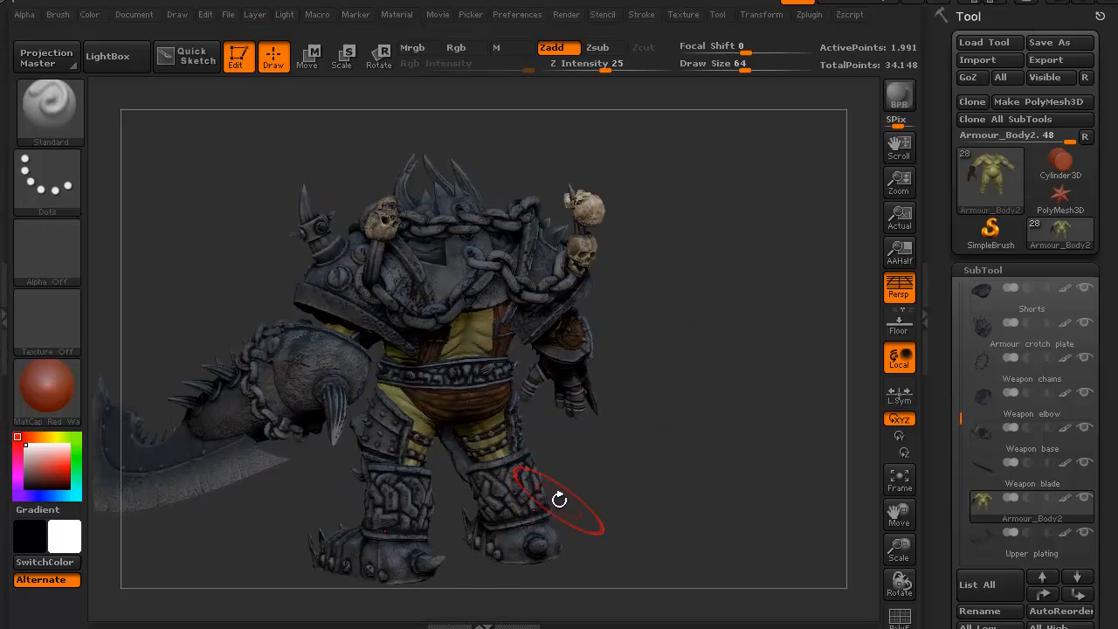
pyautogui.moveTo(559, 499); pyautogui.dragTo(286, 332)
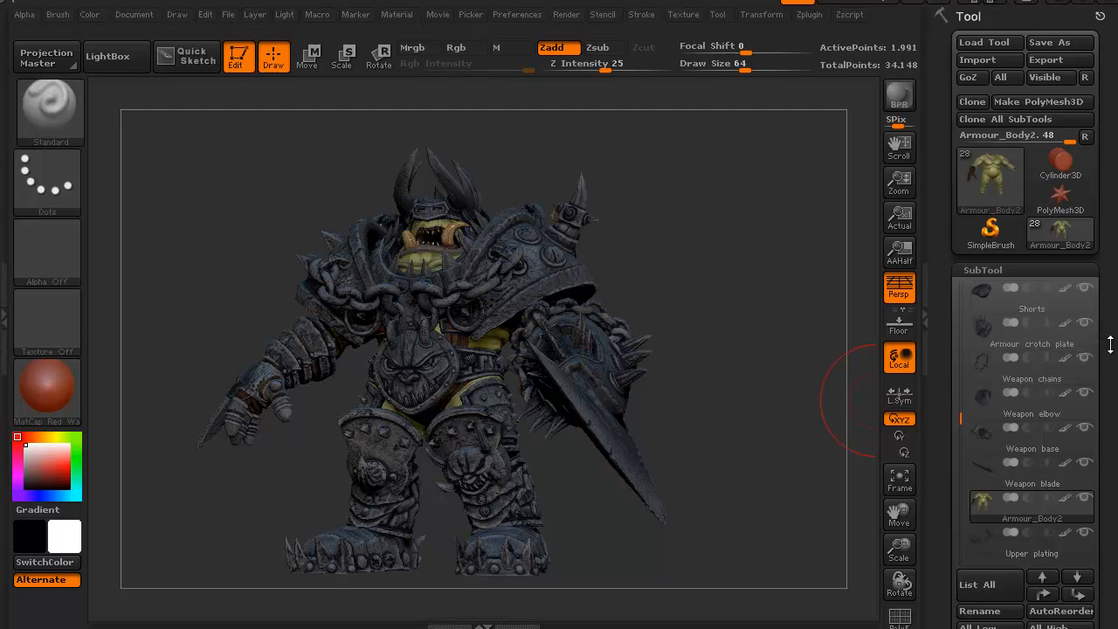
# Scroll the SubTool list and select the Orc_Body polypainting subtool
pyautogui.scroll(3)
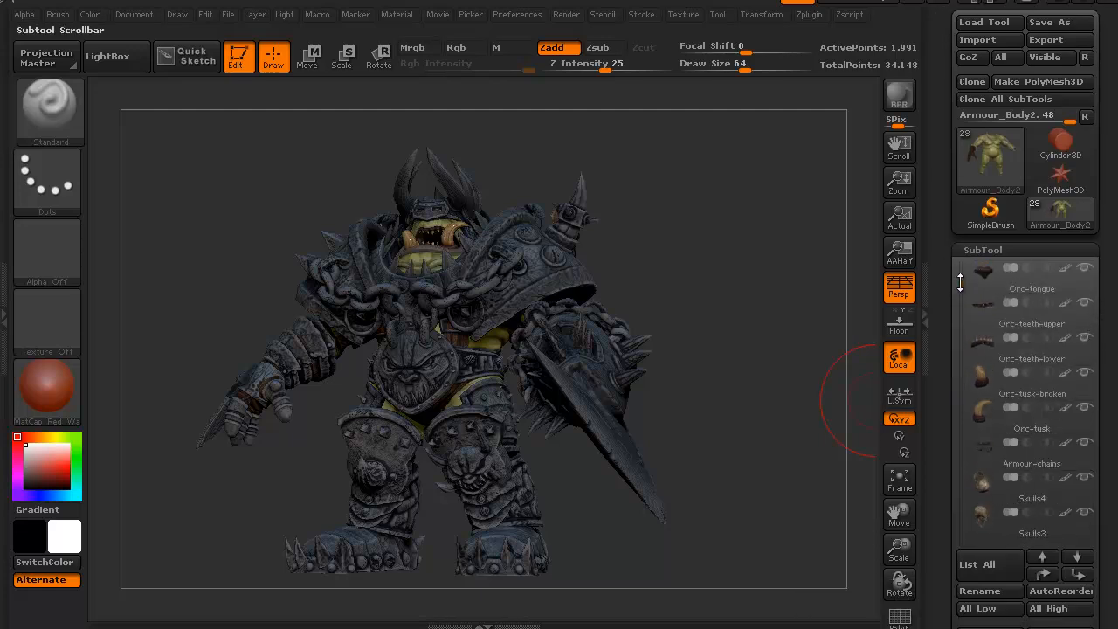
pyautogui.scroll(-3)
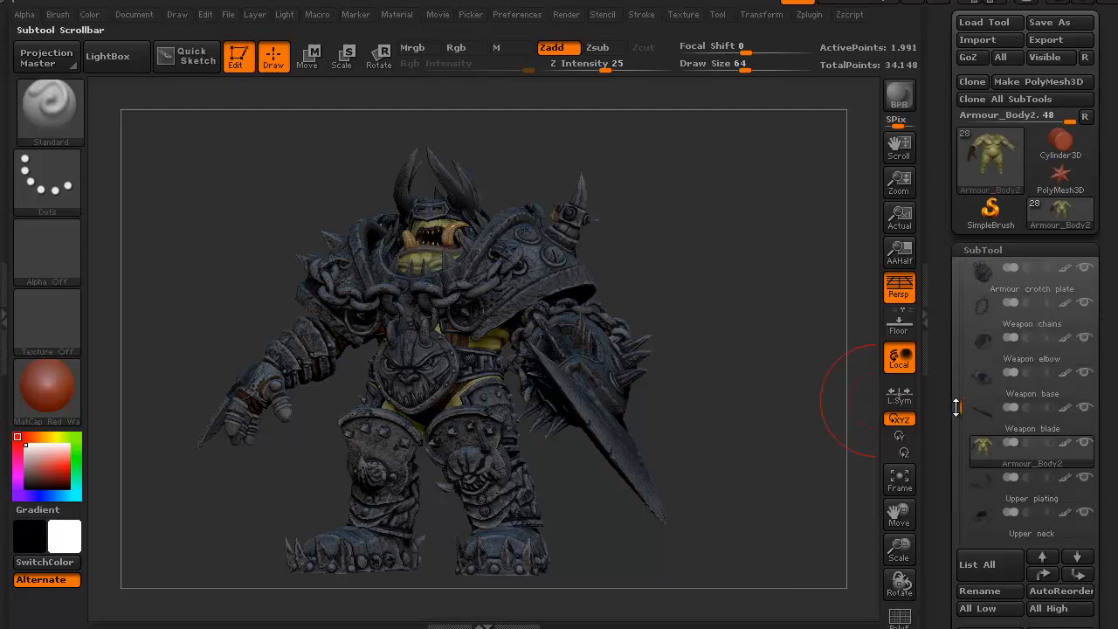
pyautogui.scroll(-3)
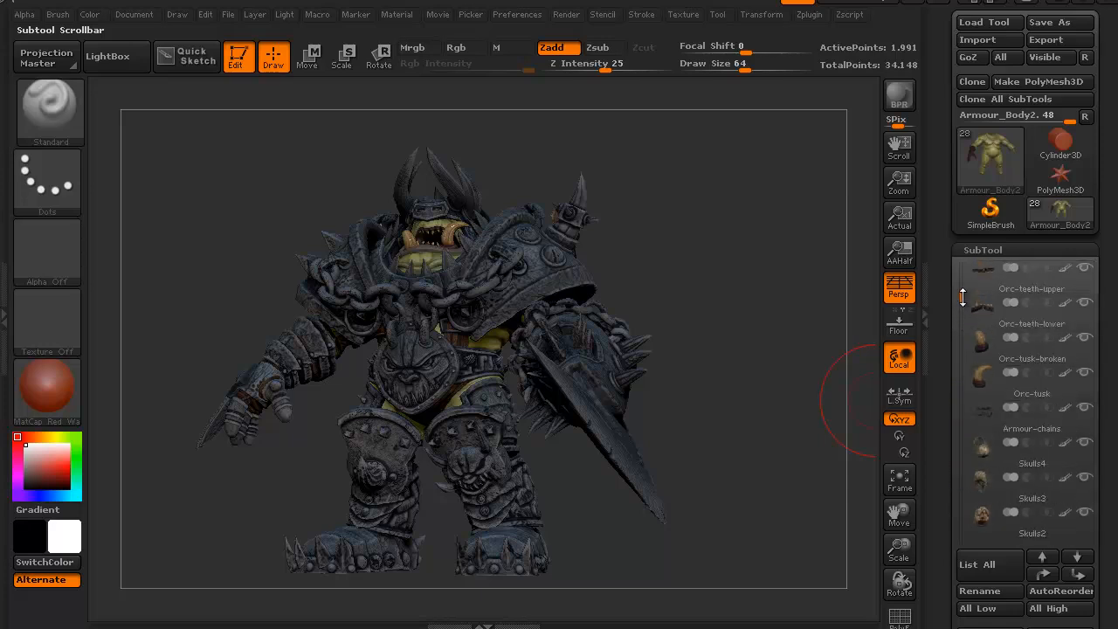
pyautogui.scroll(3)
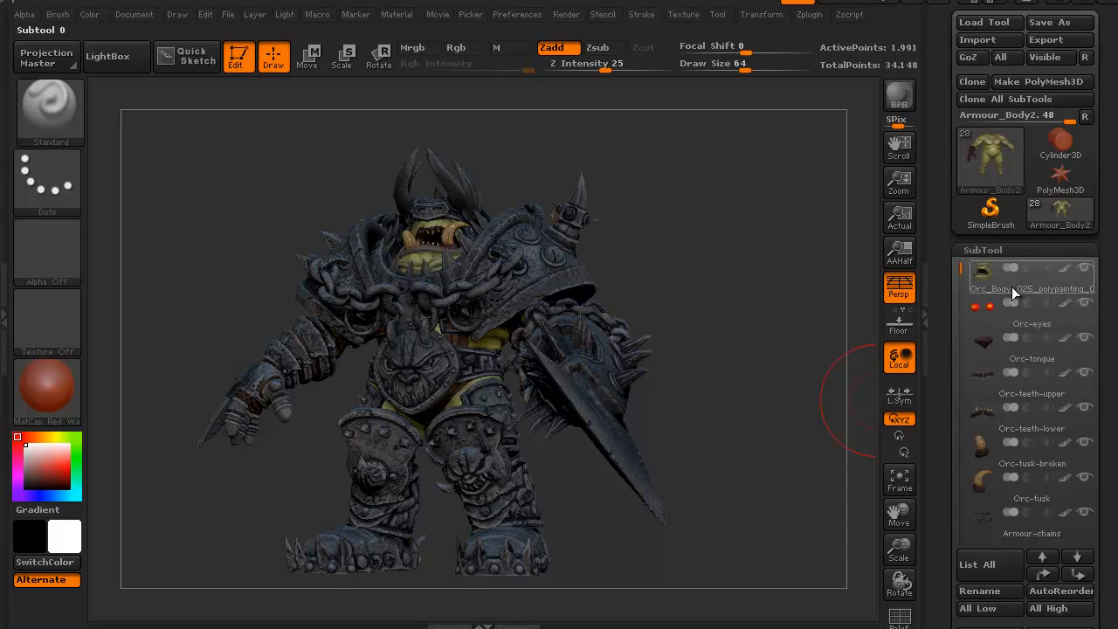
pyautogui.click(1031, 280)
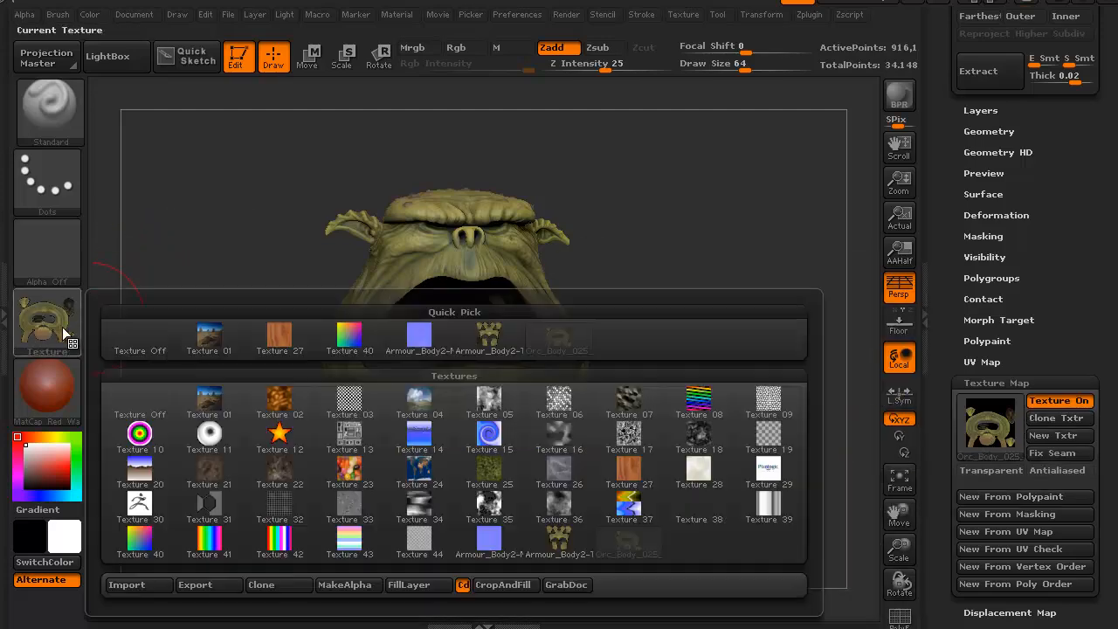
# Export the body's polypaint texture as Orc_Body_025_polypainting_011.psd
pyautogui.click(208, 585)
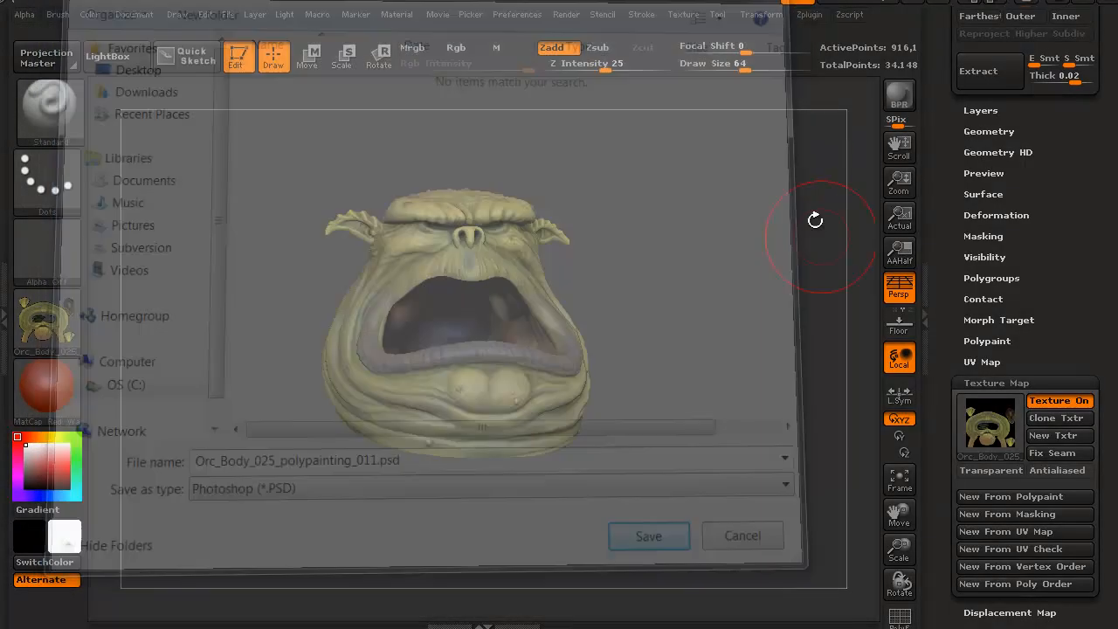
pyautogui.click(742, 535)
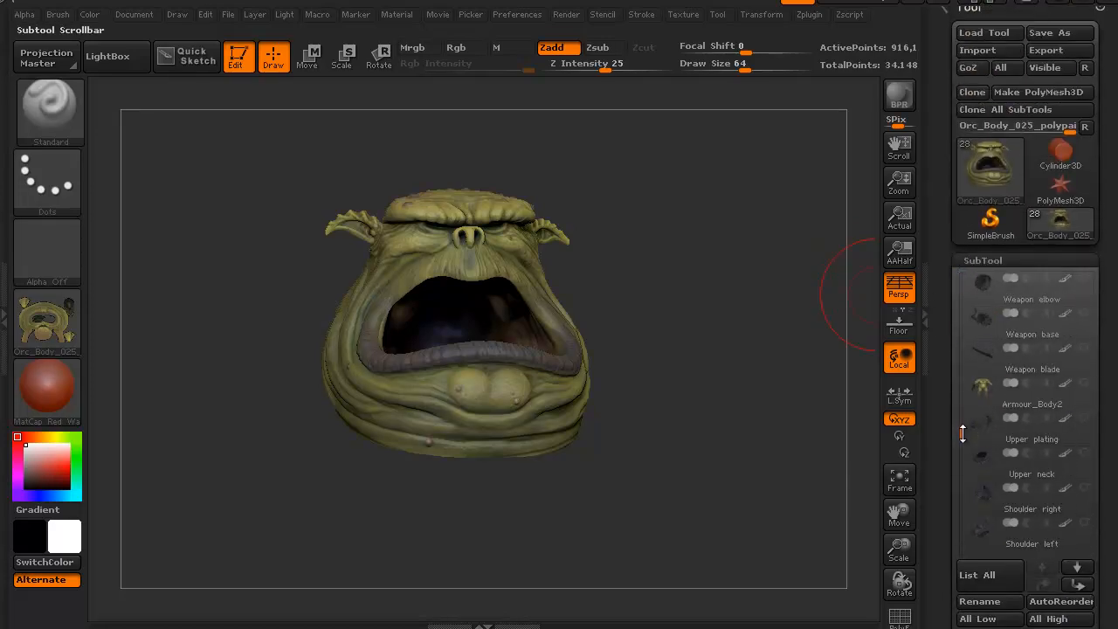
# Scroll through the SubTool list while restoring display of all orc subtools
pyautogui.scroll(-3)
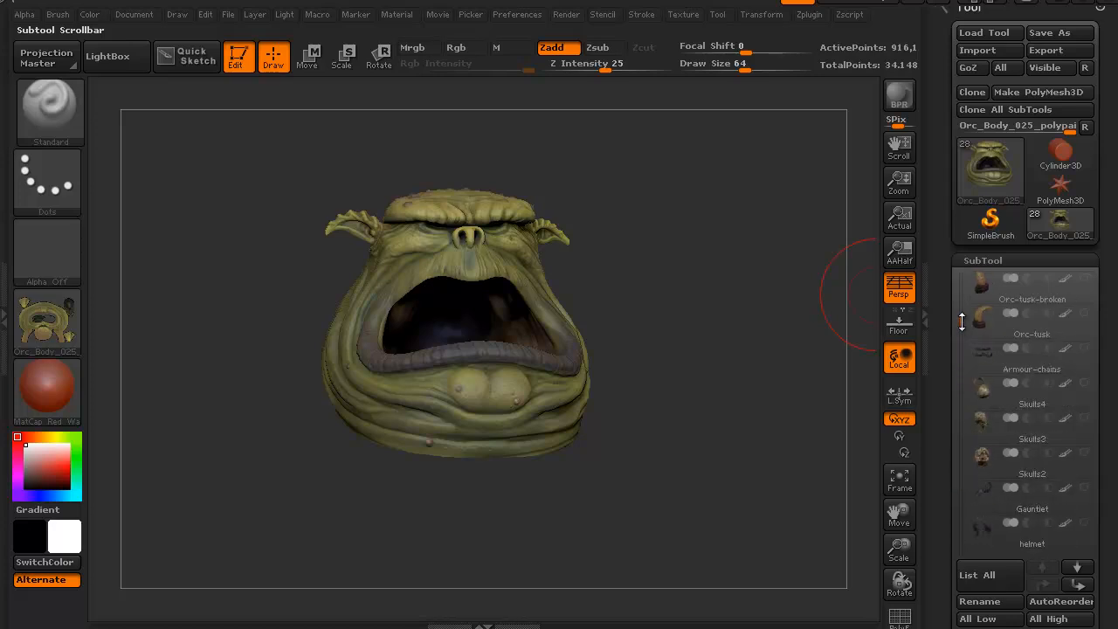
pyautogui.scroll(3)
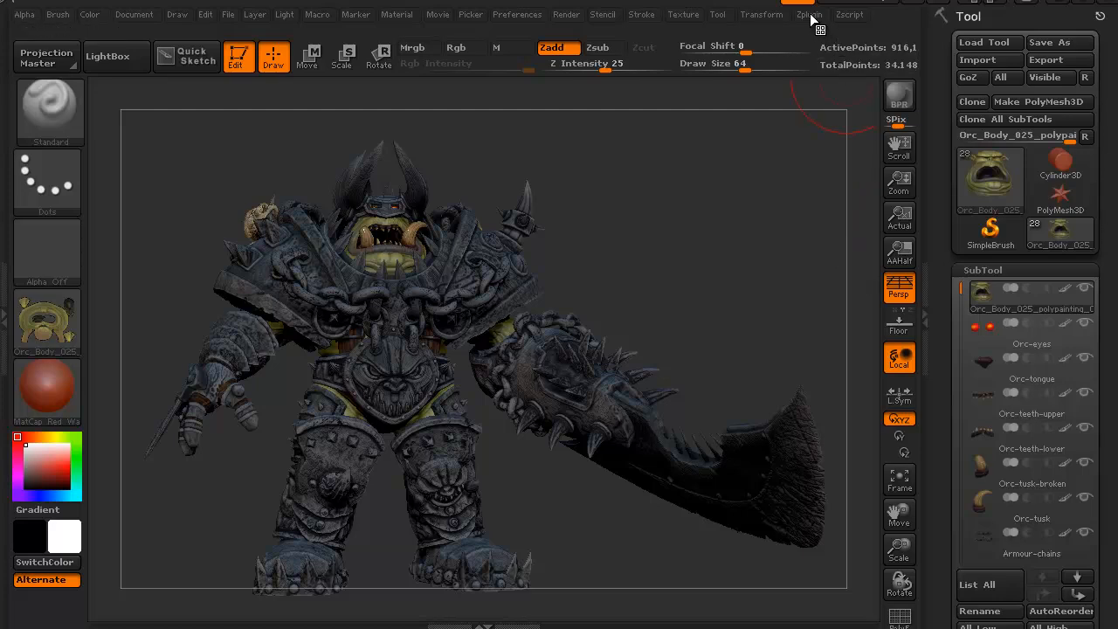
# Dock the Zplugin menu in the right-side tray
pyautogui.click(809, 14)
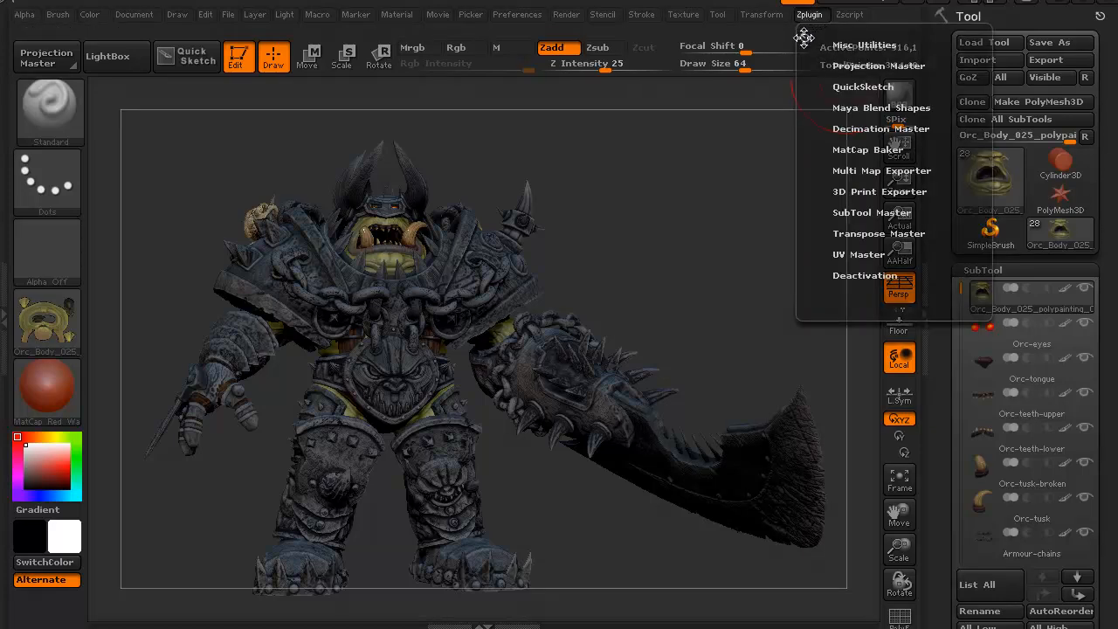
pyautogui.click(808, 15)
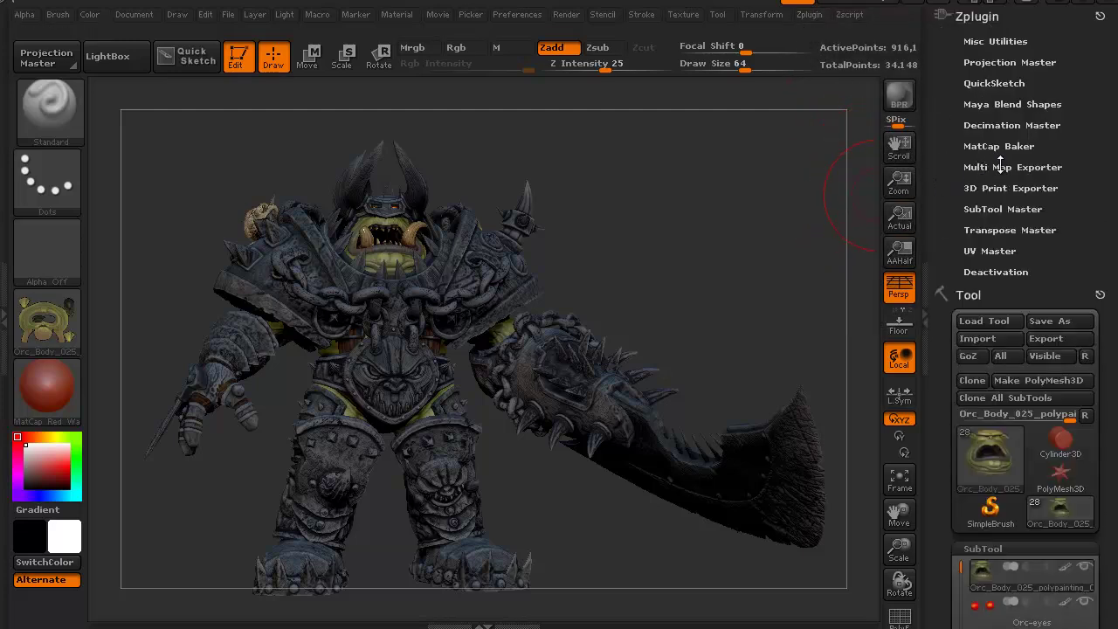
pyautogui.moveTo(1102, 283)
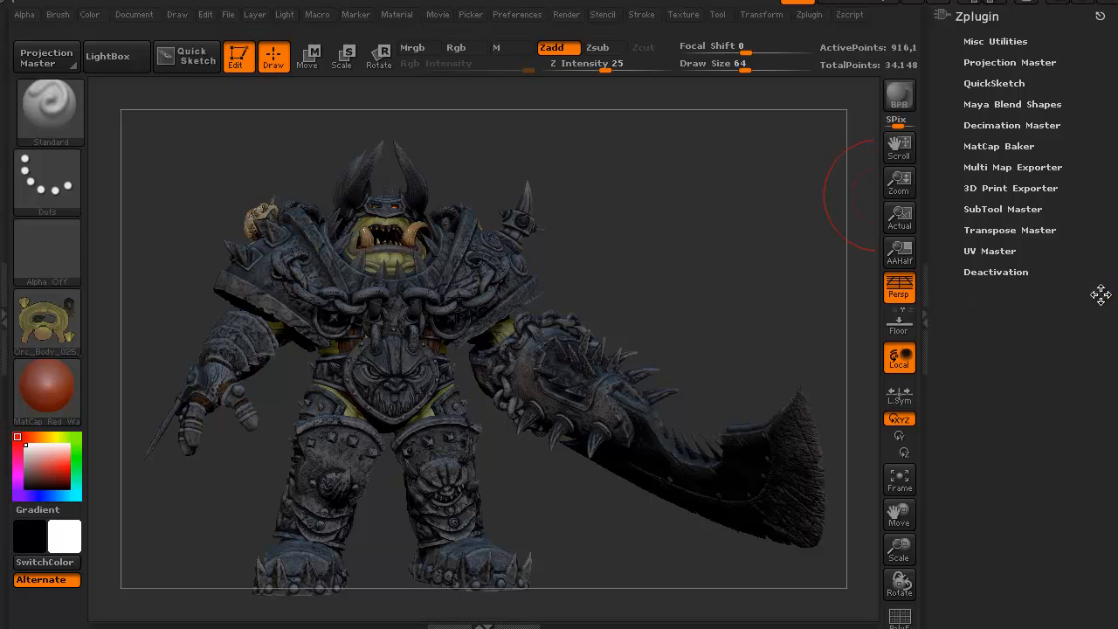
pyautogui.moveTo(1056, 355)
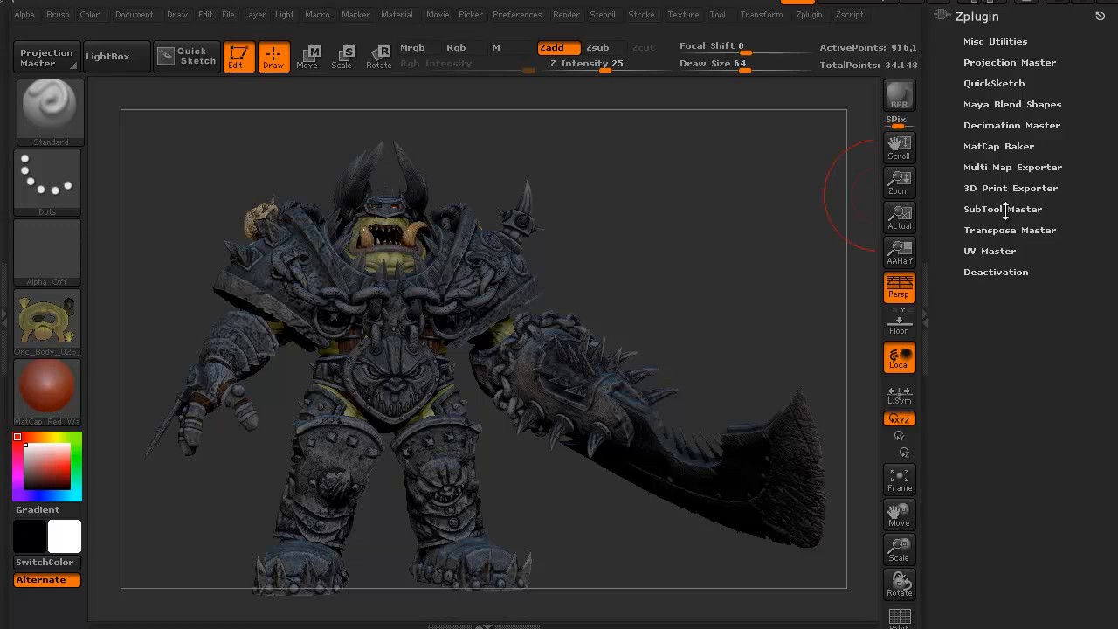
# Enable displacement, normal and polypaint maps in Multi Map Exporter, settling on 2048 map size
pyautogui.click(1012, 166)
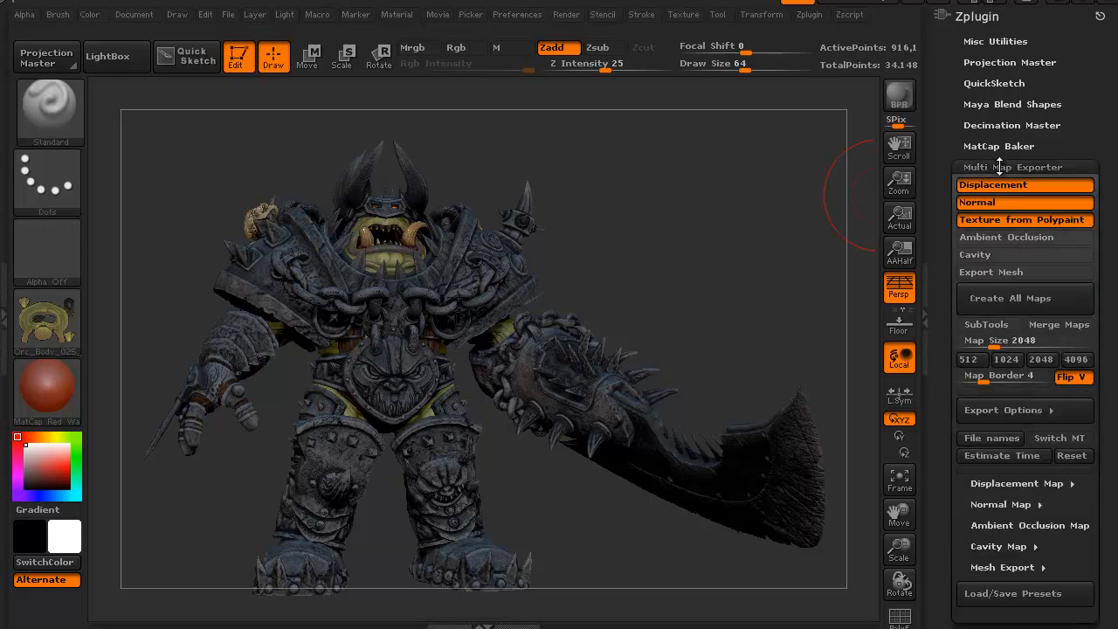
pyautogui.moveTo(978, 168)
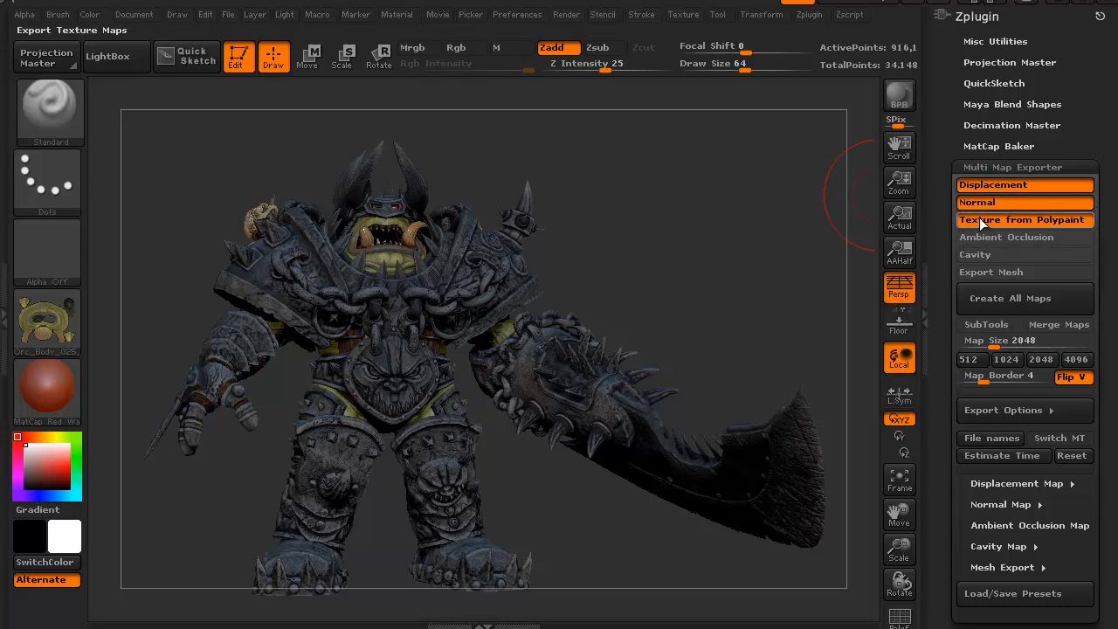
pyautogui.moveTo(1013, 234)
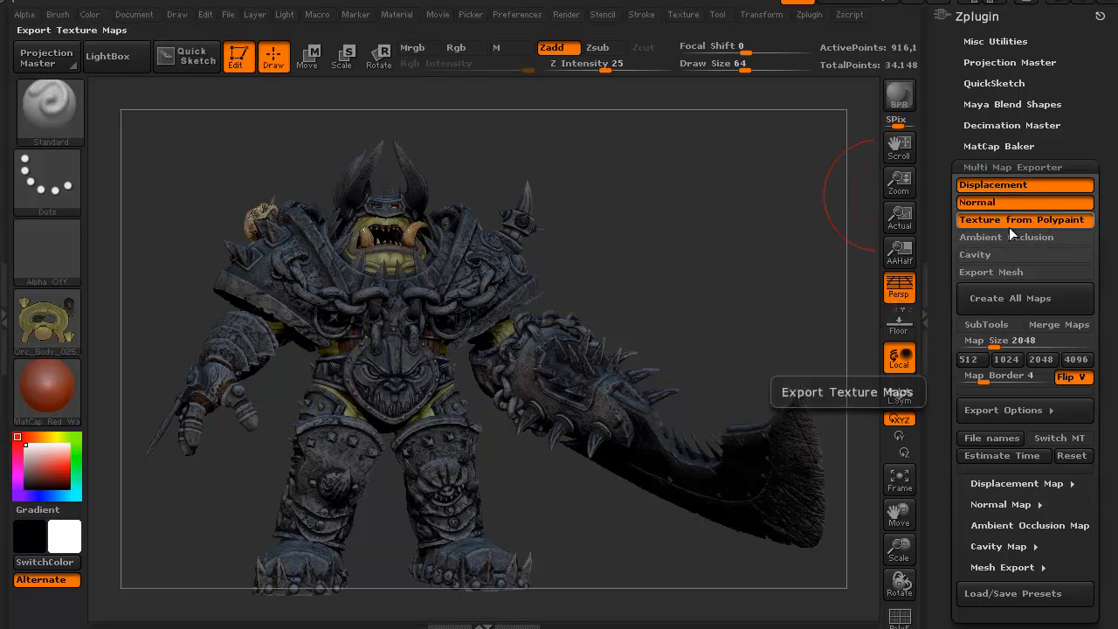
pyautogui.click(1024, 236)
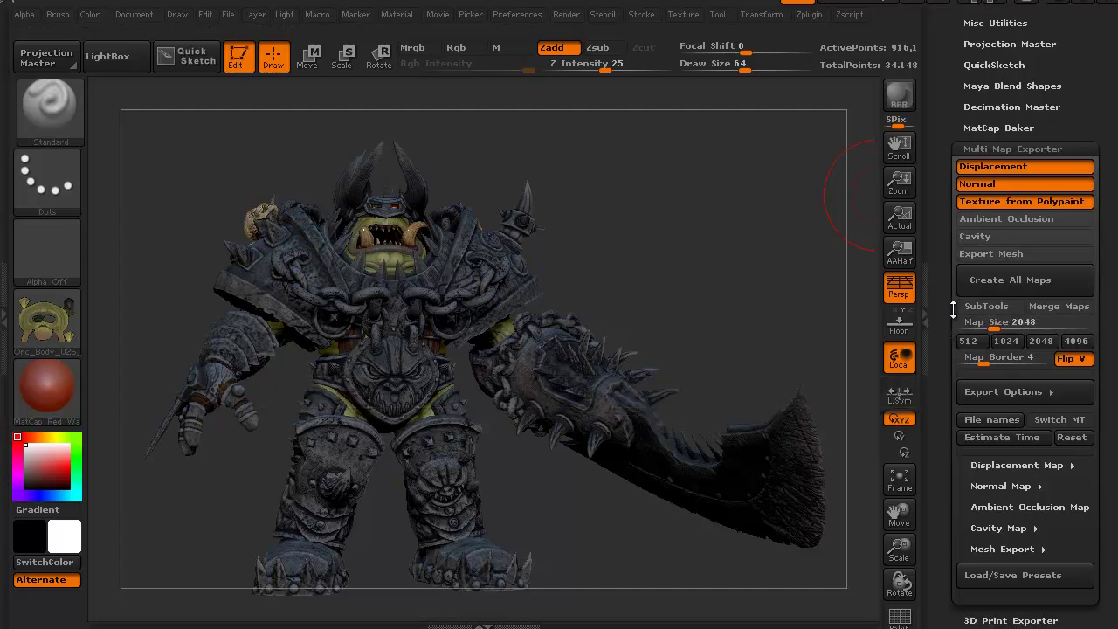
pyautogui.moveTo(1024, 321)
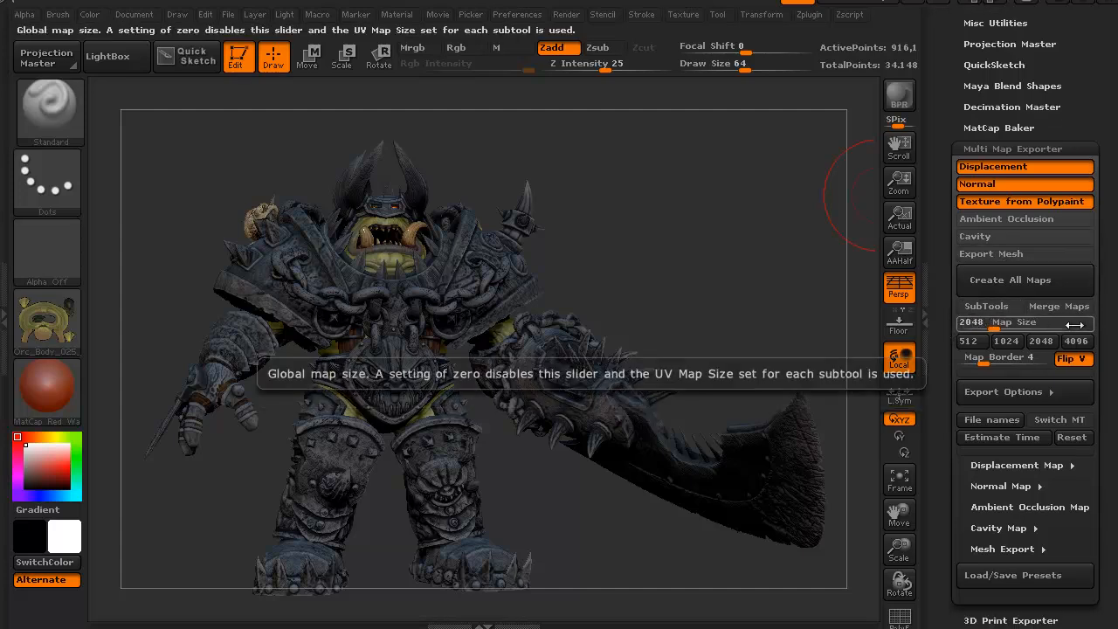
pyautogui.click(970, 341)
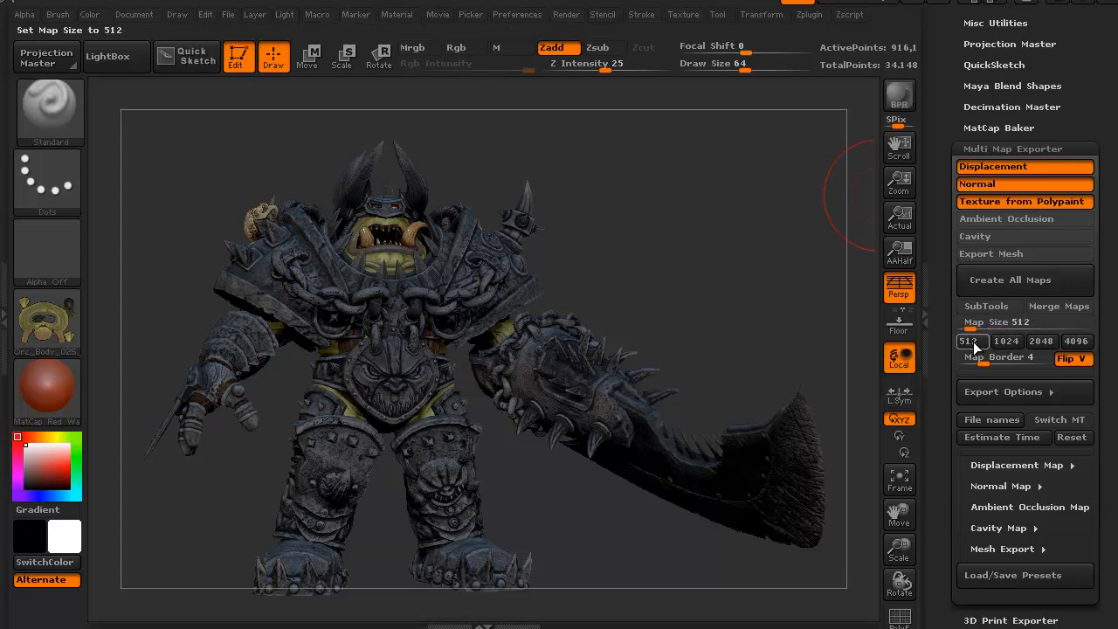
pyautogui.click(1041, 341)
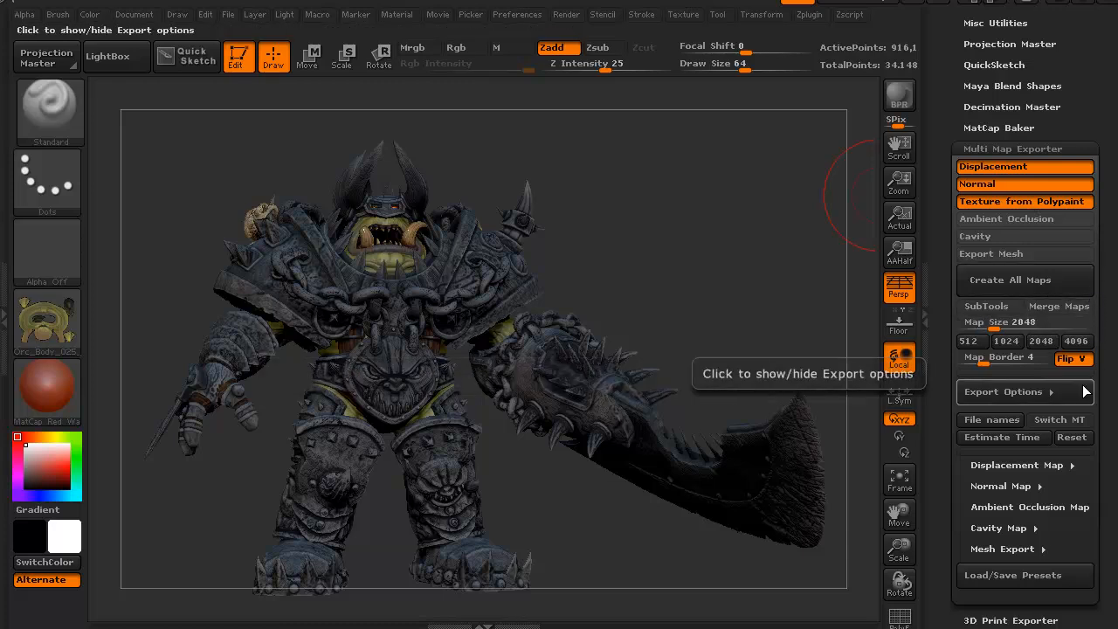
pyautogui.moveTo(943, 463)
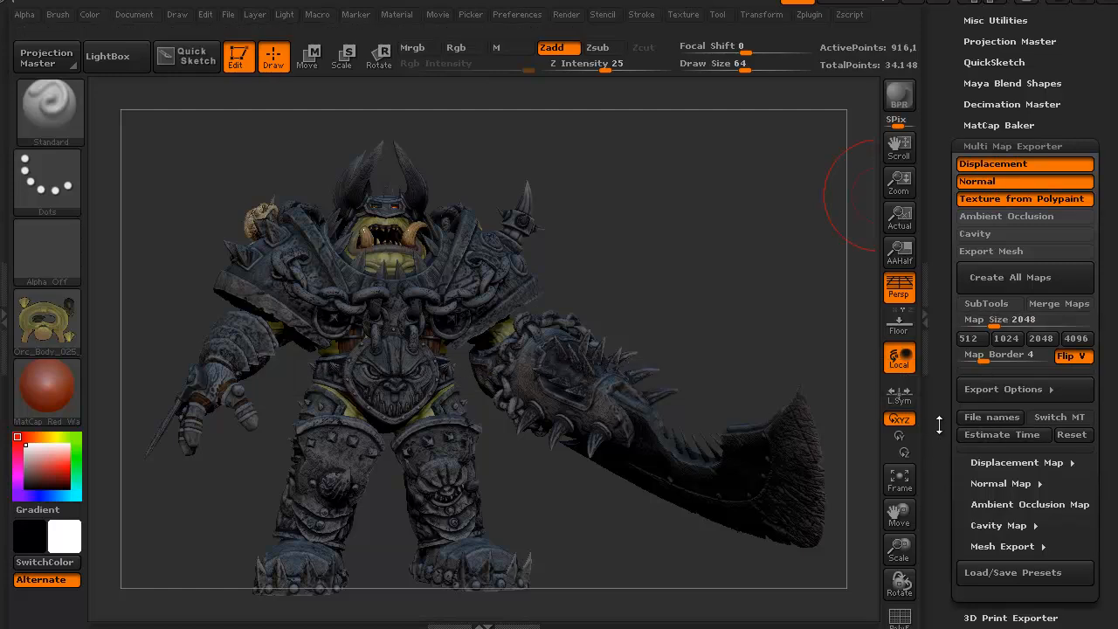
pyautogui.moveTo(899, 358)
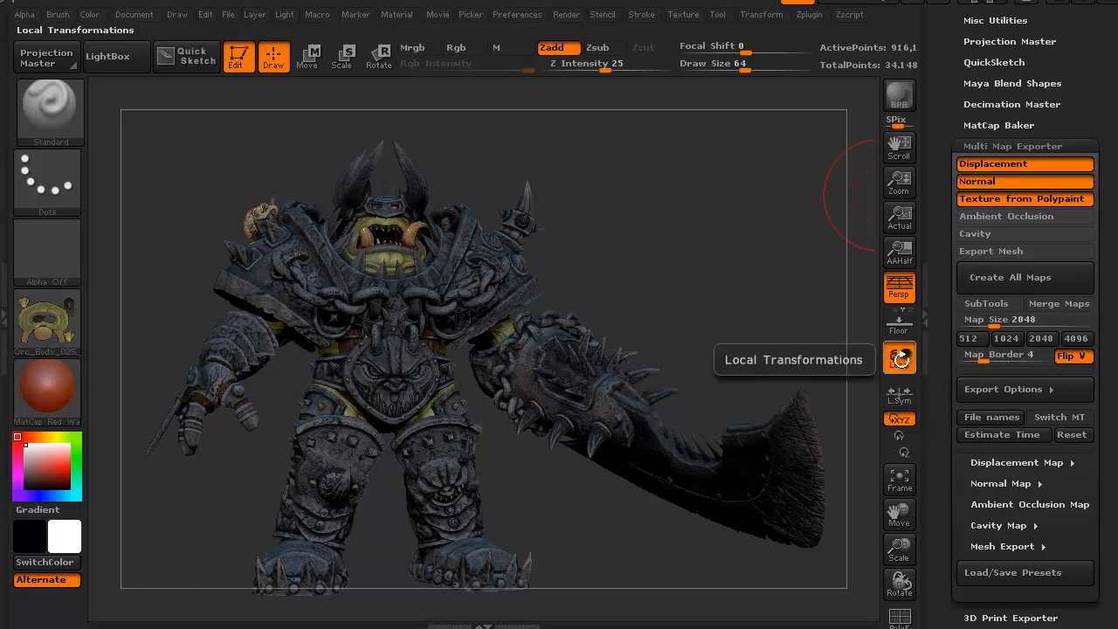
pyautogui.click(899, 358)
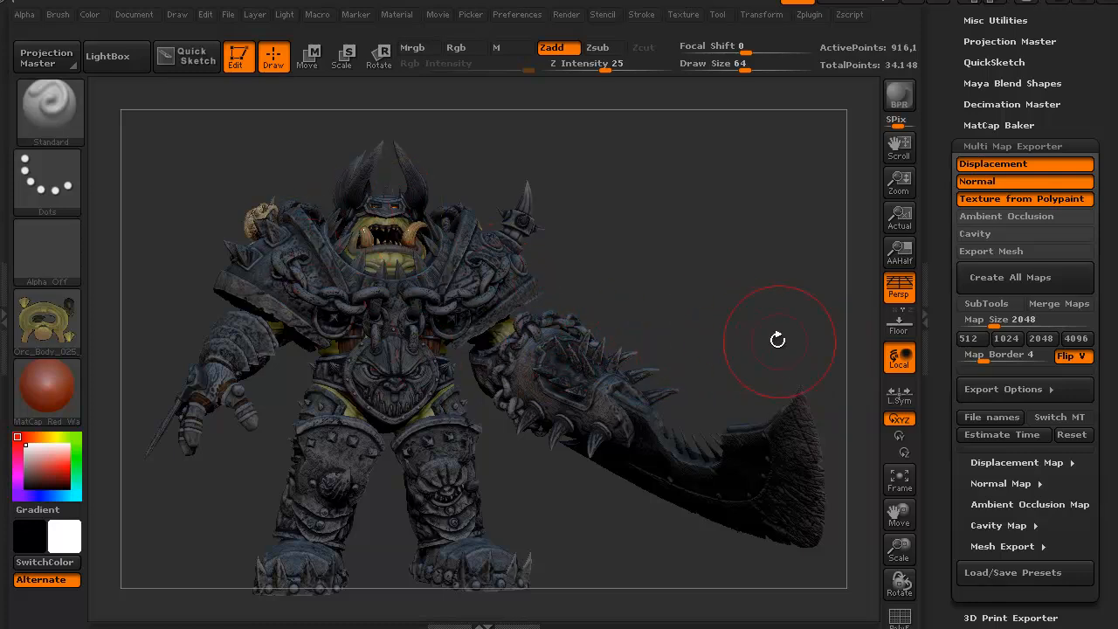
pyautogui.moveTo(943, 406)
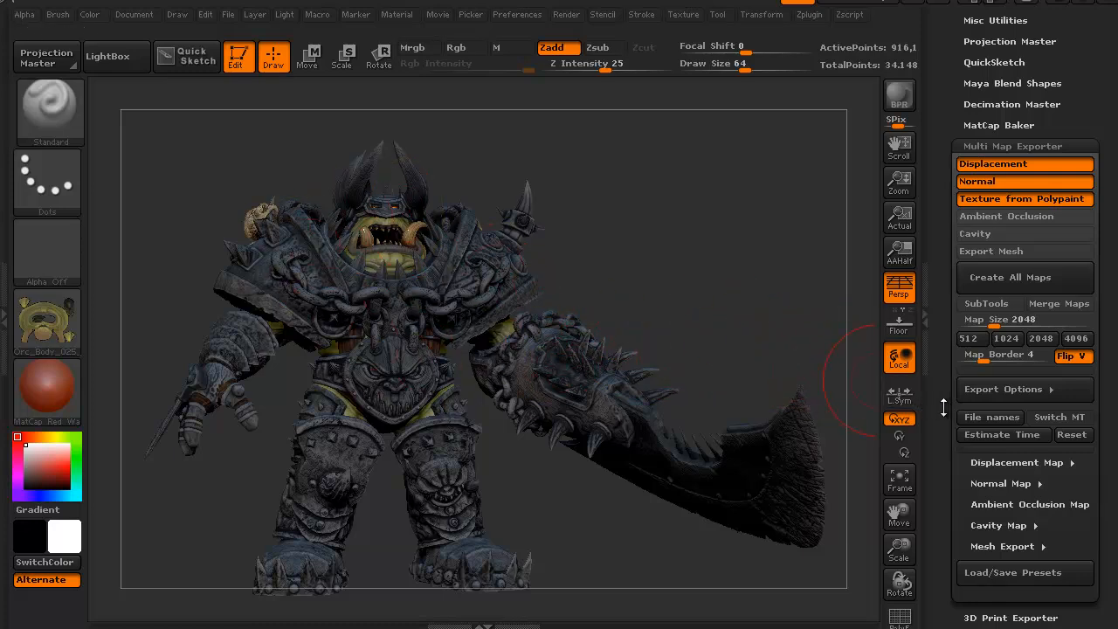
pyautogui.moveTo(990, 379)
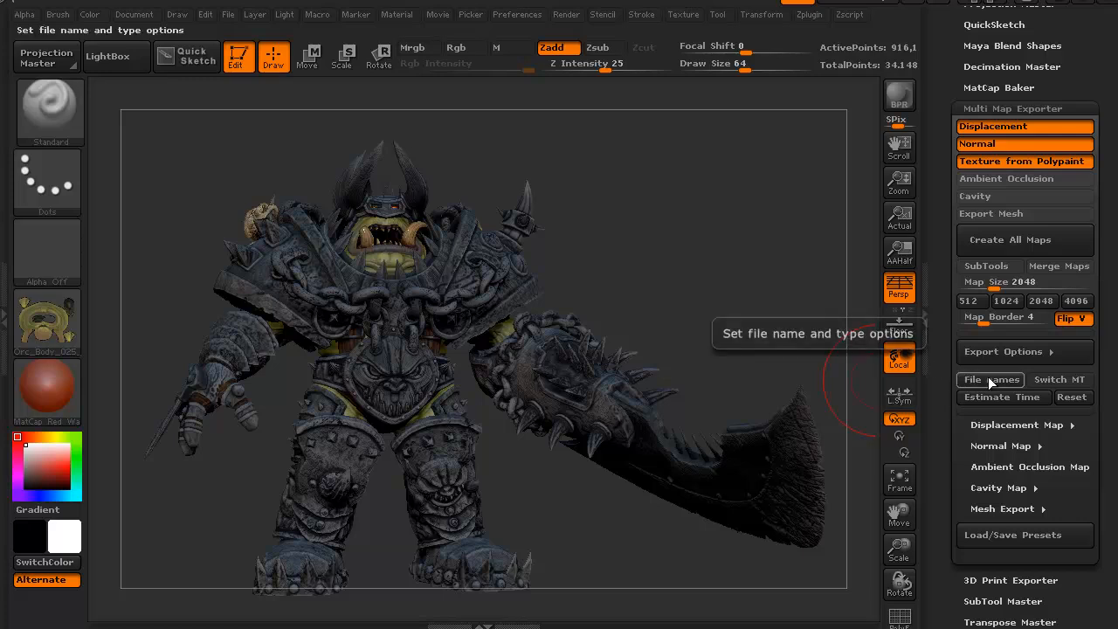
# Open the exporter's File names options for 16-bit TIFF and map suffixes
pyautogui.click(990, 379)
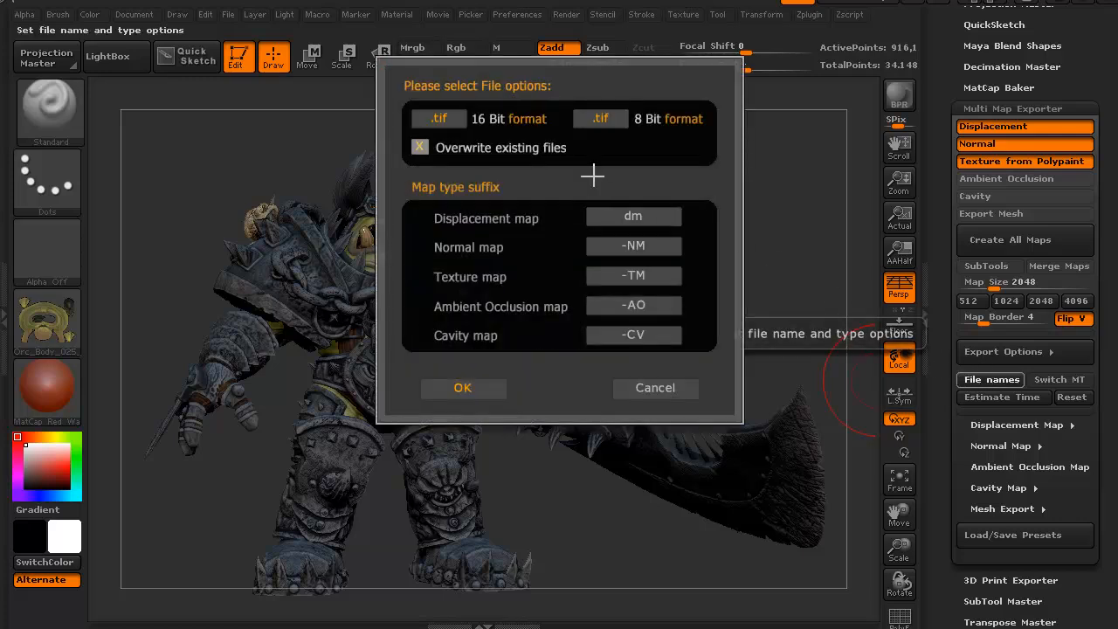
pyautogui.moveTo(467, 133)
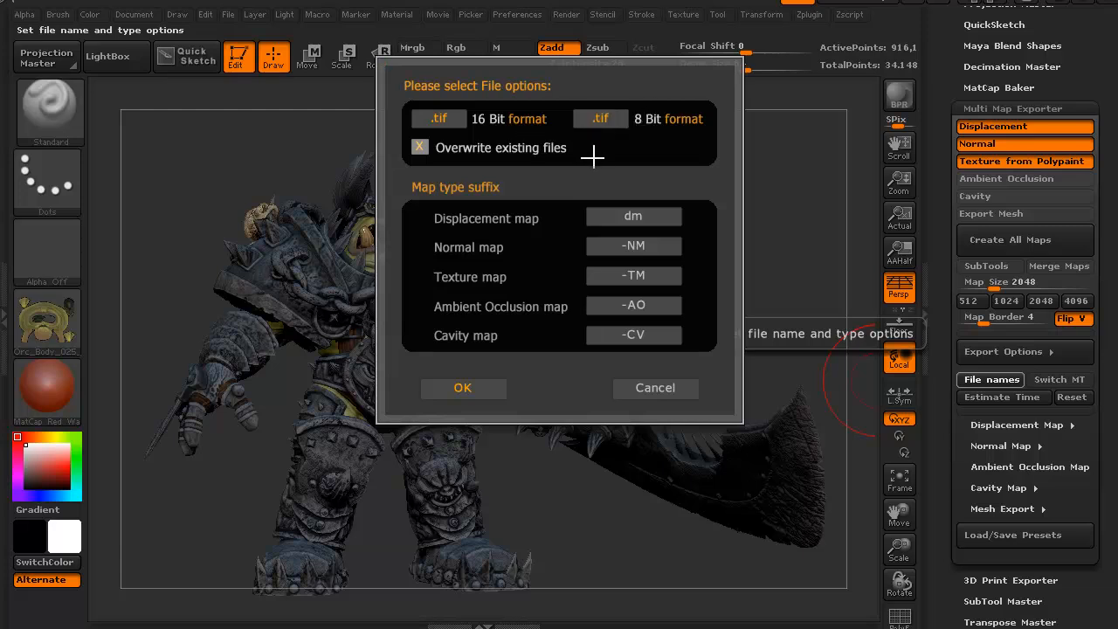
pyautogui.moveTo(483, 194)
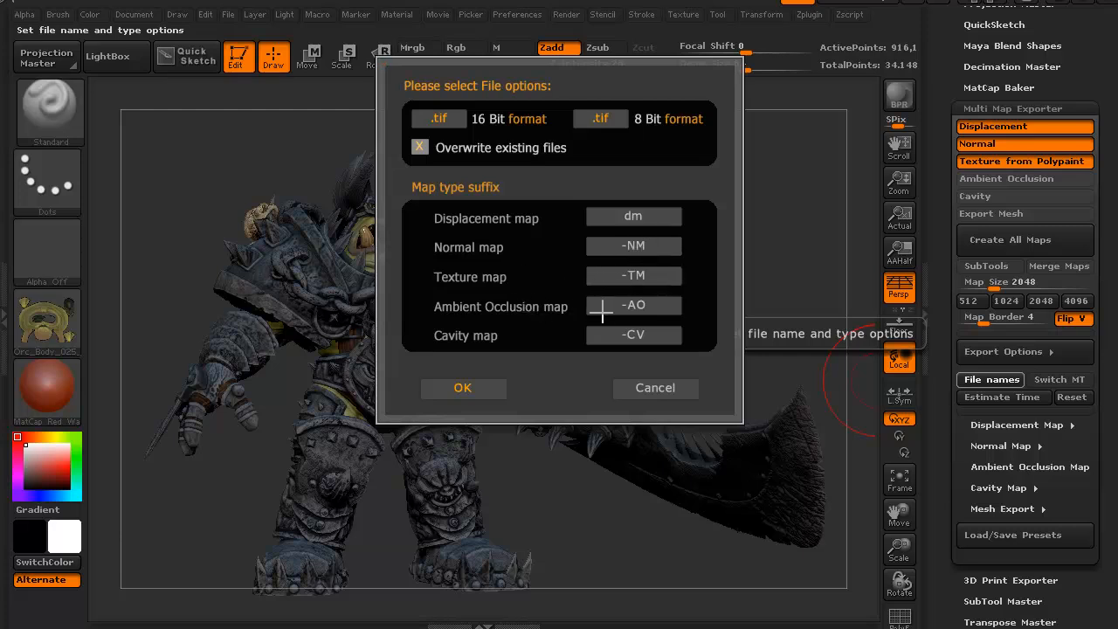
pyautogui.moveTo(548, 325)
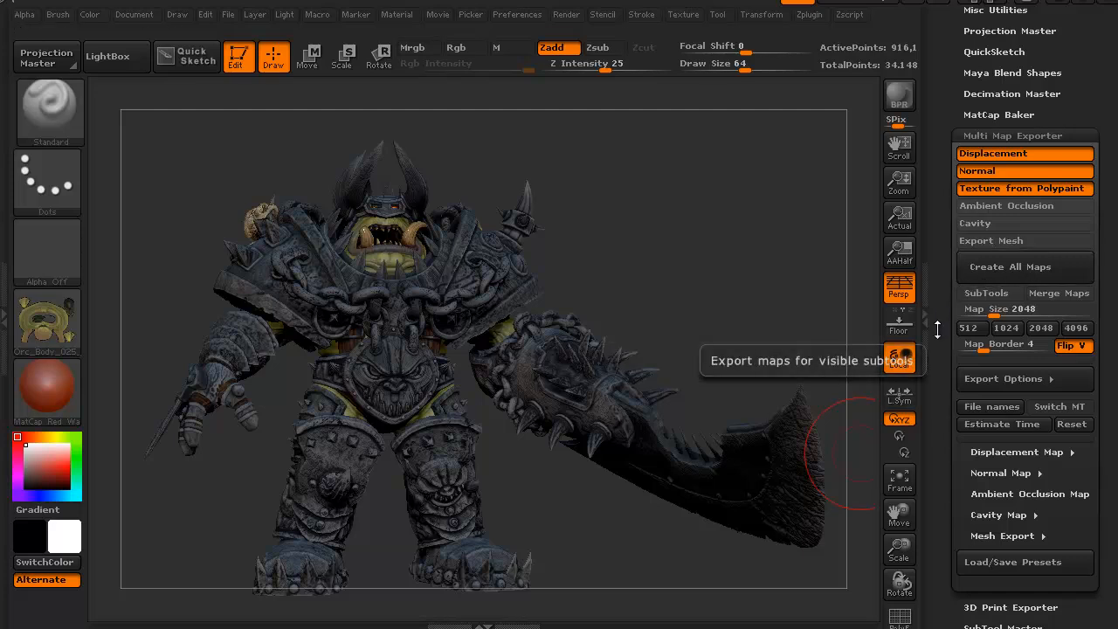
pyautogui.moveTo(994, 378)
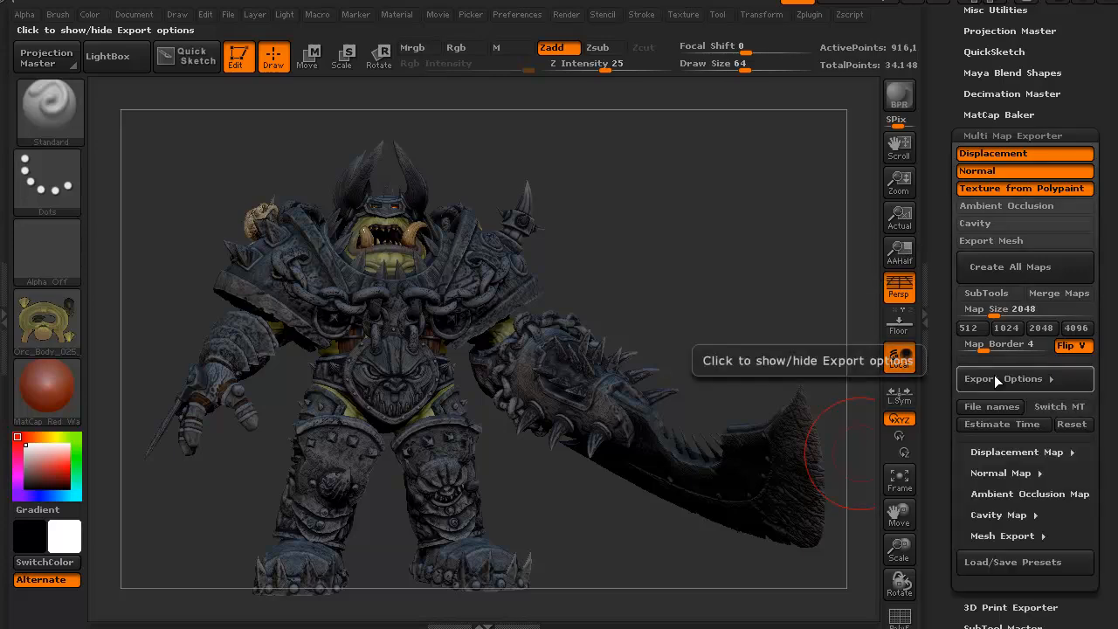
pyautogui.moveTo(1000, 273)
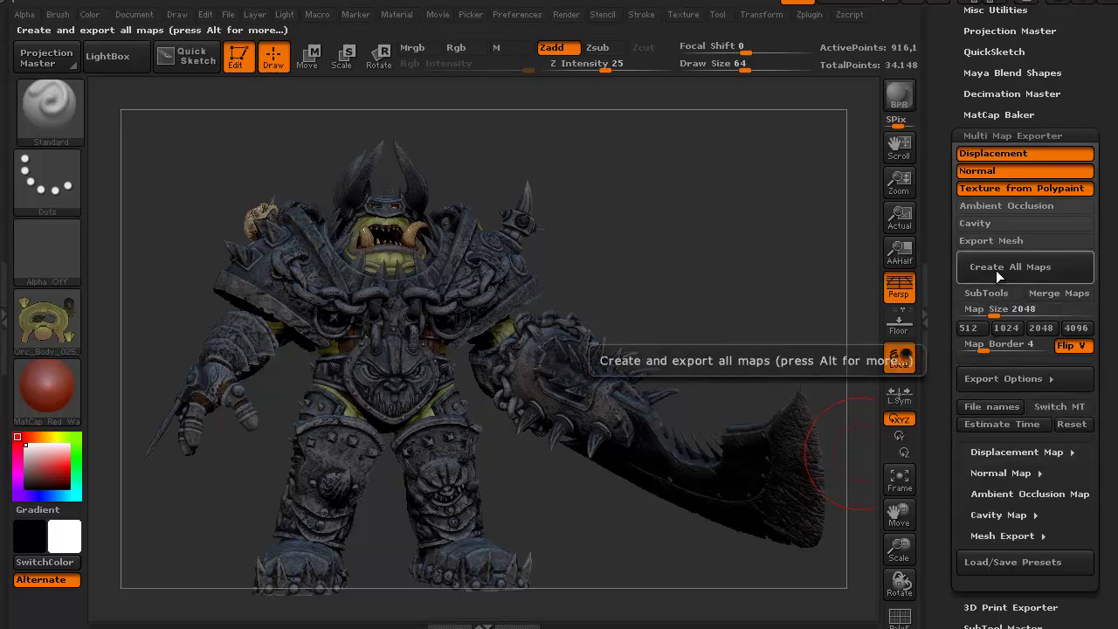
# Create all maps and save them as Orc_Body_025_polypainting TIFF files
pyautogui.click(1024, 266)
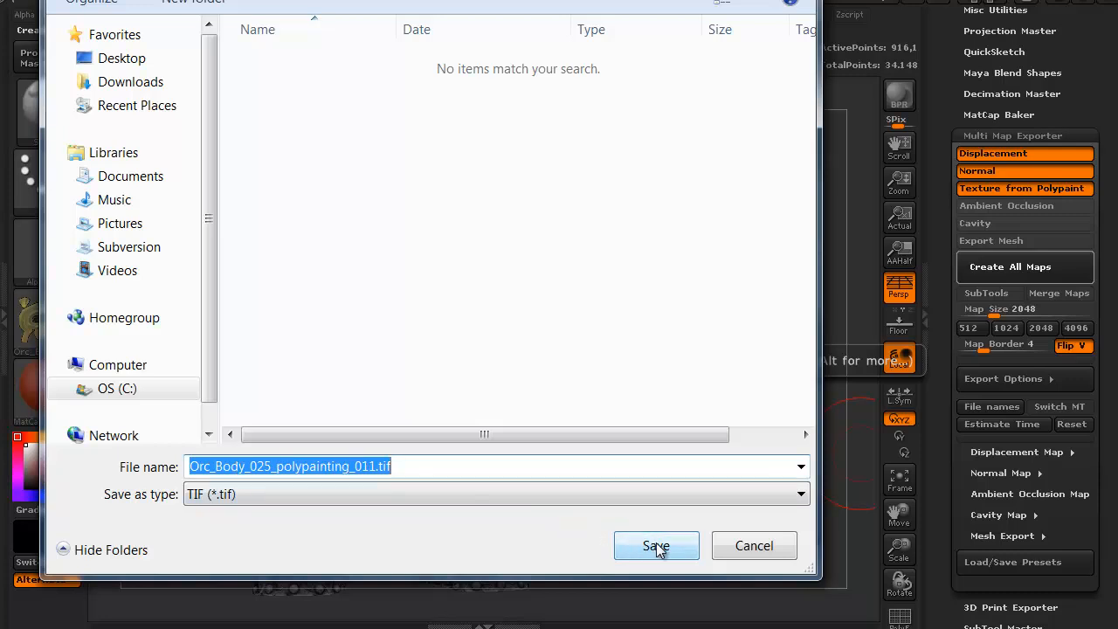
pyautogui.click(656, 545)
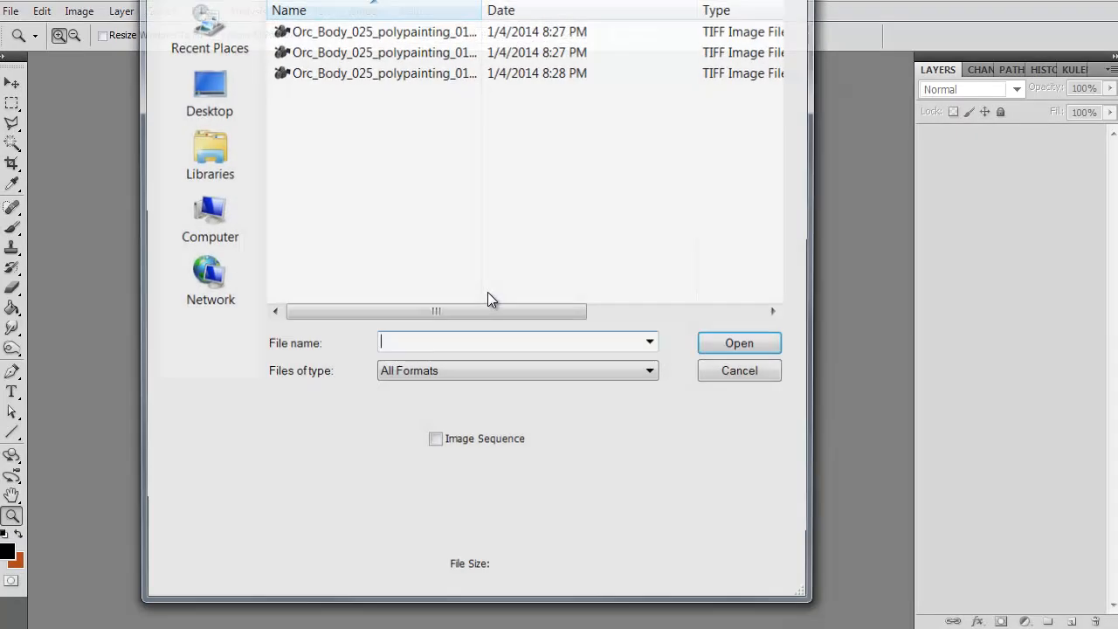
# Preview the exported orc body TIFF maps, including displacement, in Photoshop's Open dialog
pyautogui.click(383, 29)
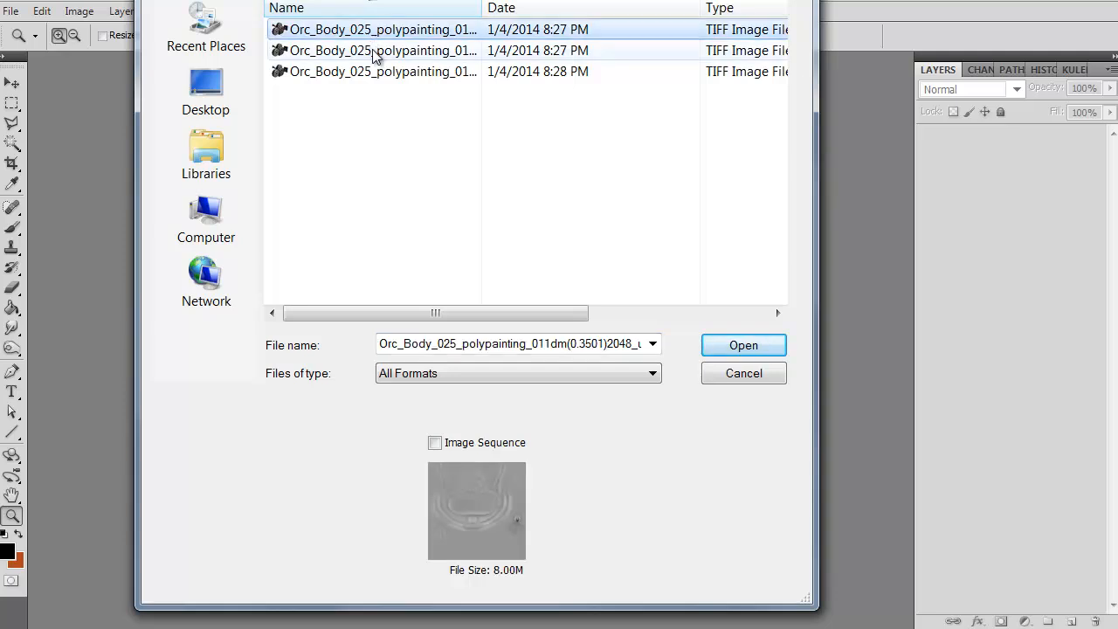
pyautogui.click(743, 345)
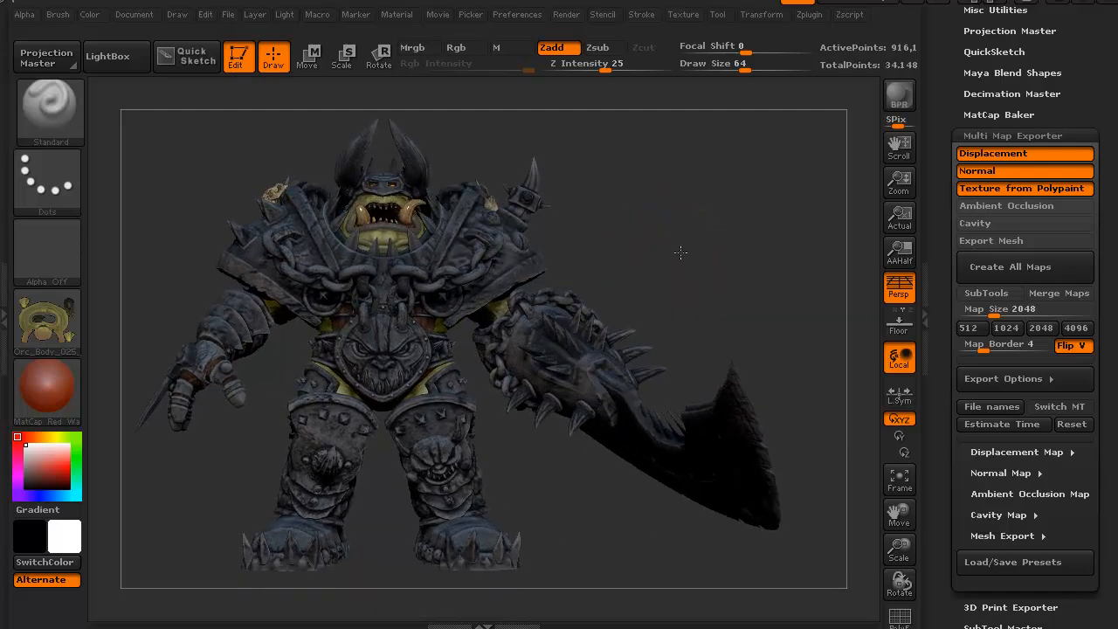
# Create and save 2048 displacement, normal and polypaint maps for all subtools
pyautogui.moveTo(680, 253); pyautogui.dragTo(701, 249)
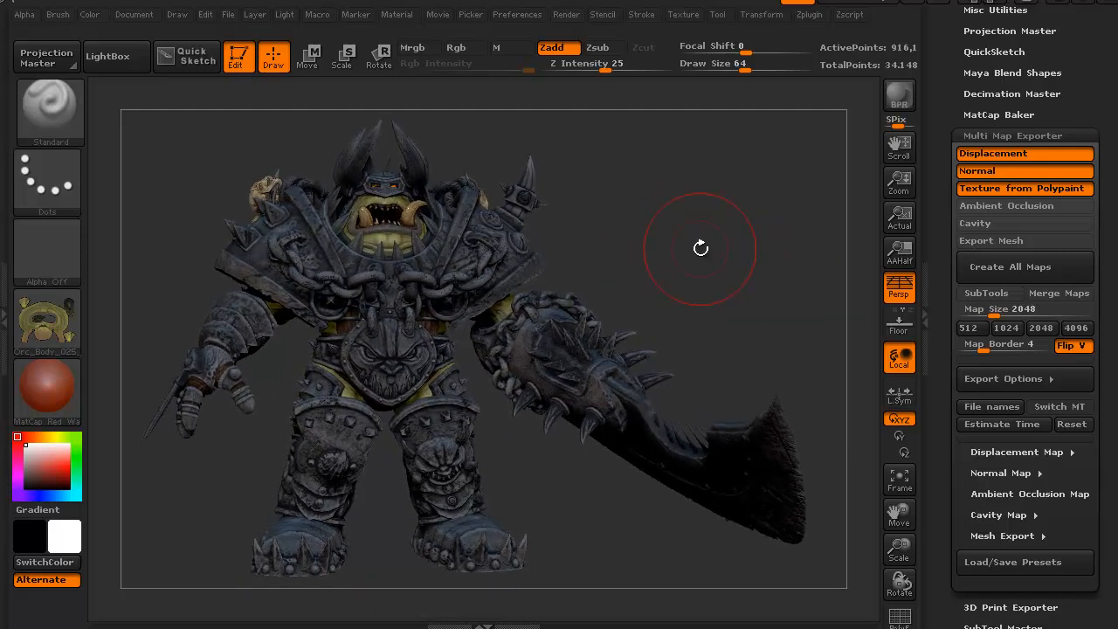
pyautogui.moveTo(699, 249); pyautogui.dragTo(664, 262)
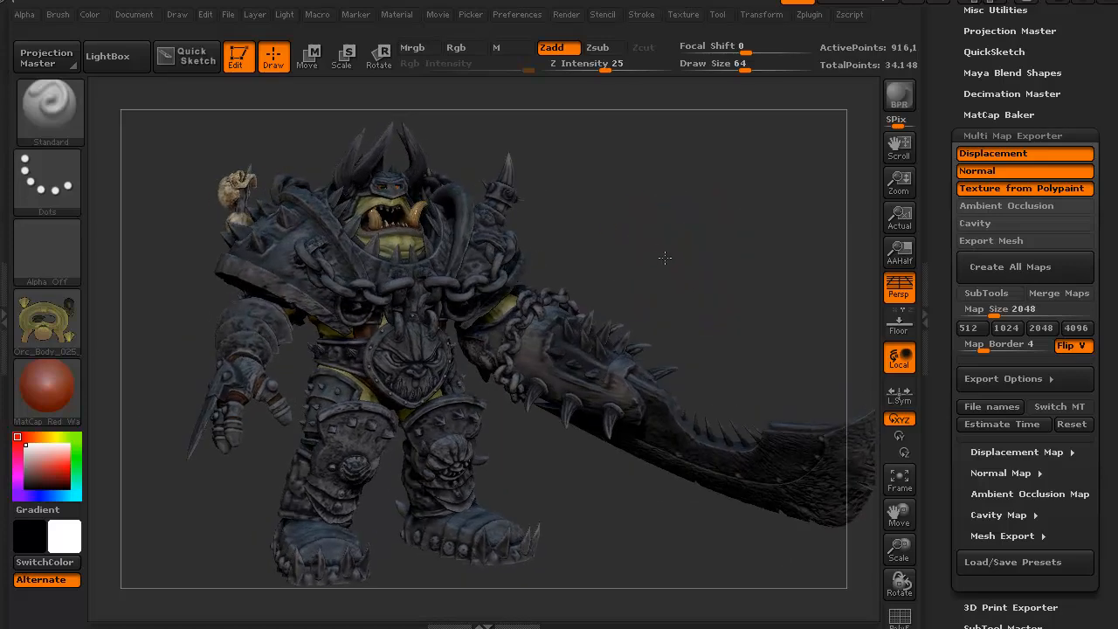
pyautogui.moveTo(664, 258); pyautogui.dragTo(643, 249)
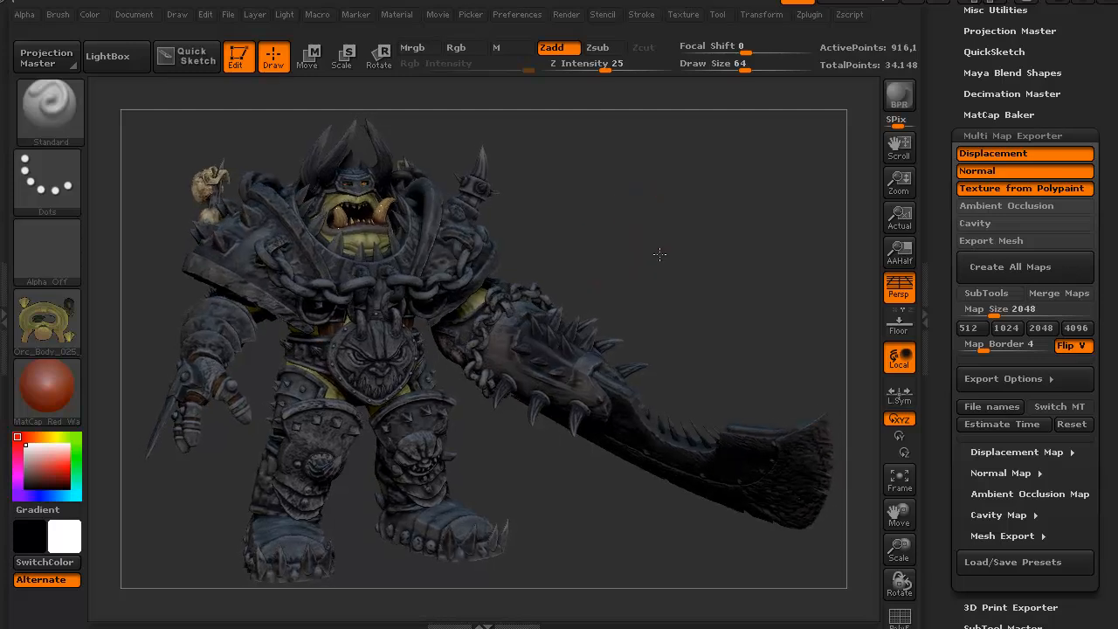
pyautogui.moveTo(989, 293)
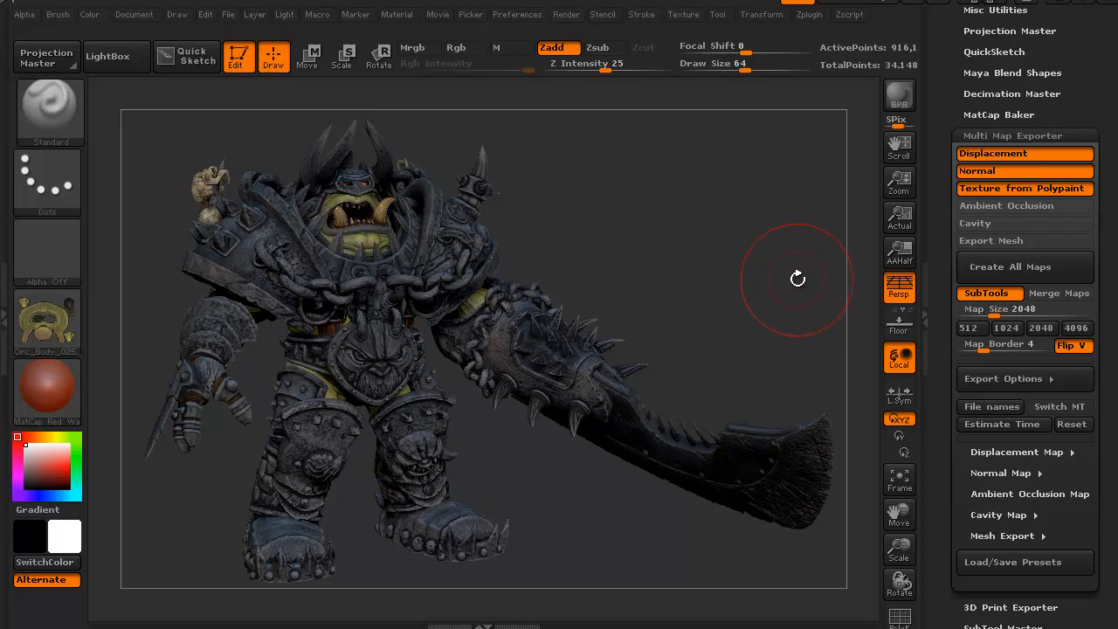
pyautogui.moveTo(1023, 267)
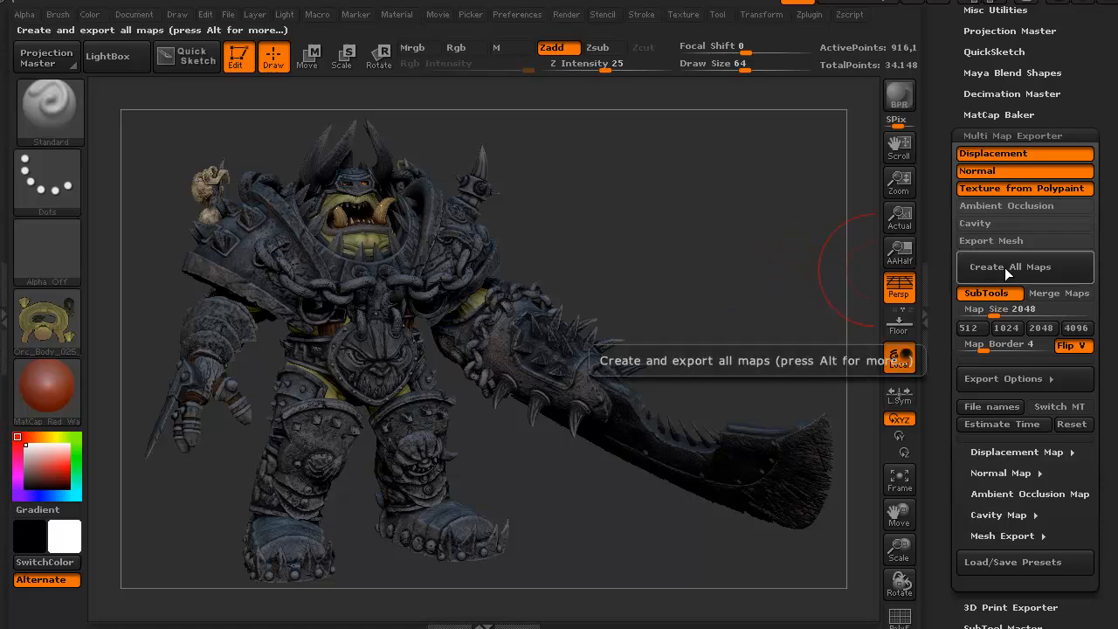
pyautogui.click(1024, 267)
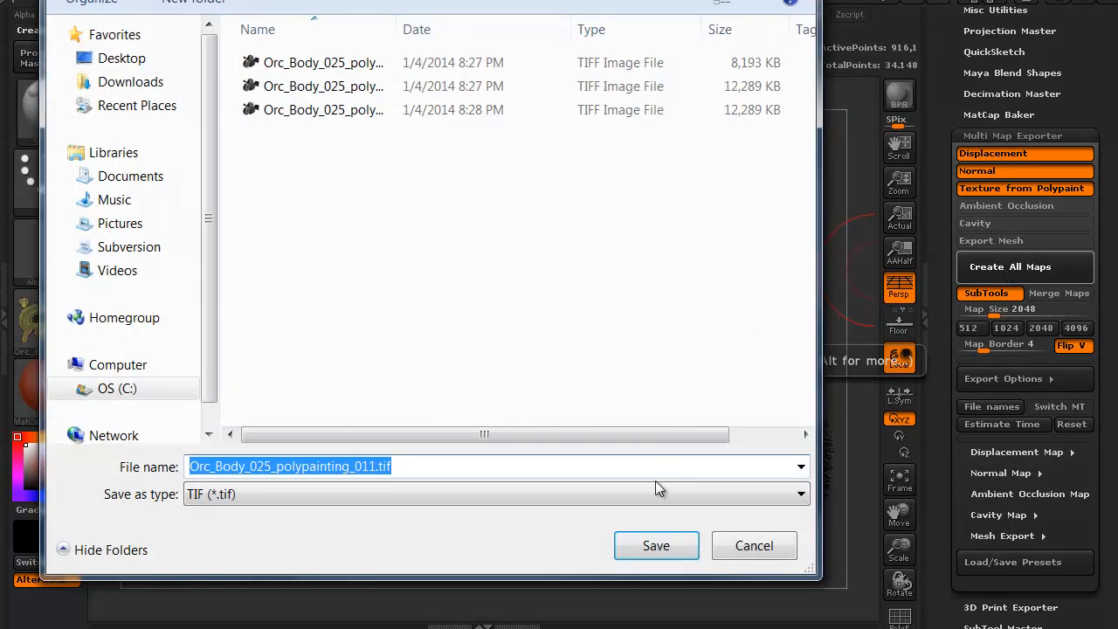
pyautogui.click(656, 545)
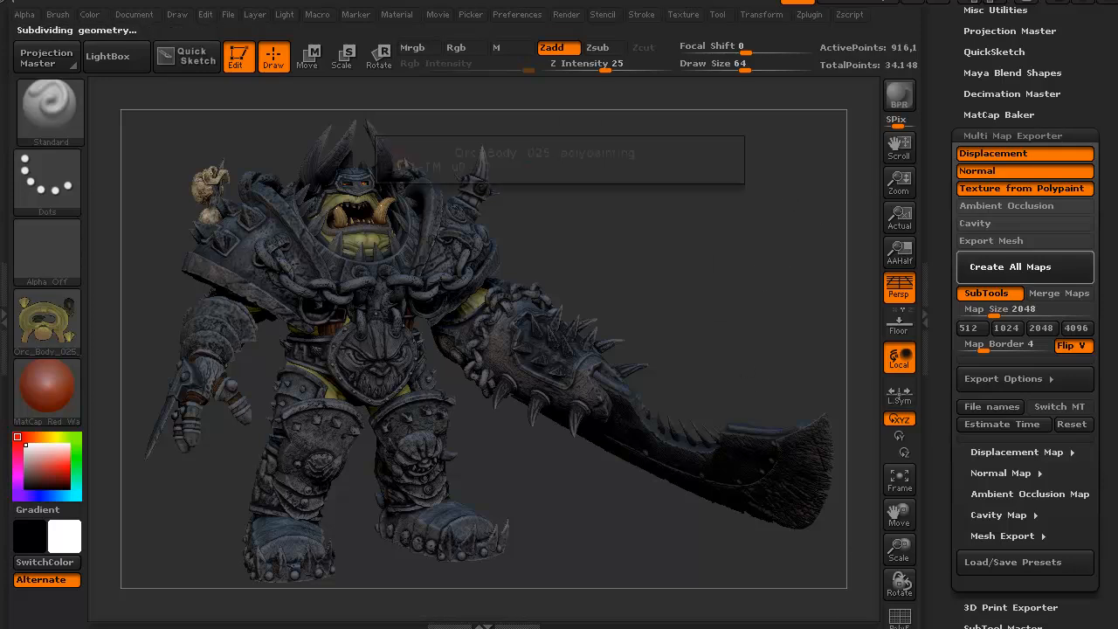
pyautogui.click(1024, 267)
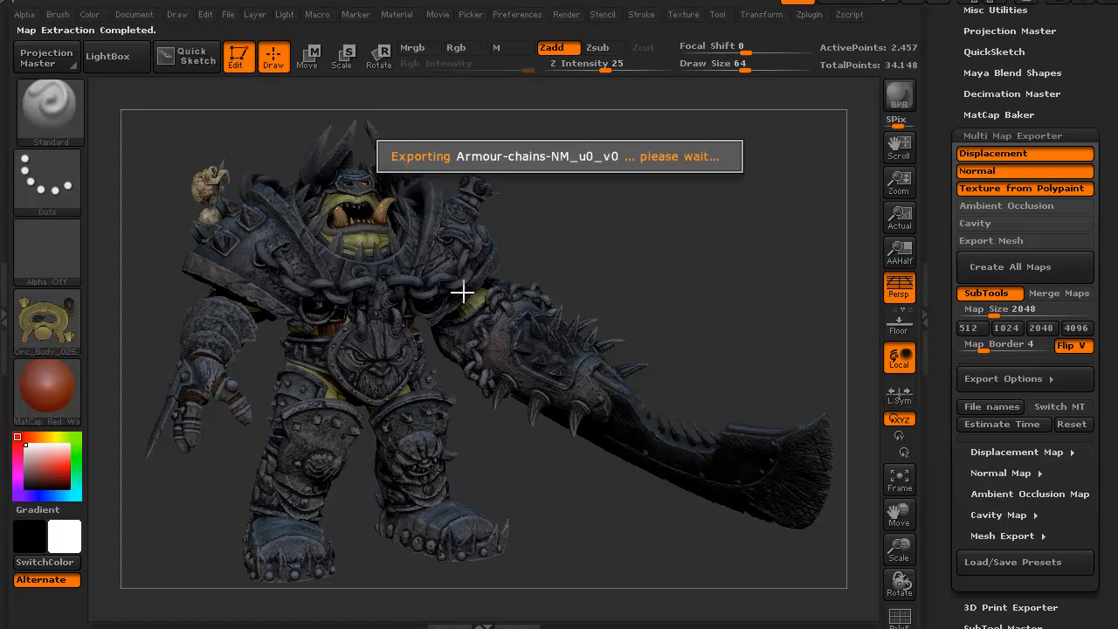
pyautogui.moveTo(266, 267)
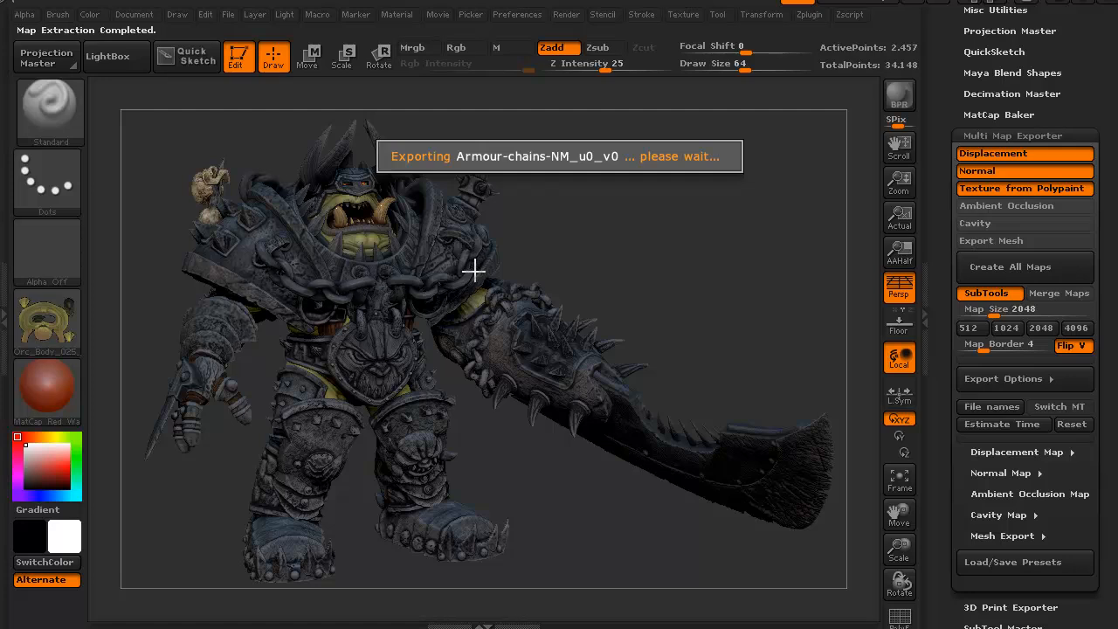
pyautogui.moveTo(445, 287)
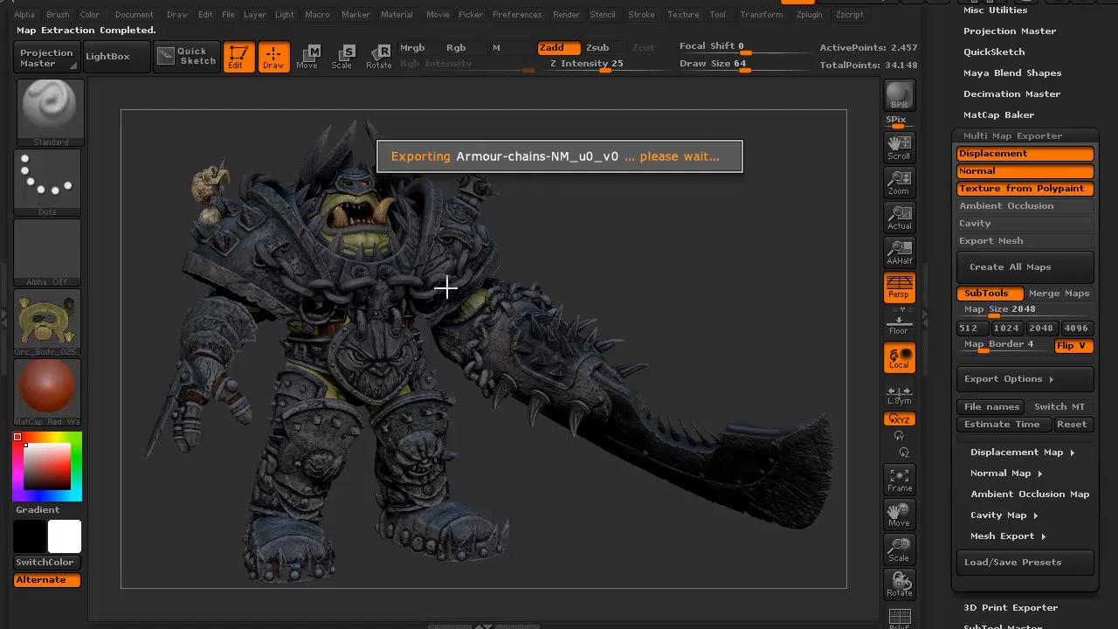
pyautogui.moveTo(557, 278)
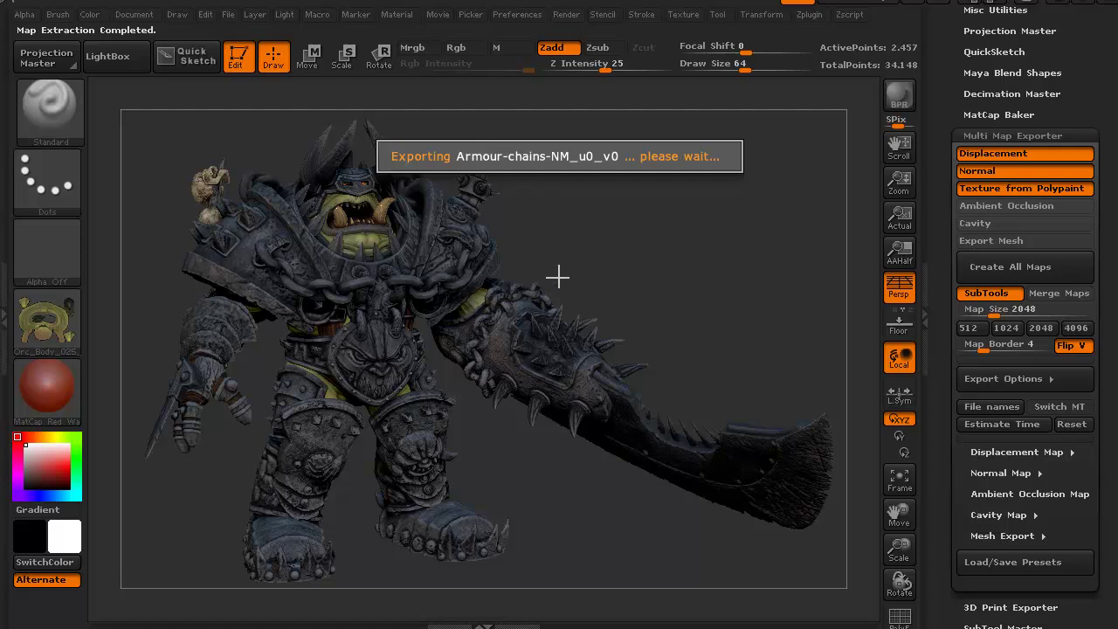
pyautogui.moveTo(407, 205)
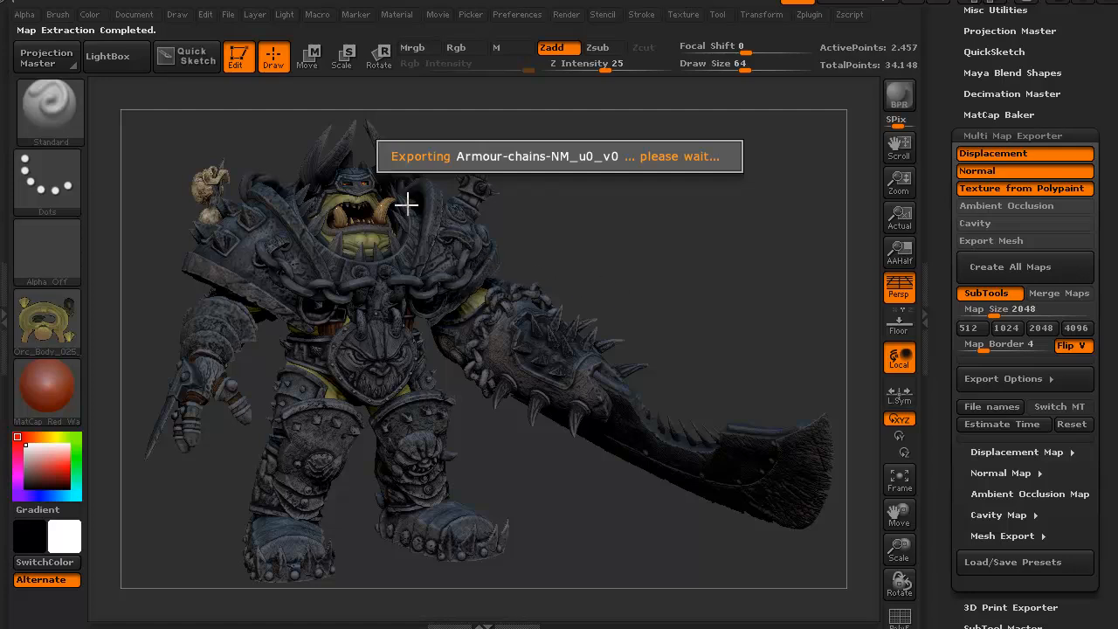
pyautogui.moveTo(354, 206)
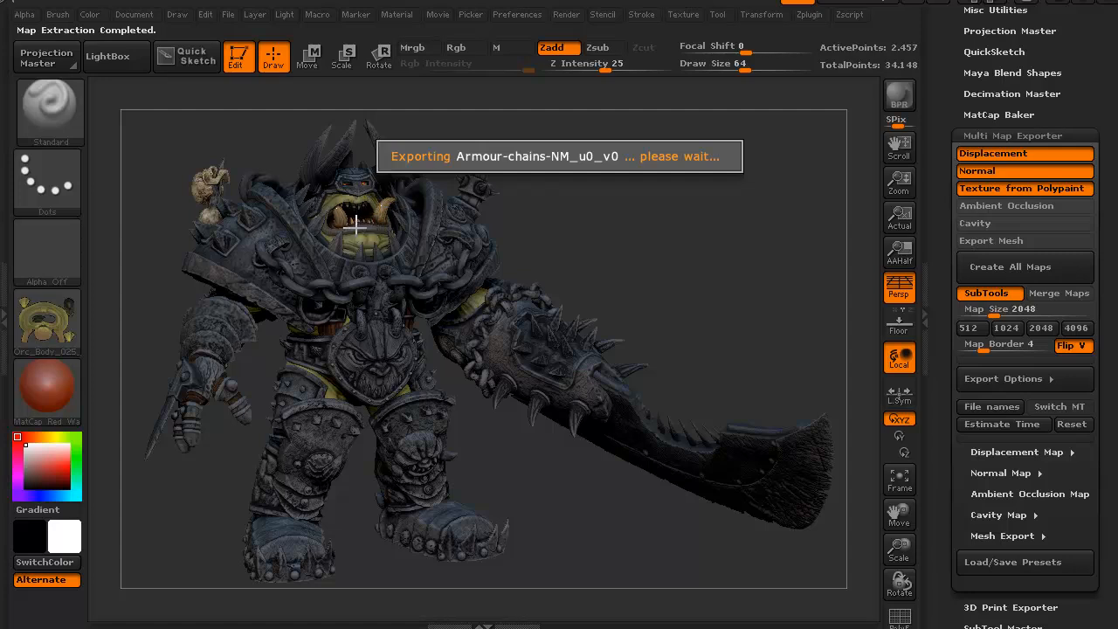
pyautogui.moveTo(751, 343)
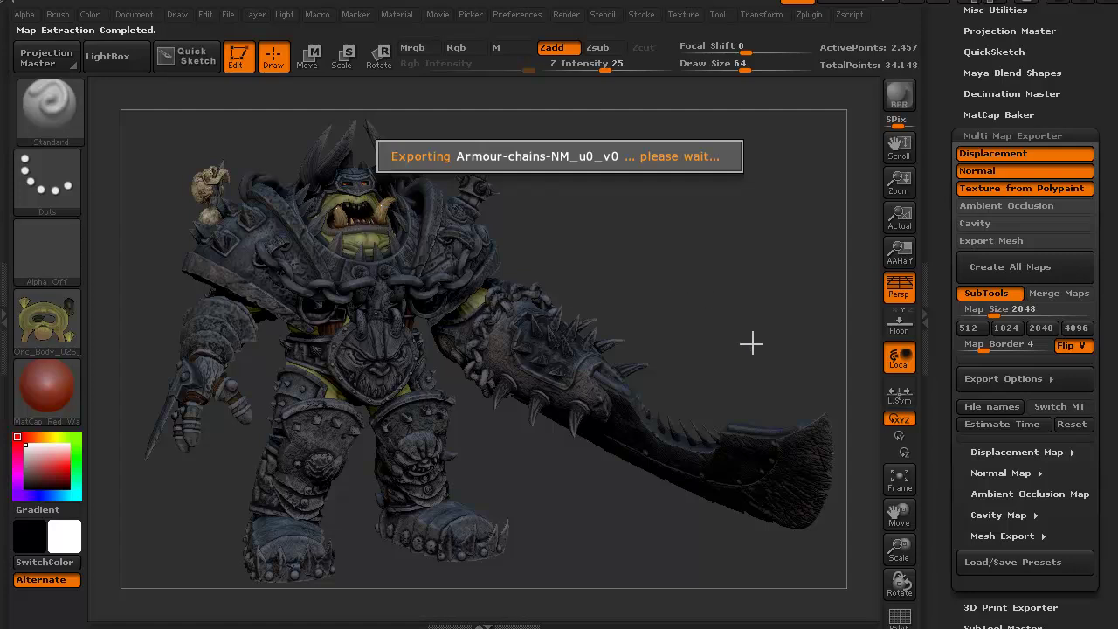
pyautogui.moveTo(738, 322)
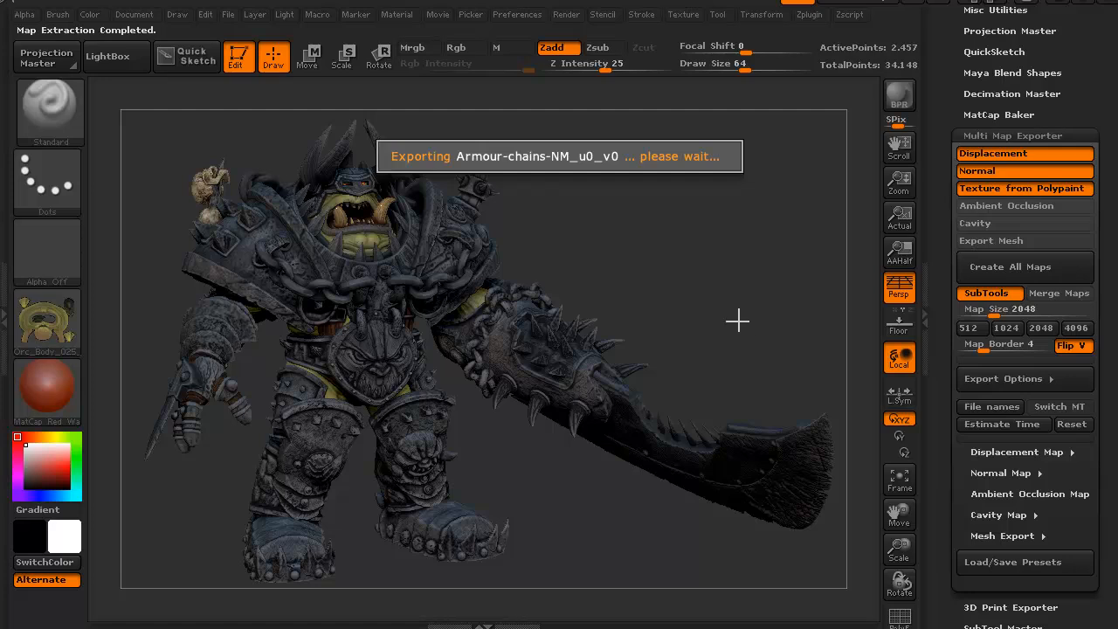
pyautogui.moveTo(428, 323)
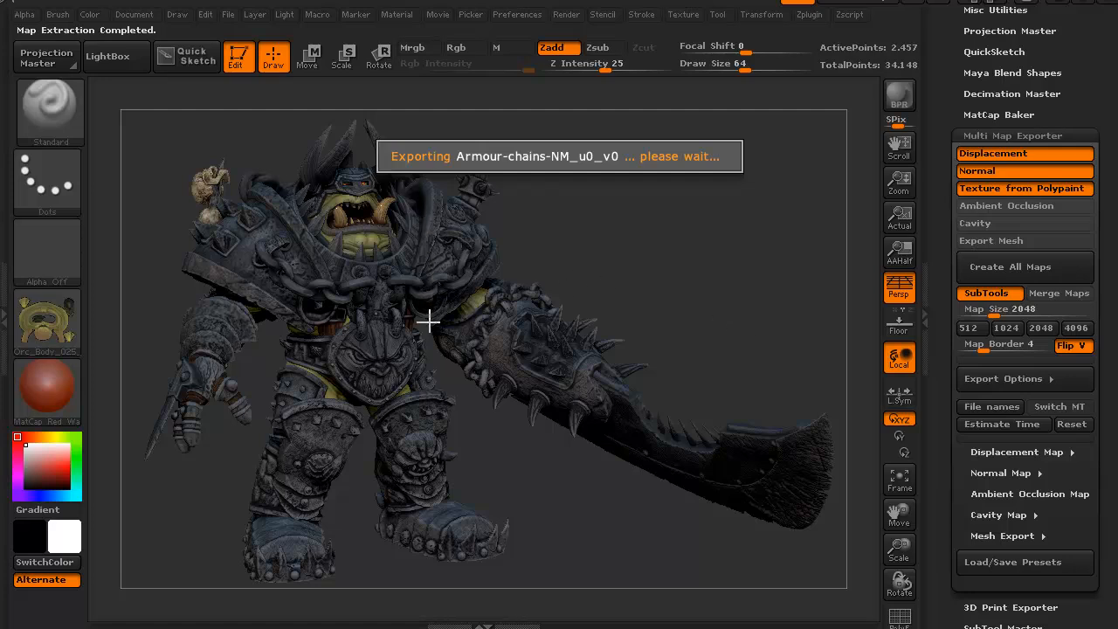
pyautogui.moveTo(579, 520)
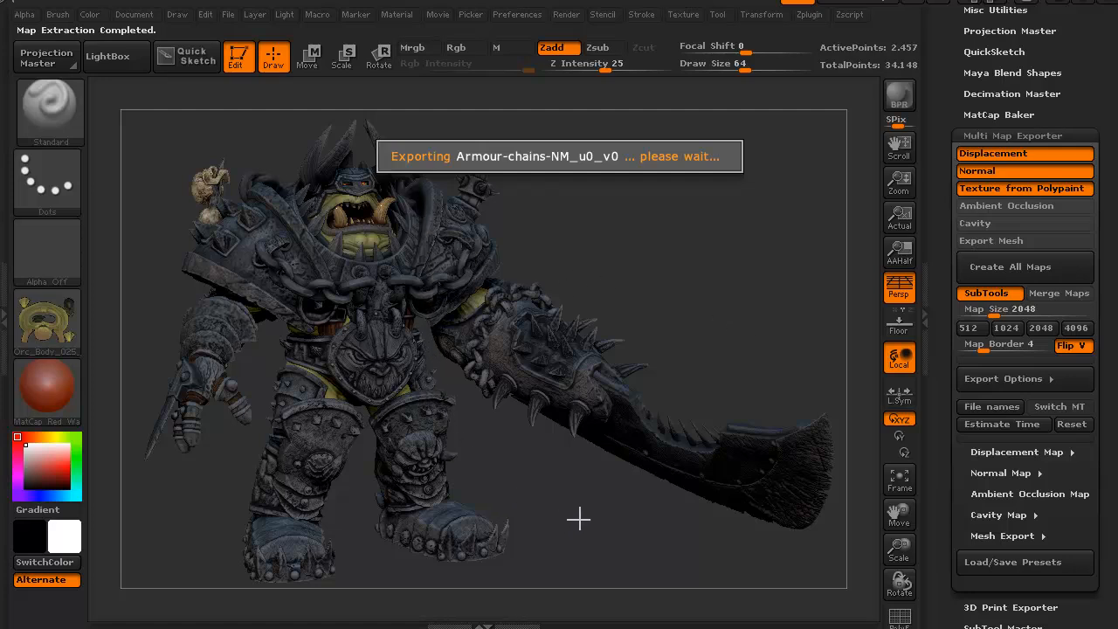
pyautogui.moveTo(452, 270)
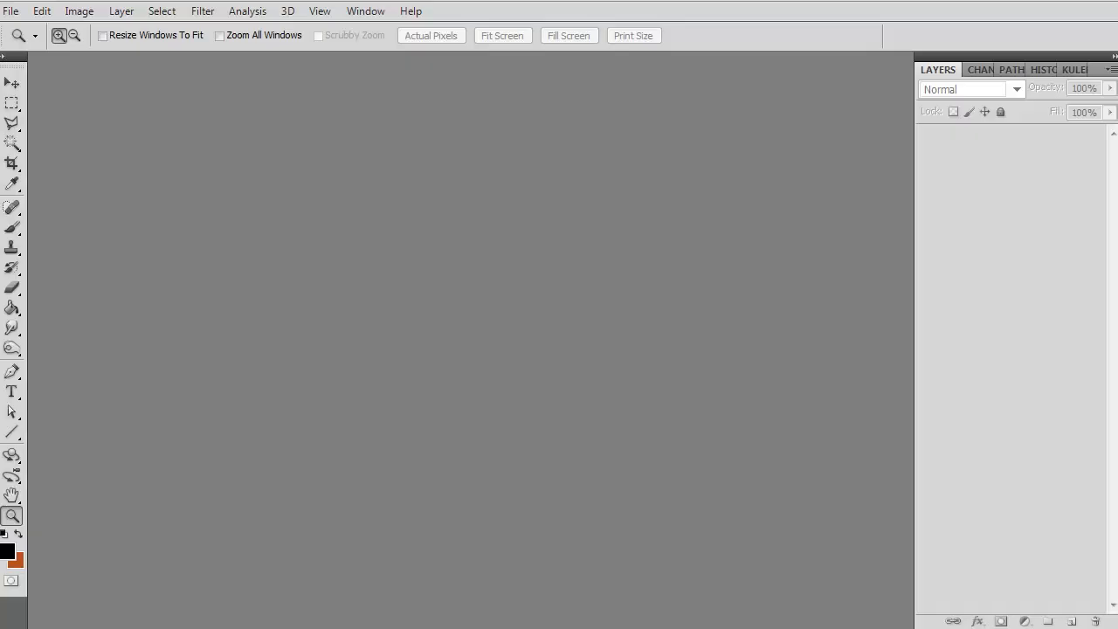
# Browse the exported TIFF maps and select the Shortsdm and Shorts-NM files
pyautogui.click(11, 10)
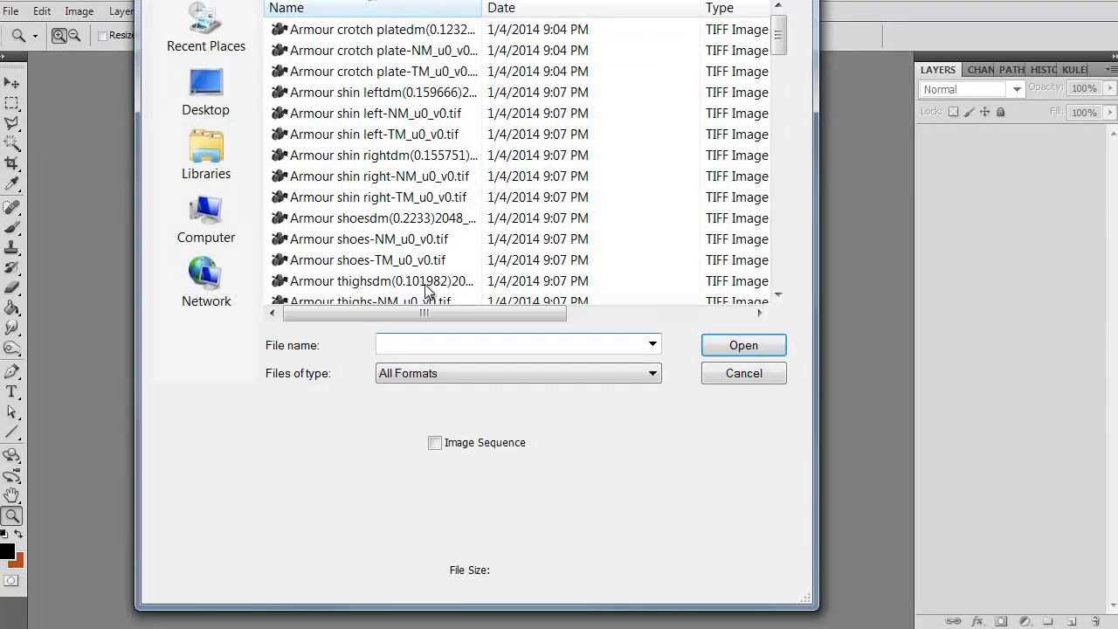
pyautogui.scroll(-3)
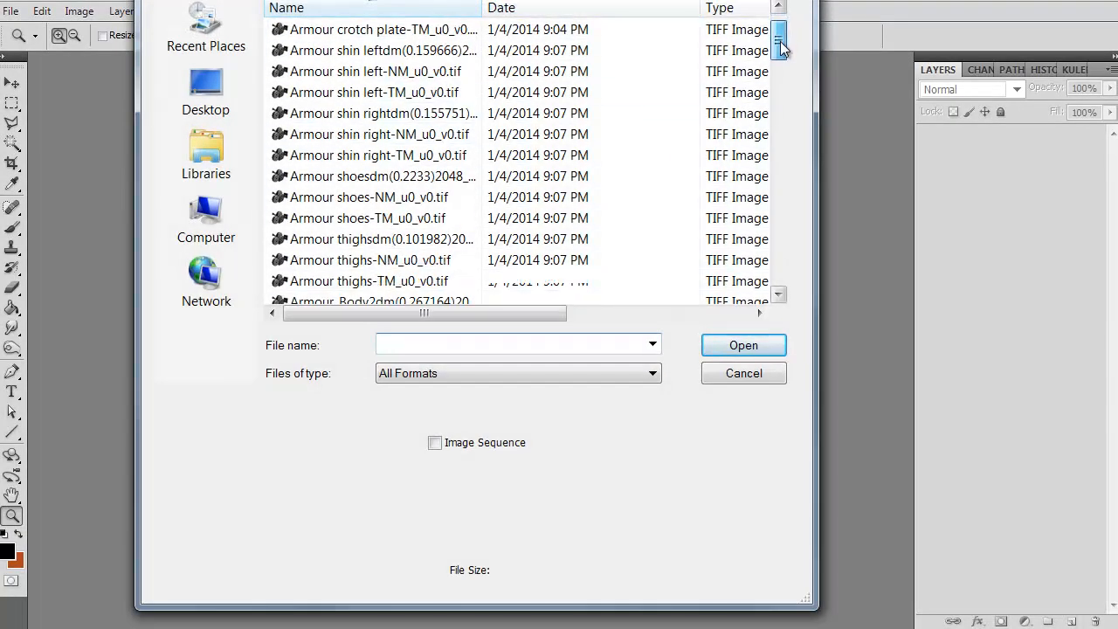
pyautogui.scroll(-3)
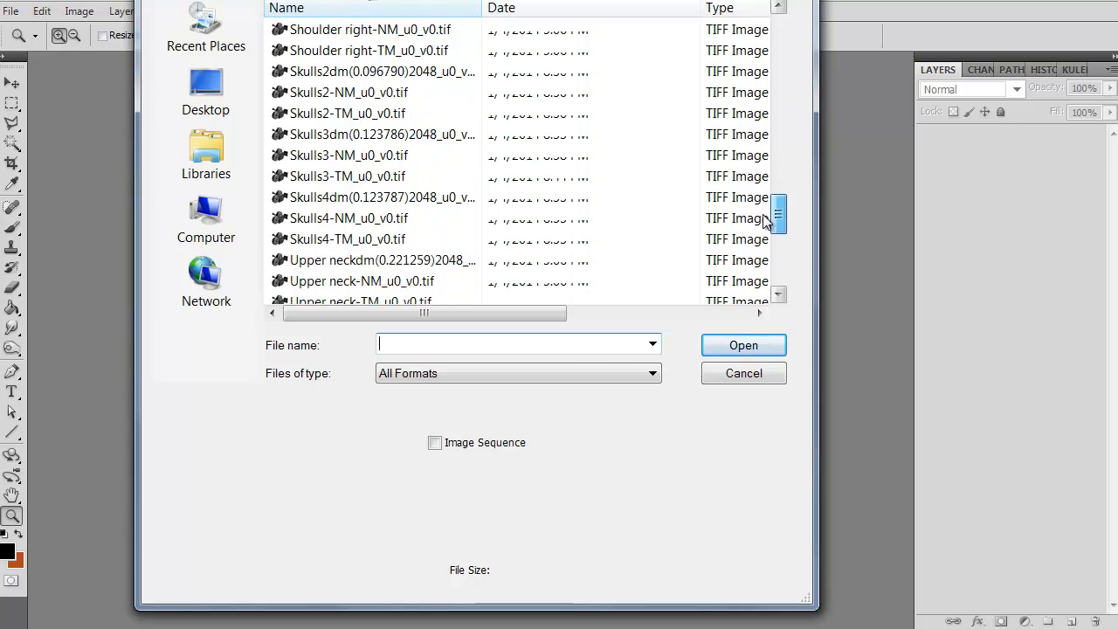
pyautogui.scroll(-3)
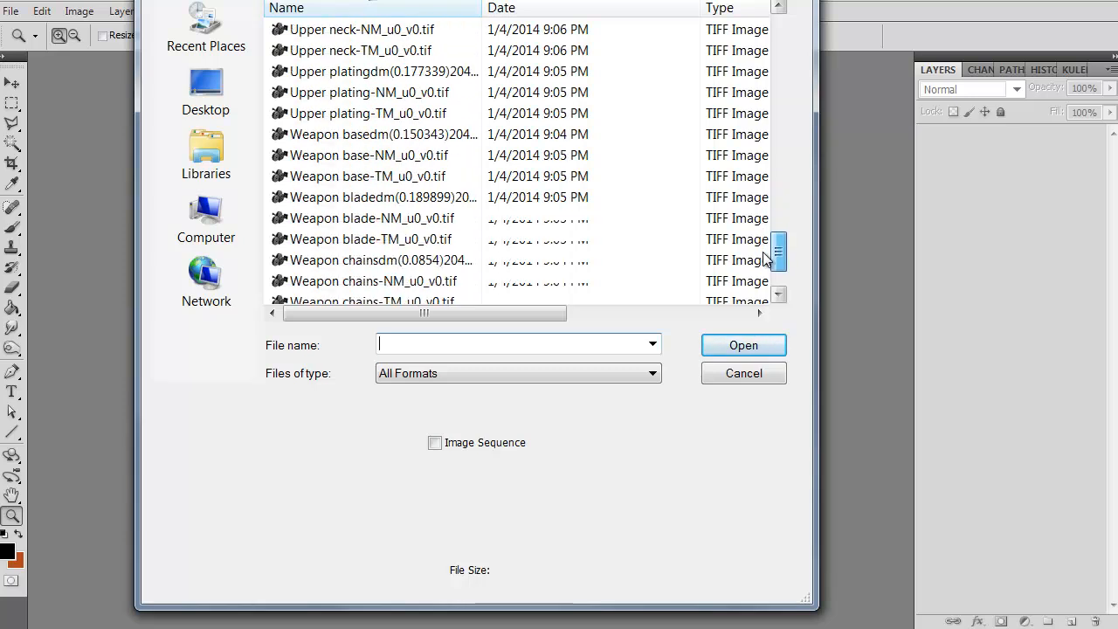
pyautogui.scroll(3)
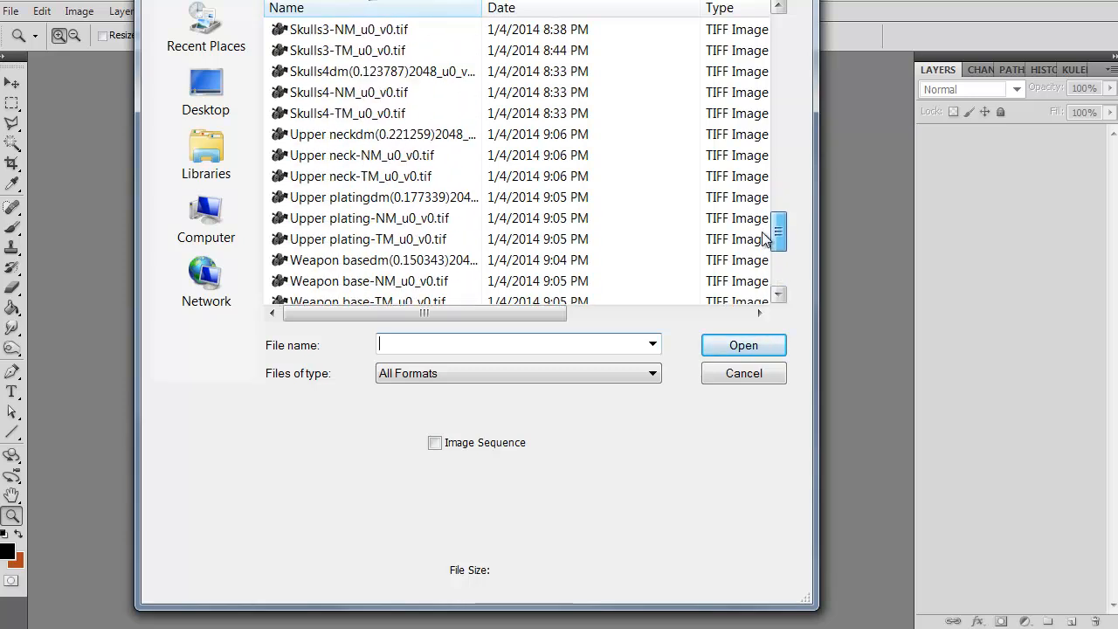
pyautogui.scroll(3)
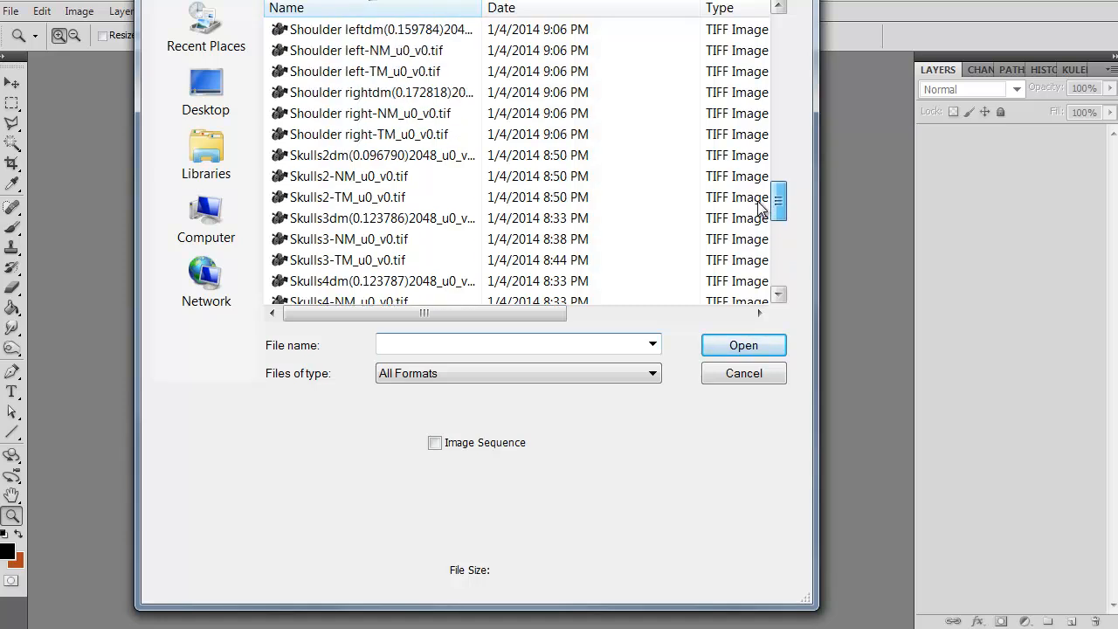
pyautogui.scroll(3)
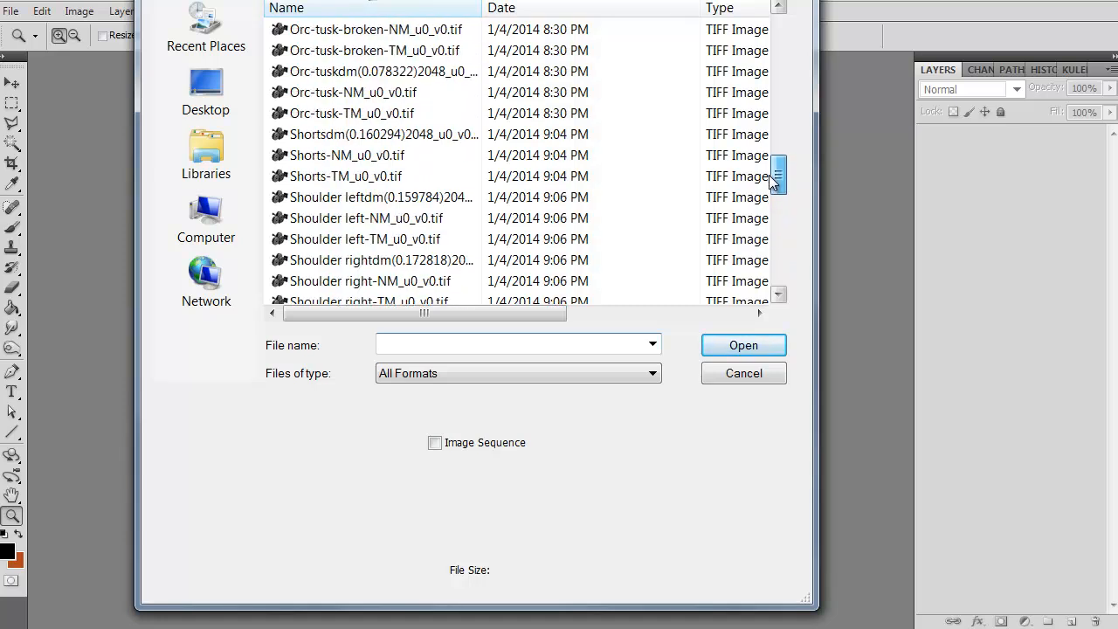
pyautogui.scroll(3)
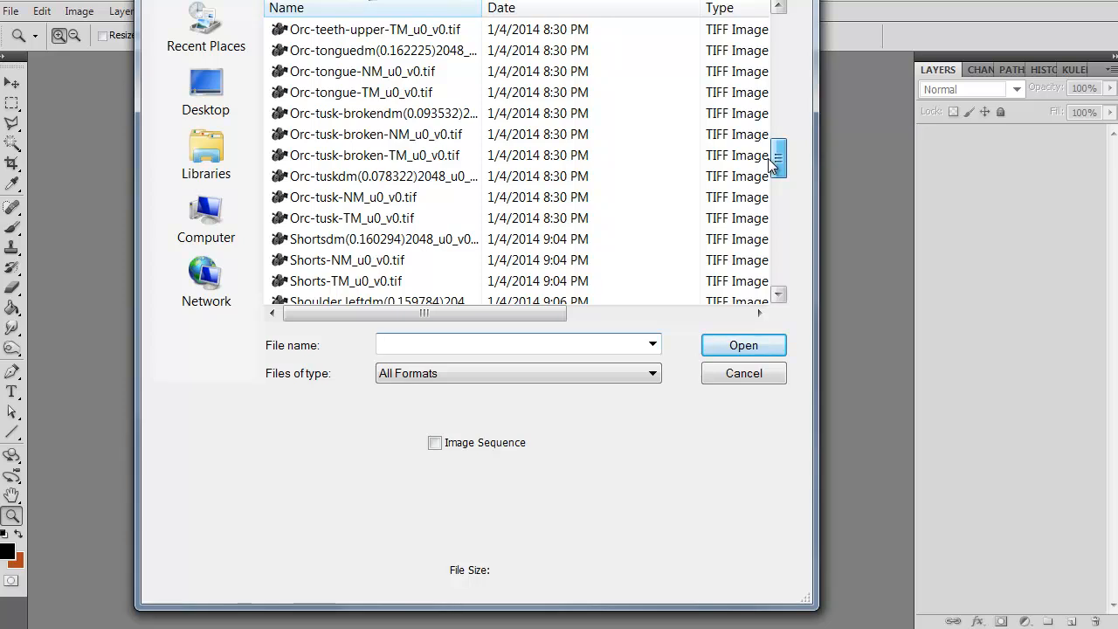
pyautogui.scroll(-3)
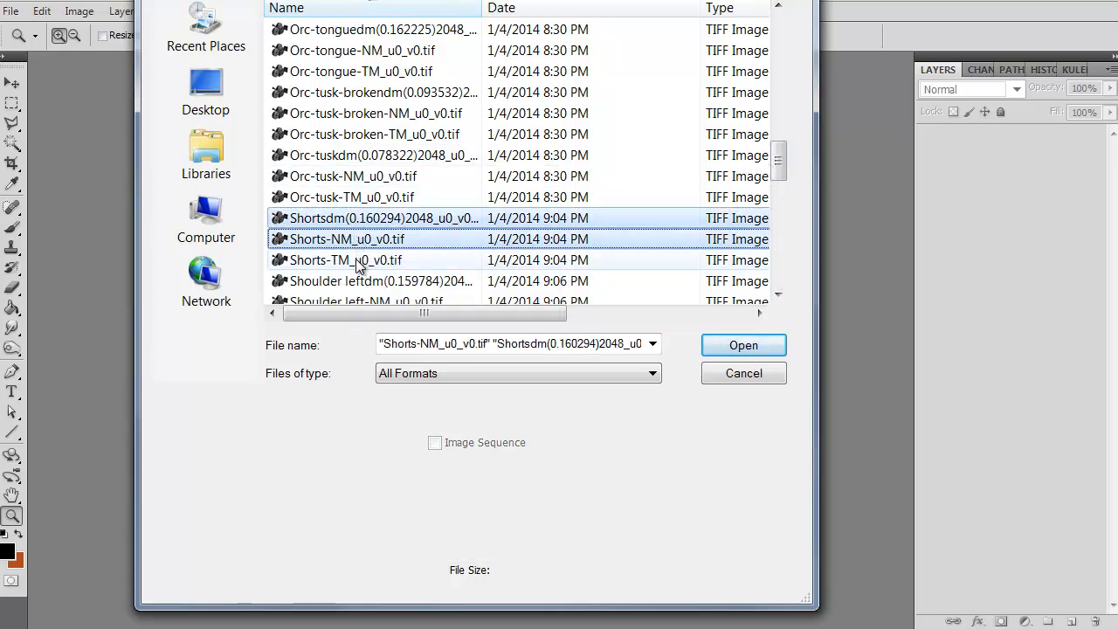
pyautogui.click(743, 345)
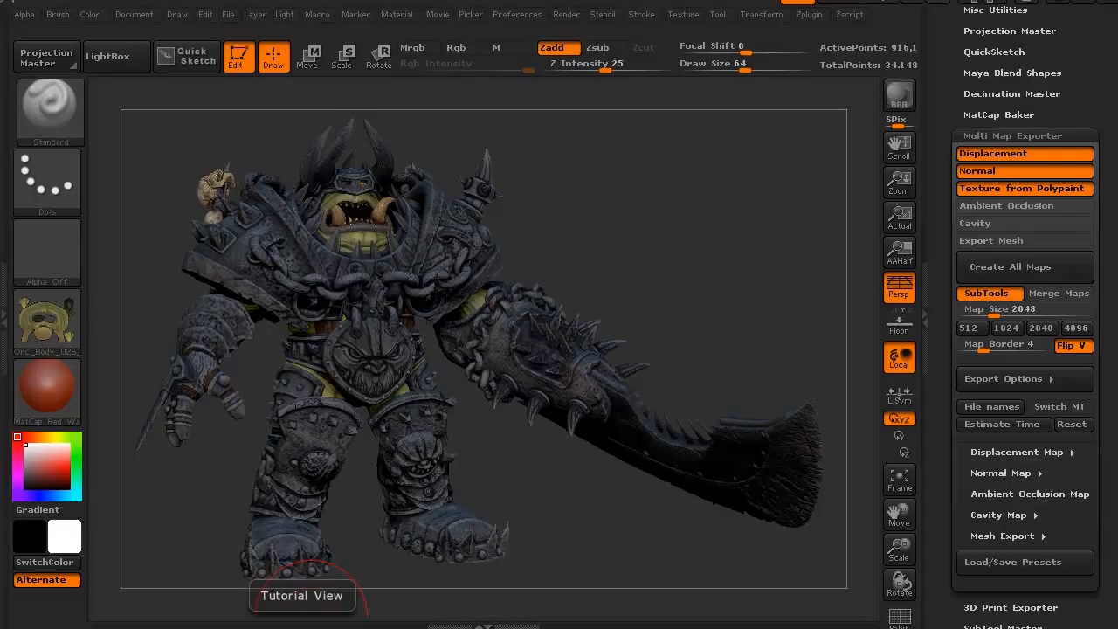
pyautogui.moveTo(1059, 293)
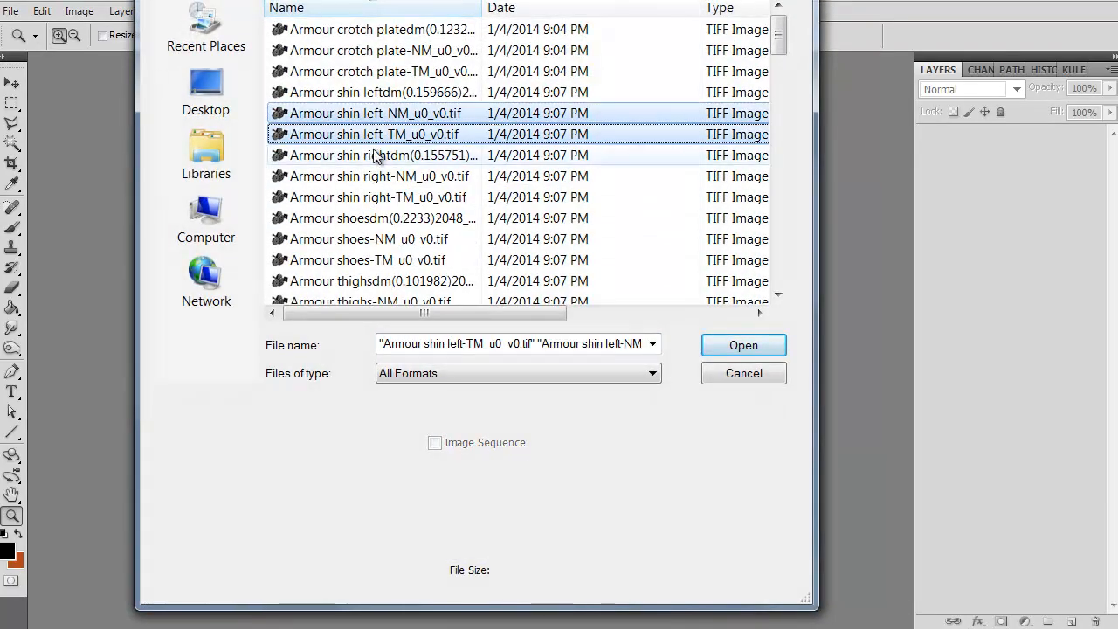
pyautogui.click(743, 346)
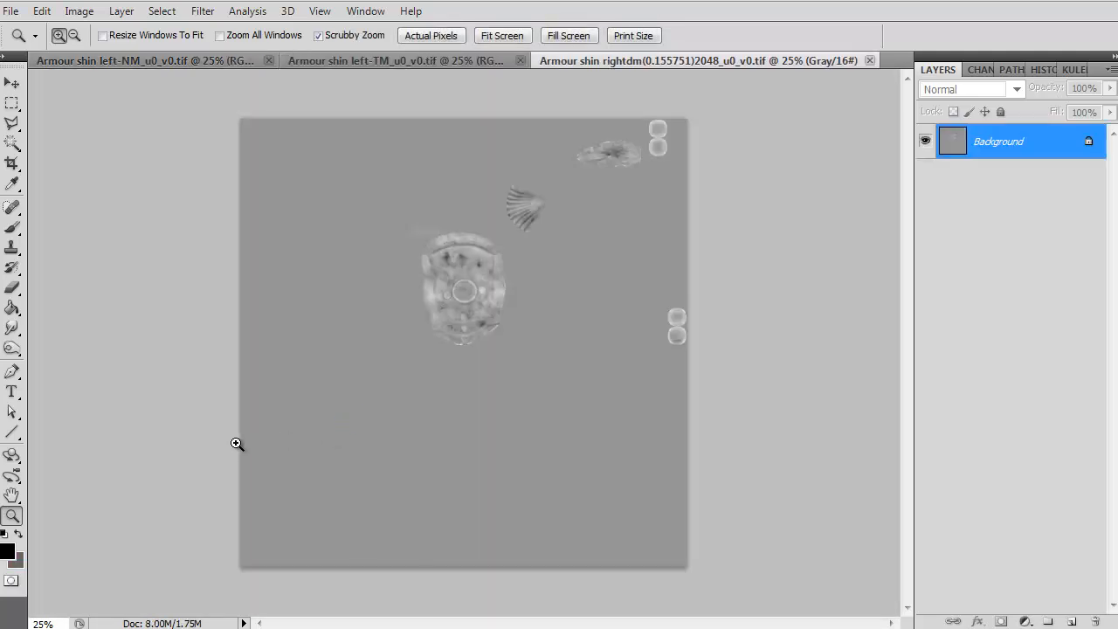
pyautogui.click(398, 60)
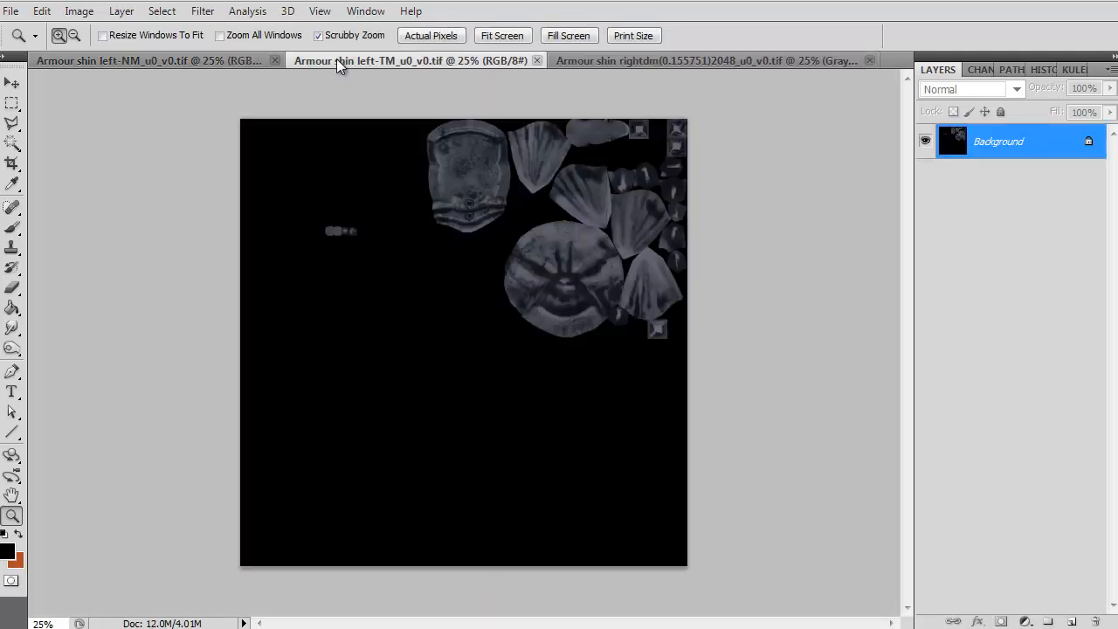
pyautogui.click(132, 61)
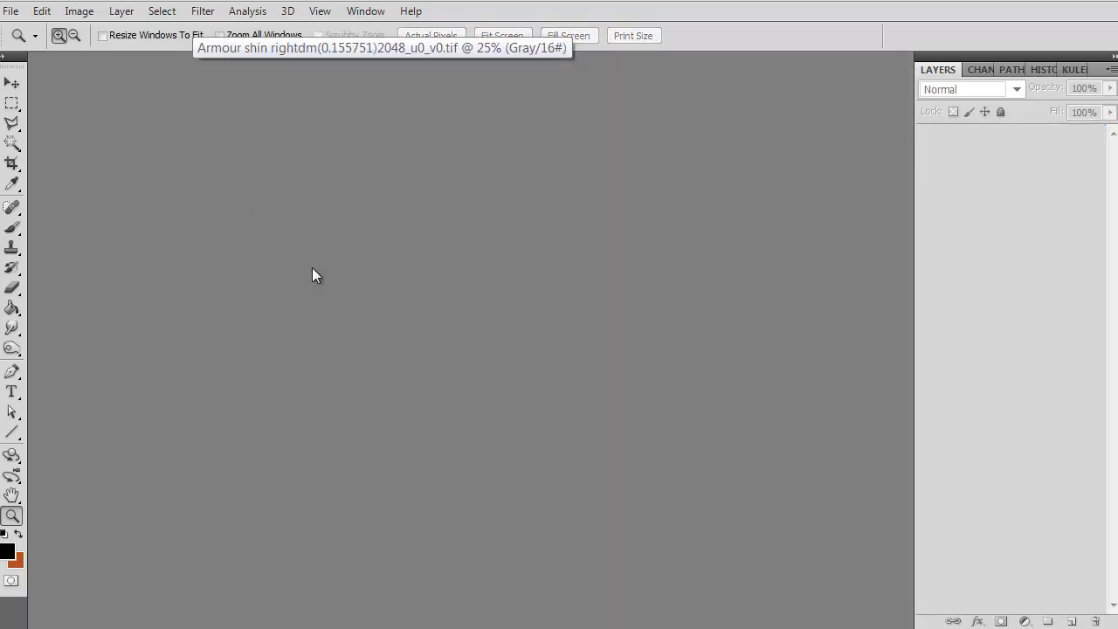
# Open the three Armour crotch plate TIFFs, then view displacement and return to texture
pyautogui.click(11, 11)
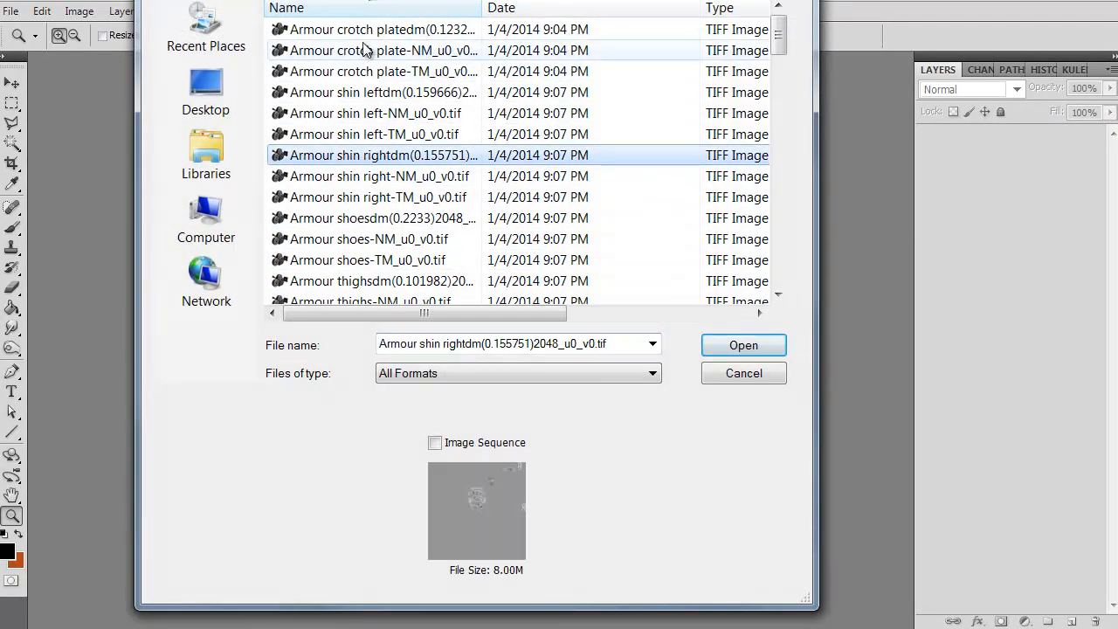
pyautogui.click(743, 345)
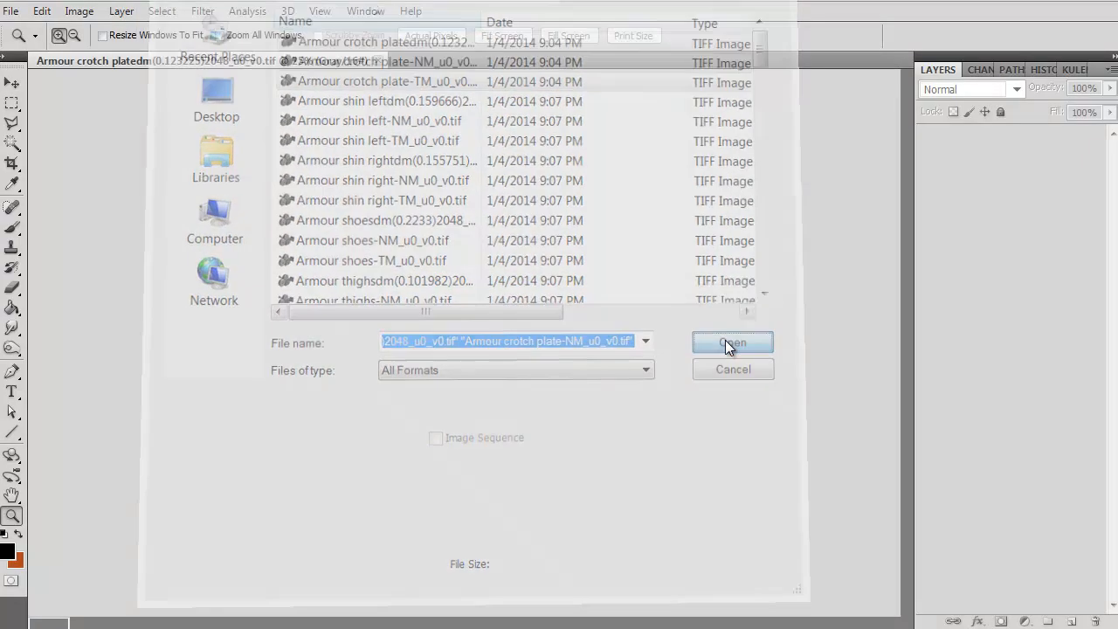
pyautogui.click(732, 342)
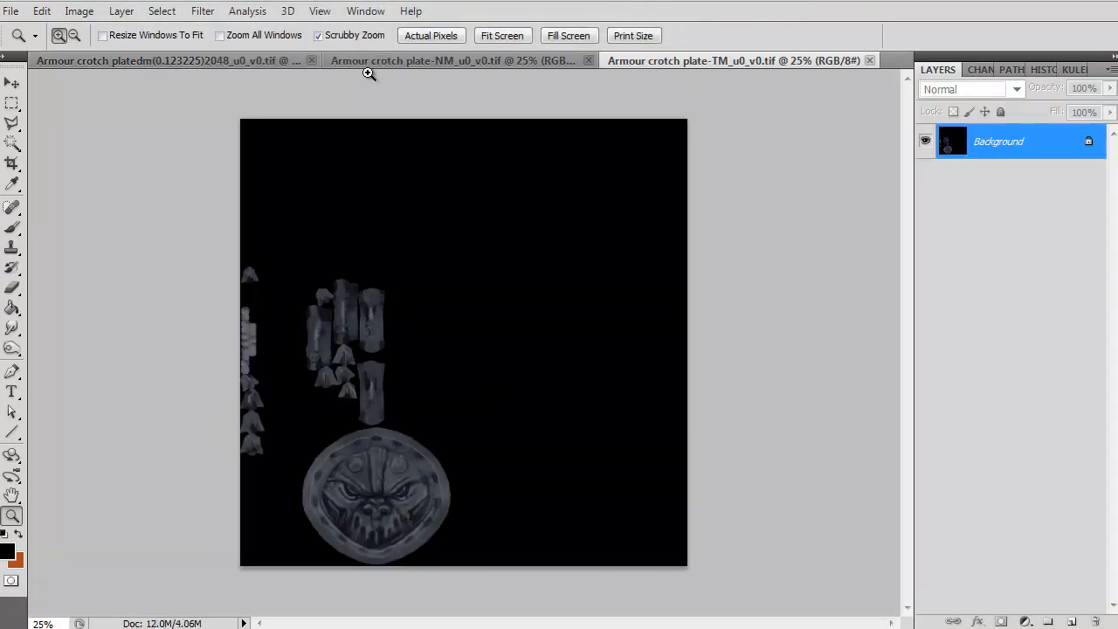
pyautogui.click(455, 61)
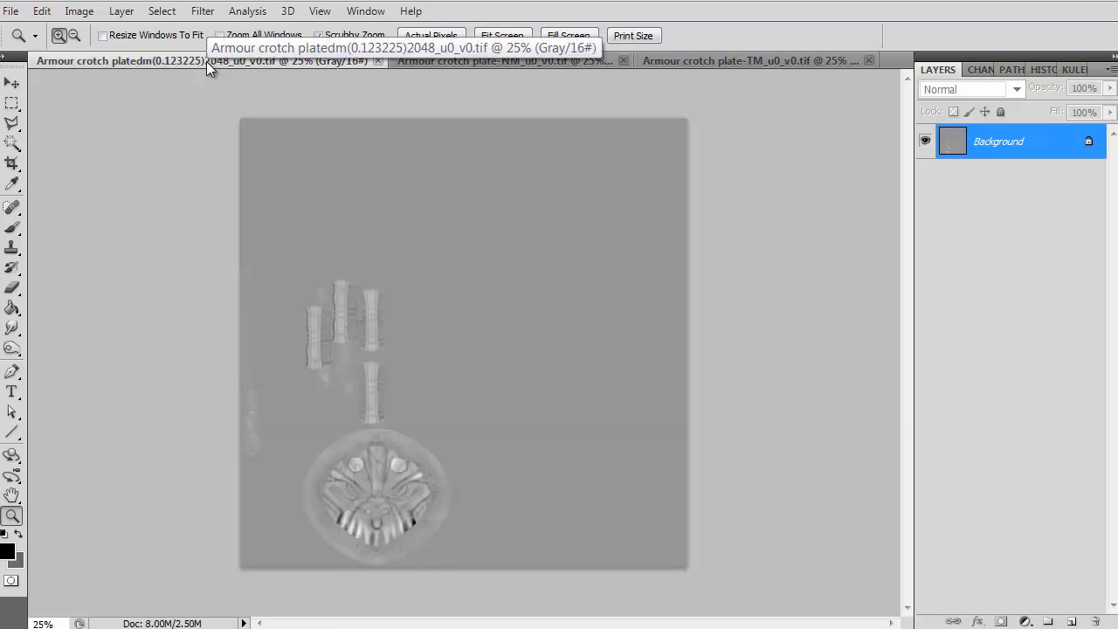
pyautogui.click(738, 60)
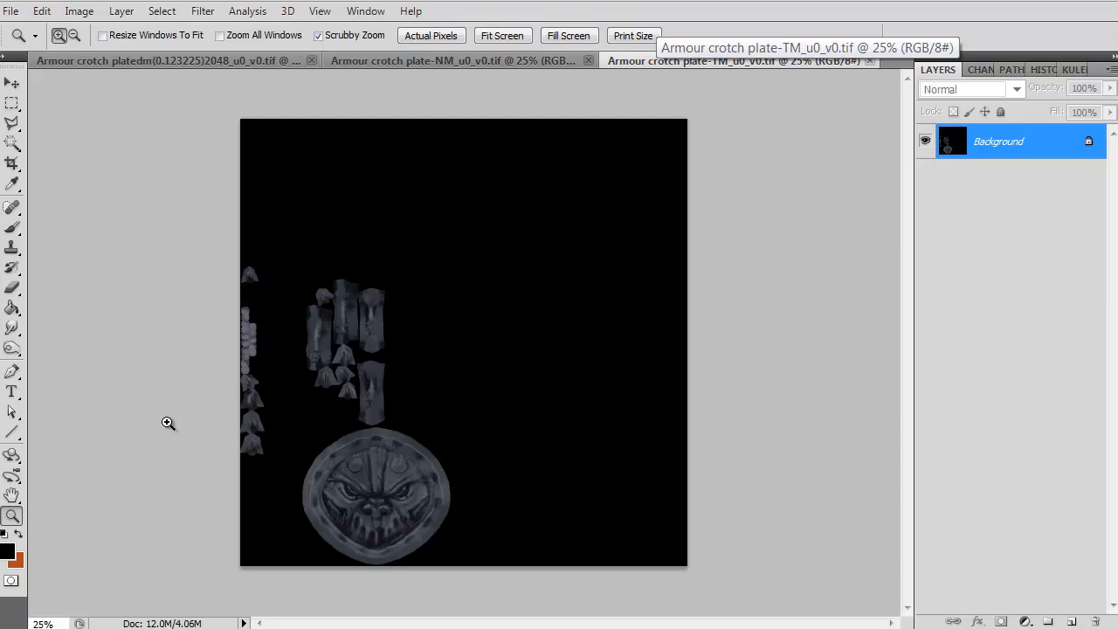
pyautogui.moveTo(166, 312)
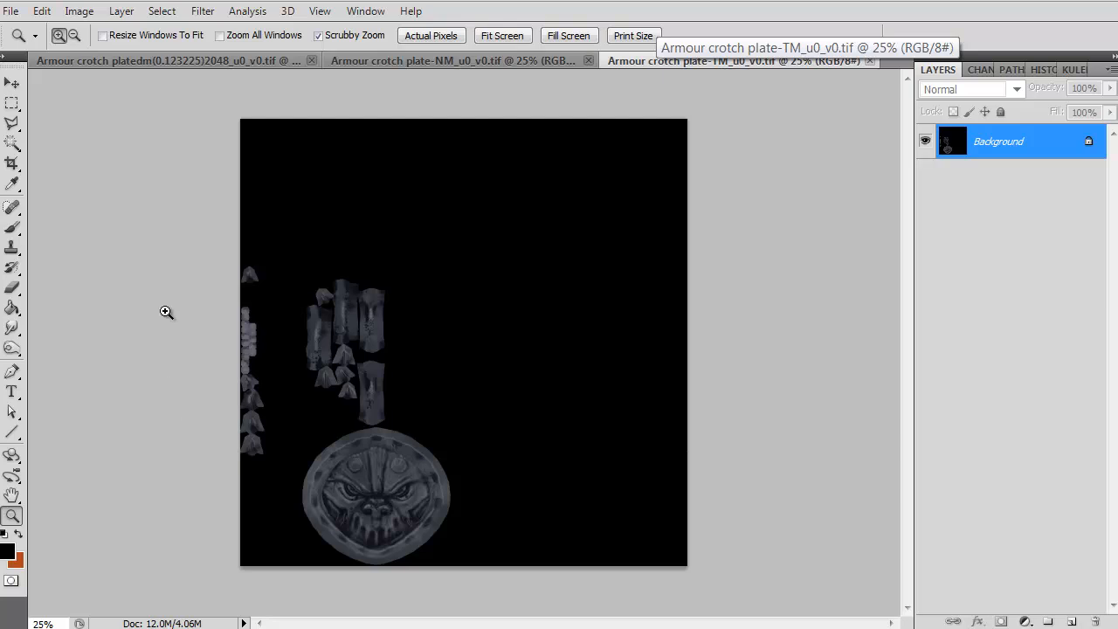
pyautogui.moveTo(190, 374)
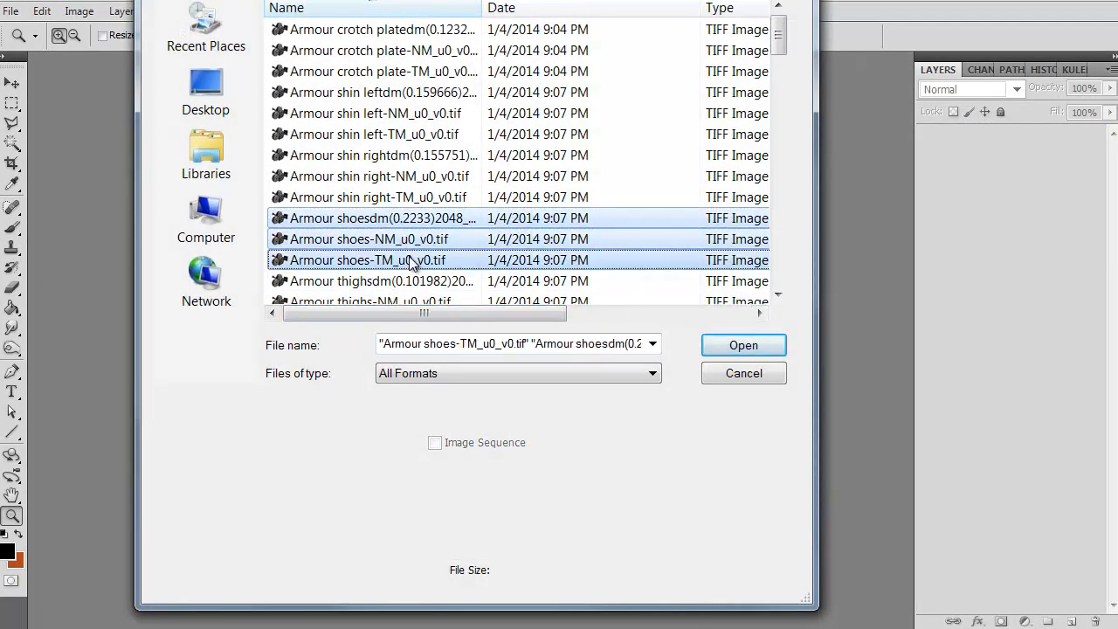
# Switch to the Armour shoesdm document to view the displacement map
pyautogui.click(743, 345)
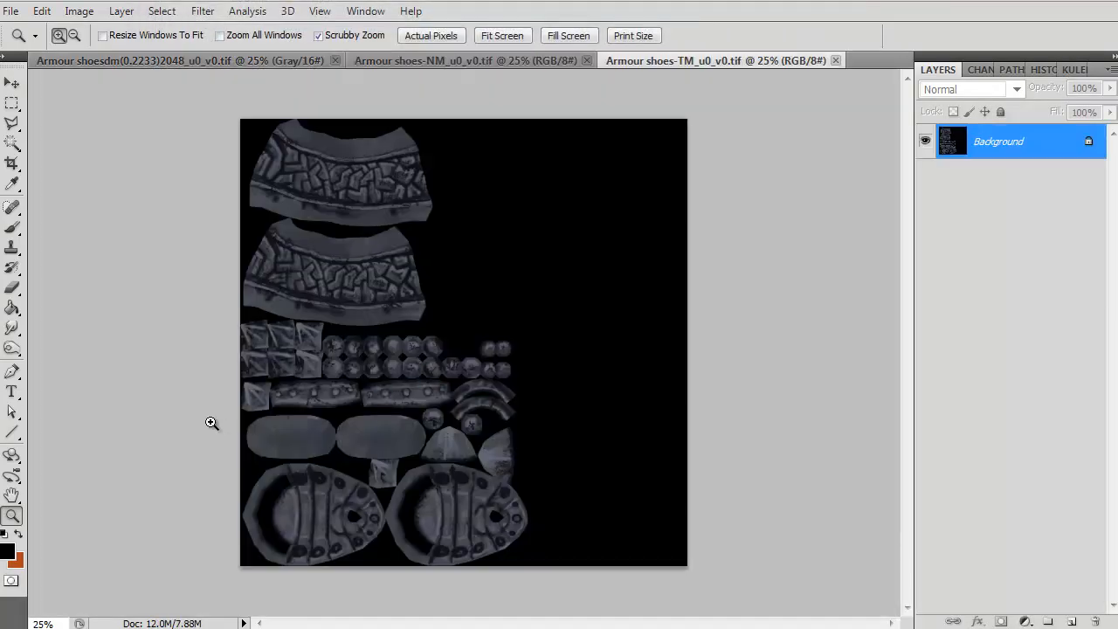
pyautogui.moveTo(464, 94)
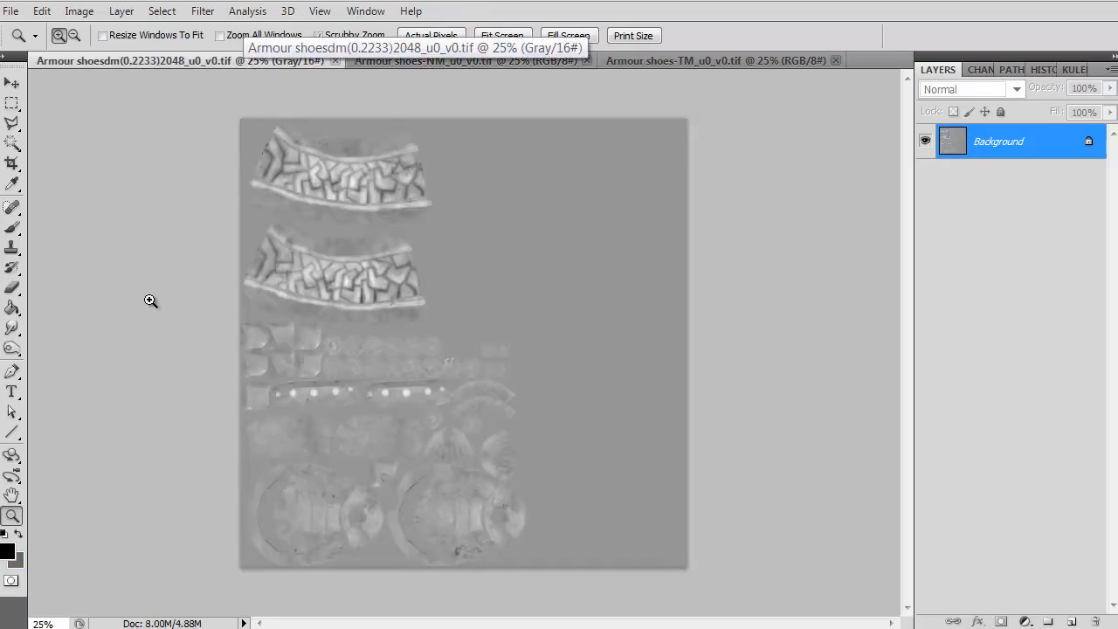
pyautogui.moveTo(164, 294)
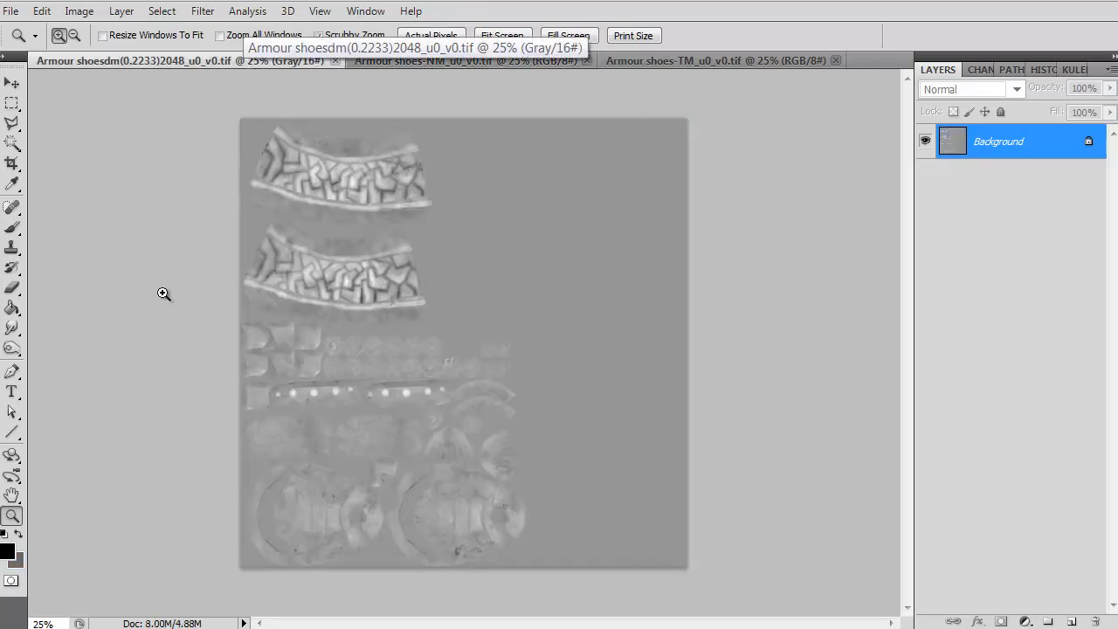
pyautogui.moveTo(314, 492)
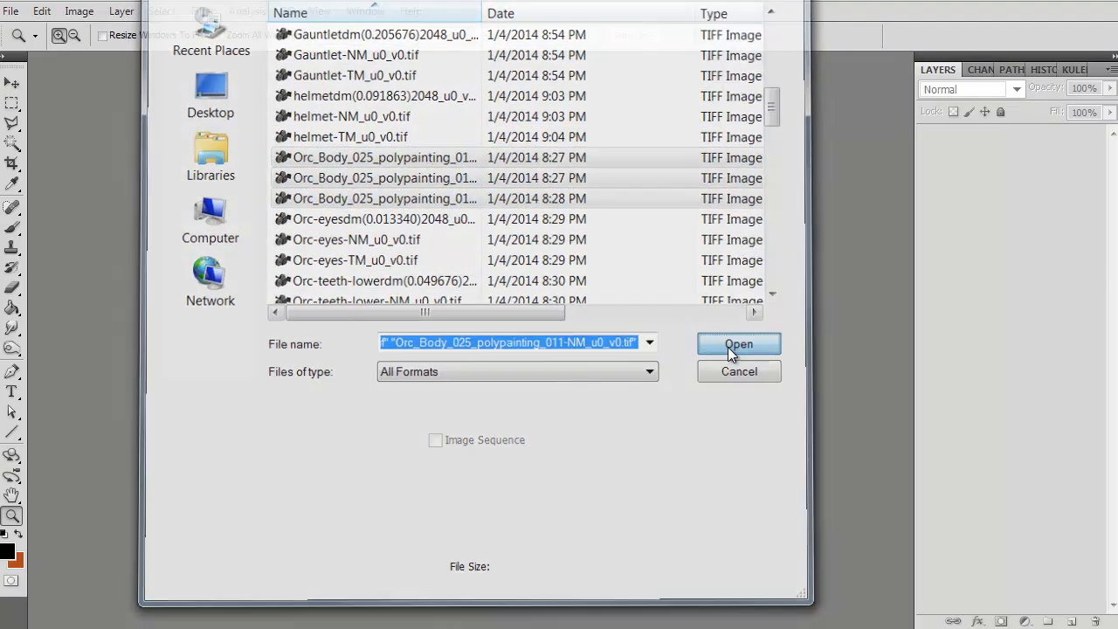
# Open the Orc_Body polypainting TIFF maps, review them, and close the documents
pyautogui.click(738, 344)
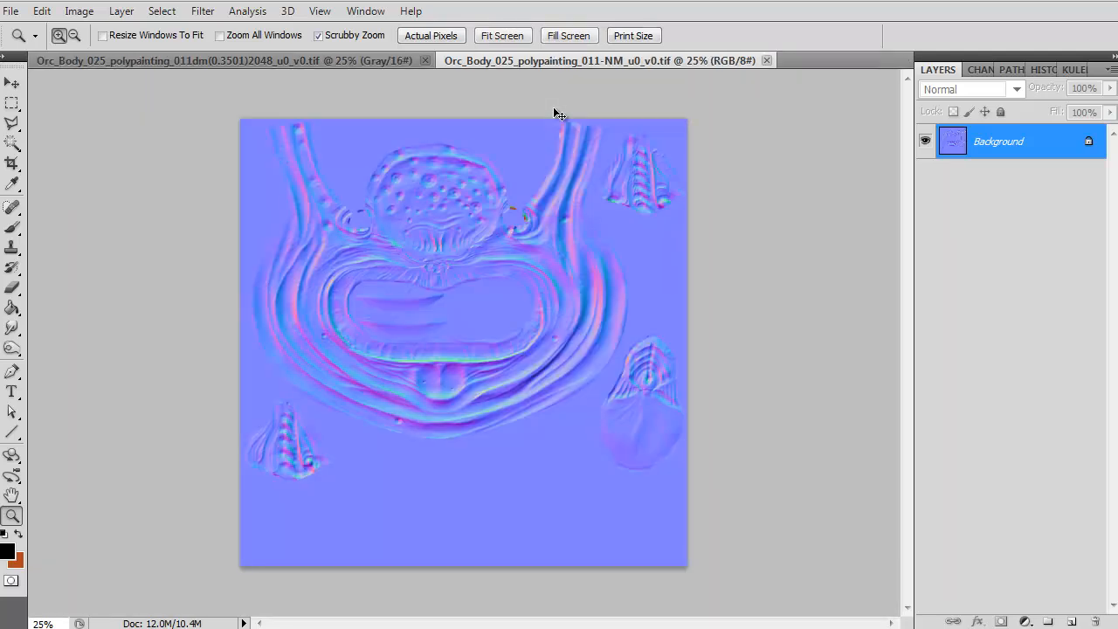
pyautogui.click(12, 11)
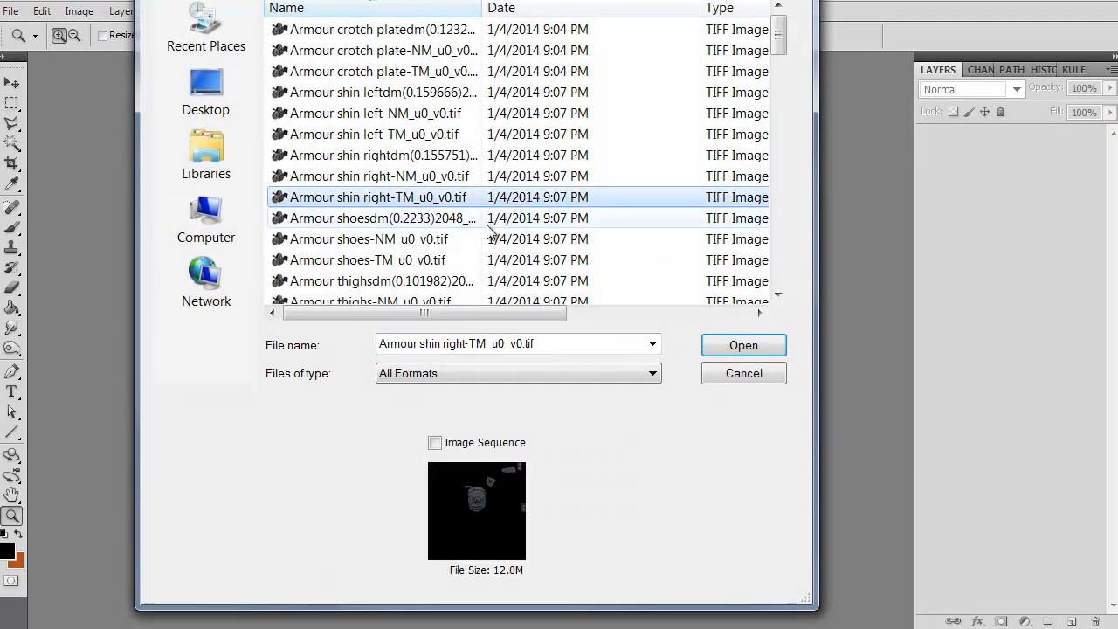
pyautogui.scroll(3)
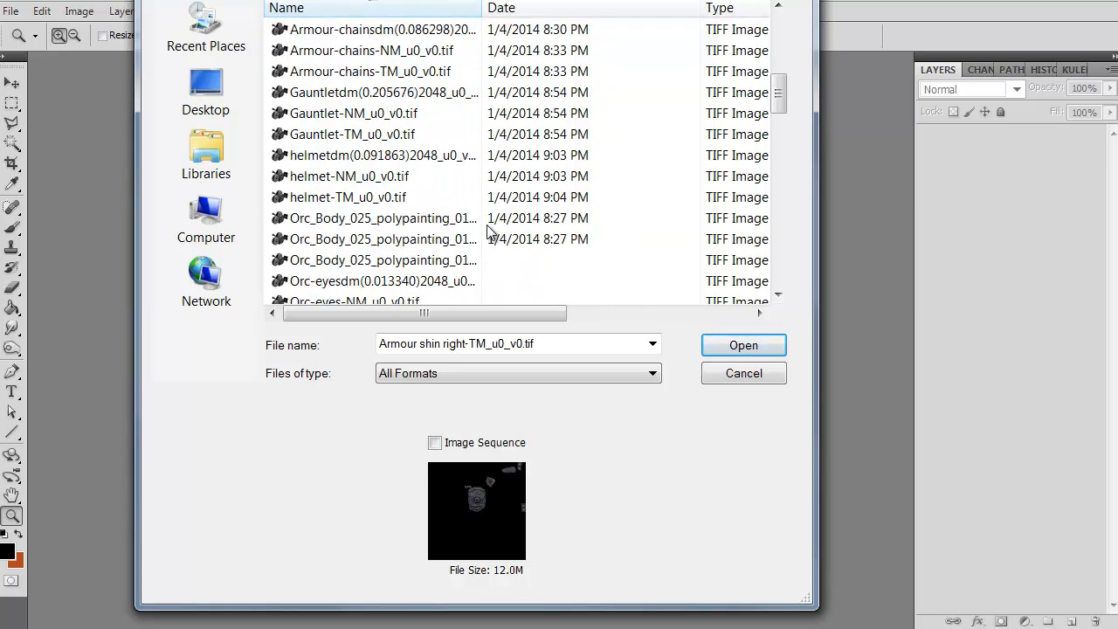
pyautogui.click(382, 239)
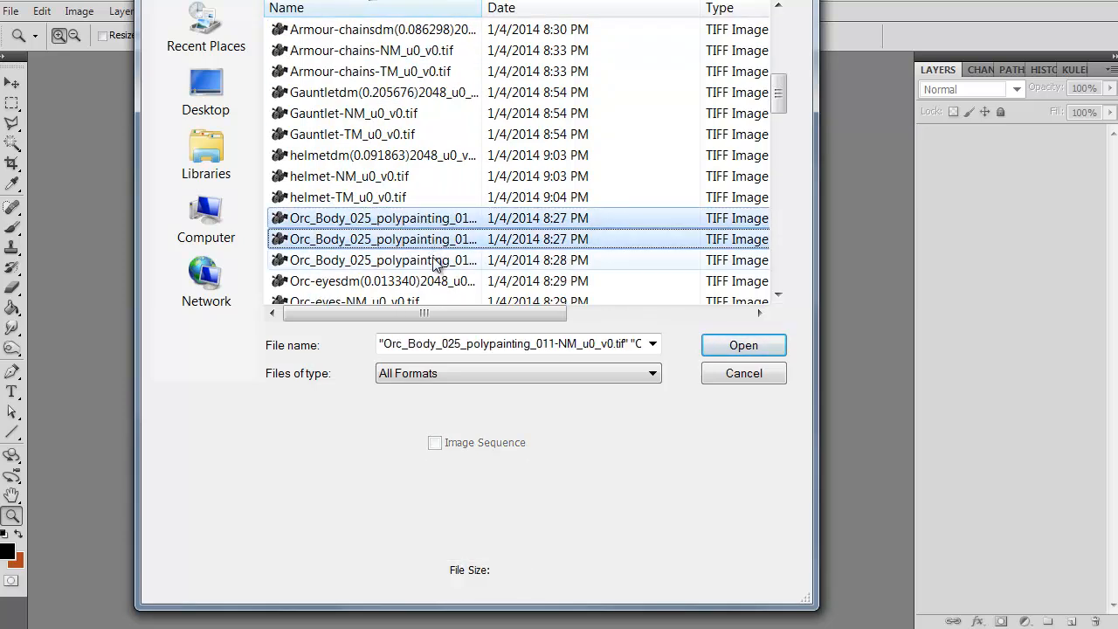
pyautogui.click(743, 345)
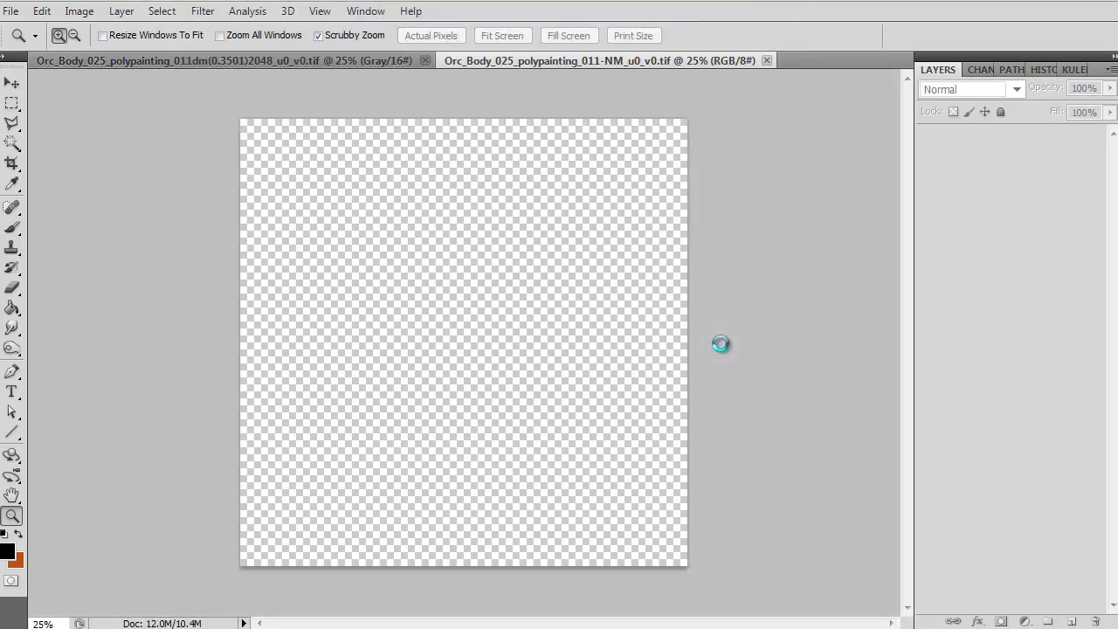
pyautogui.click(767, 60)
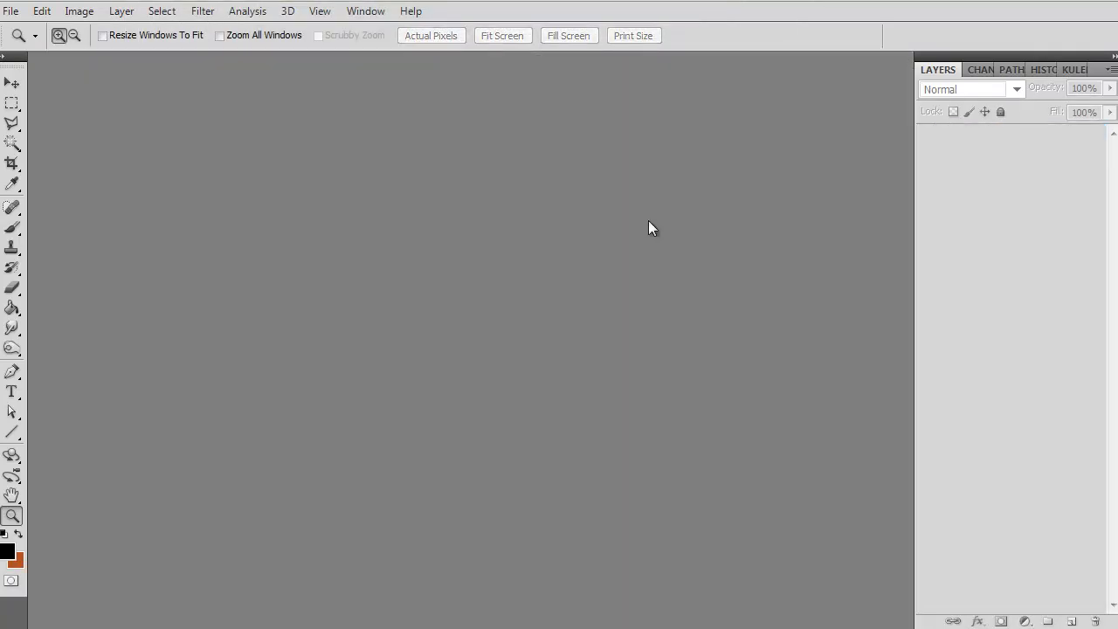
# Open the Armour_Body2 displacement, normal and texture map files
pyautogui.click(11, 10)
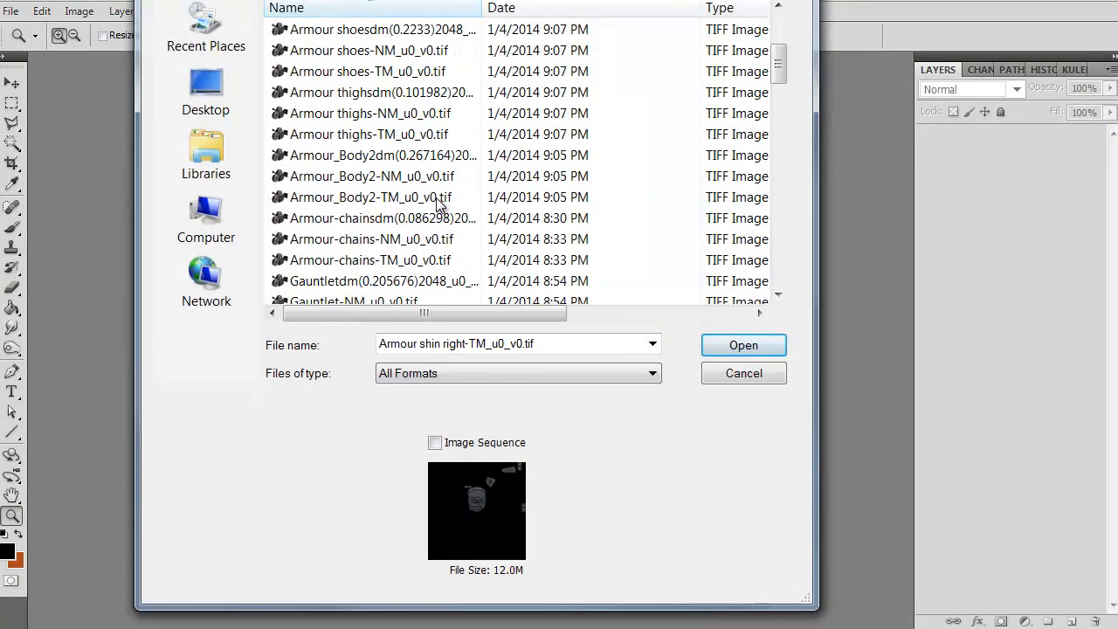
pyautogui.click(381, 155)
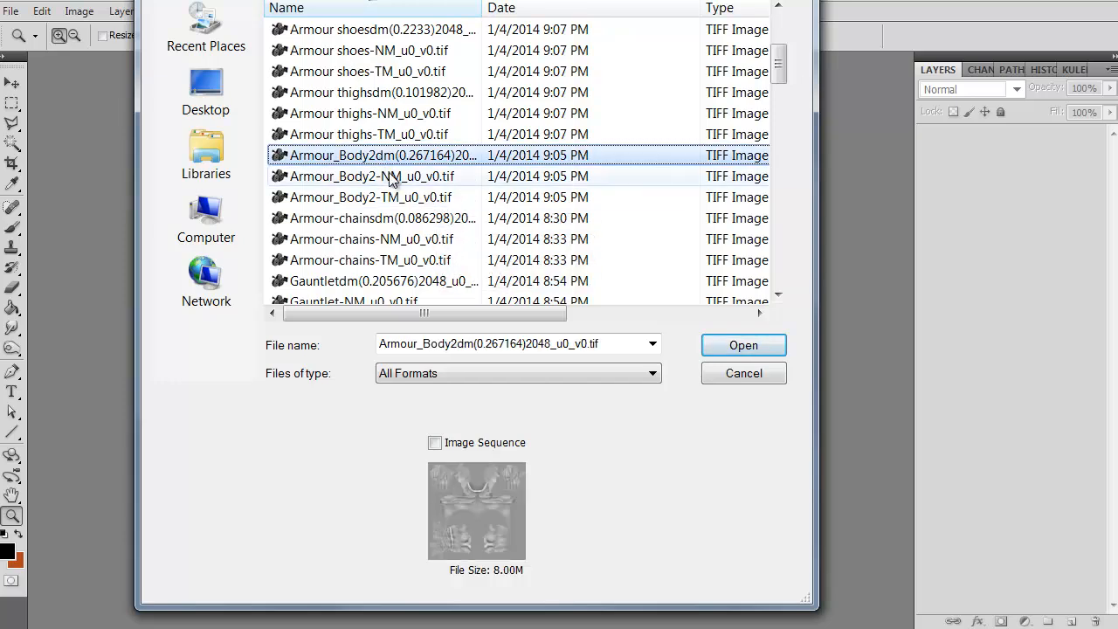
pyautogui.click(744, 345)
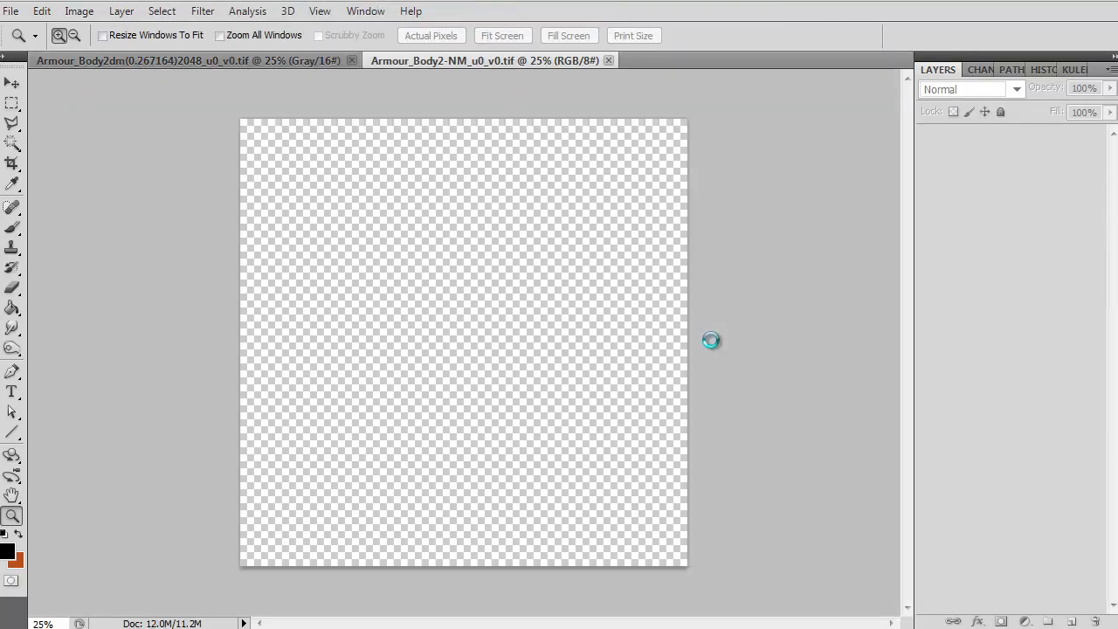
pyautogui.click(742, 60)
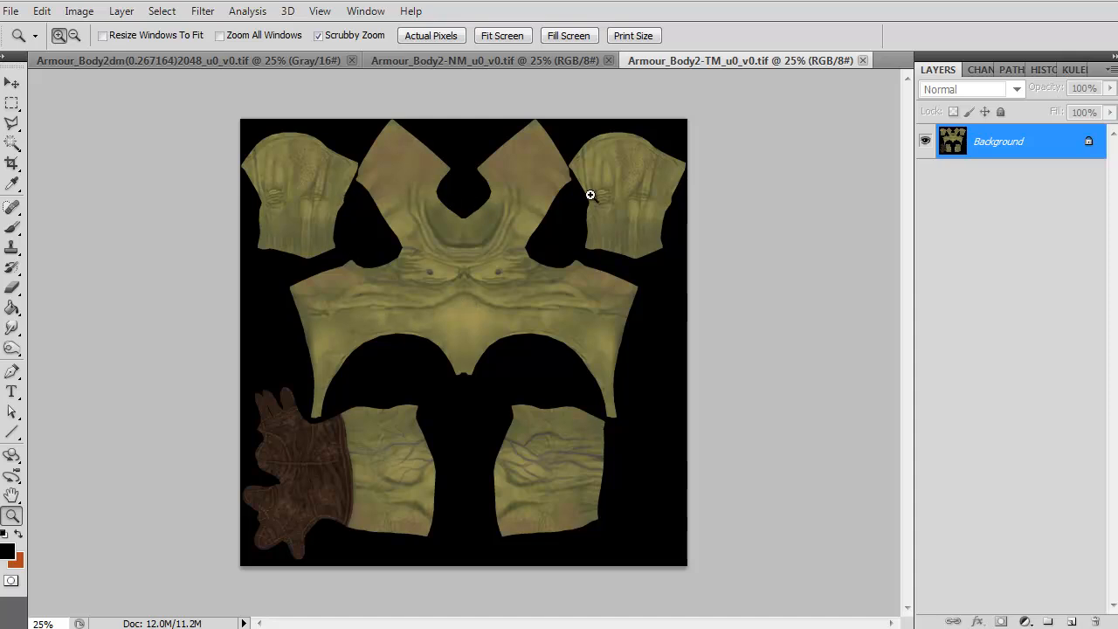
pyautogui.moveTo(632, 167)
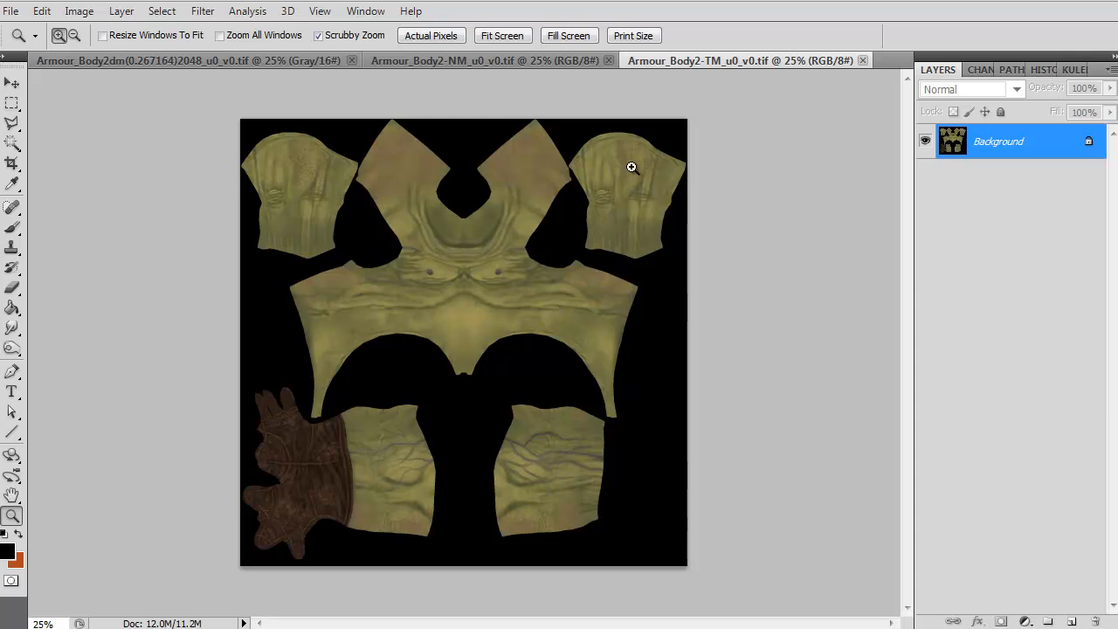
pyautogui.moveTo(565, 483)
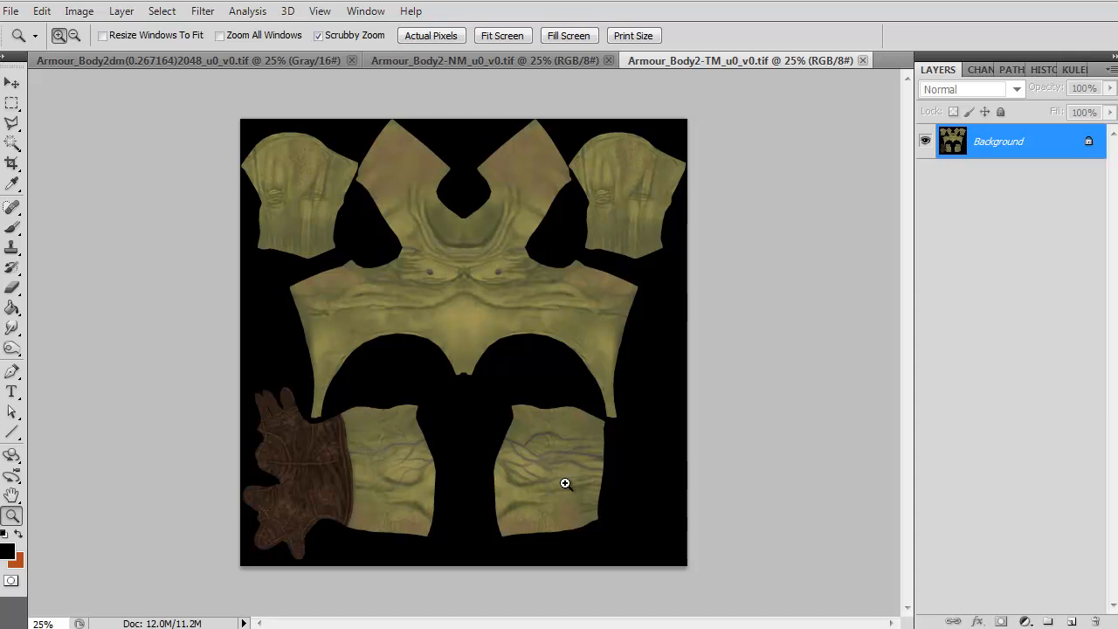
pyautogui.moveTo(600, 470)
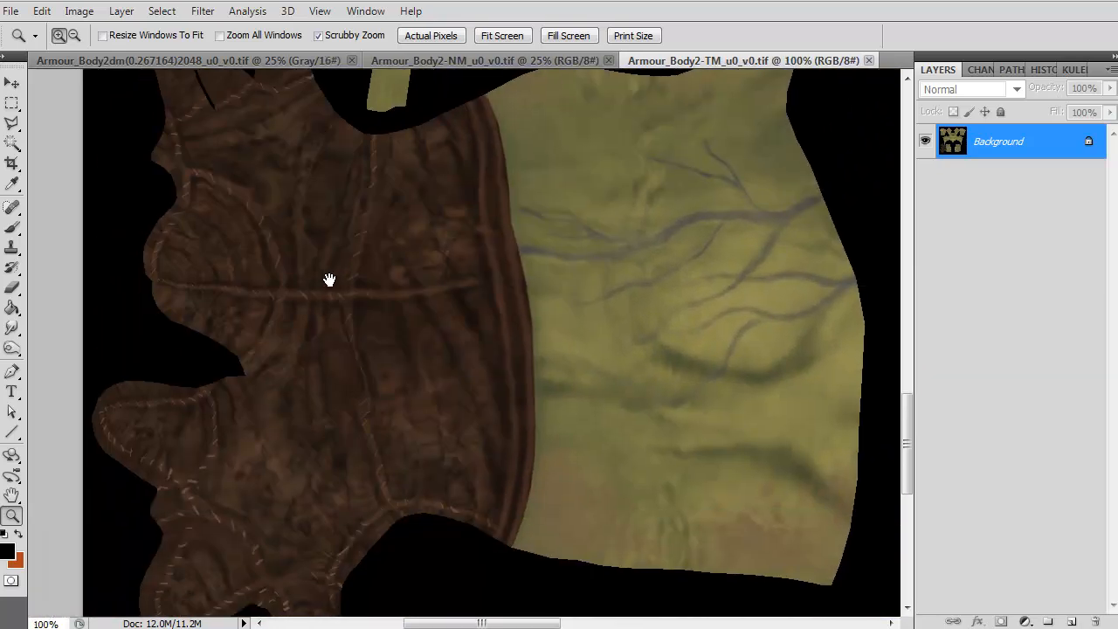
# Pan across the glove texture, close the texture map, and zoom into glove displacement
pyautogui.moveTo(329, 280); pyautogui.dragTo(449, 309)
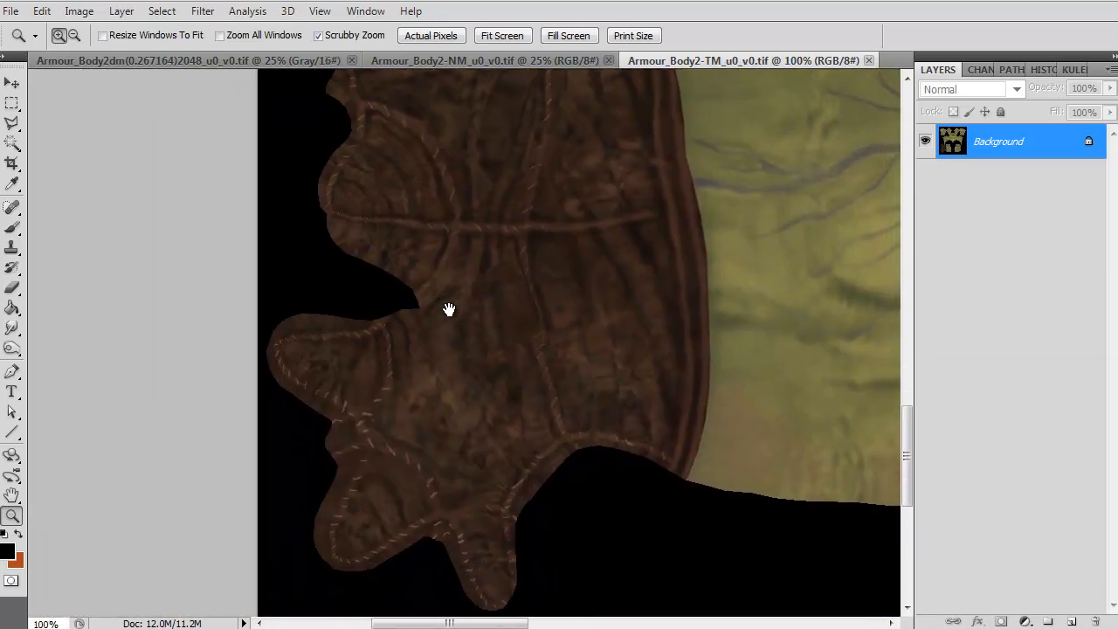
pyautogui.moveTo(449, 309); pyautogui.dragTo(338, 473)
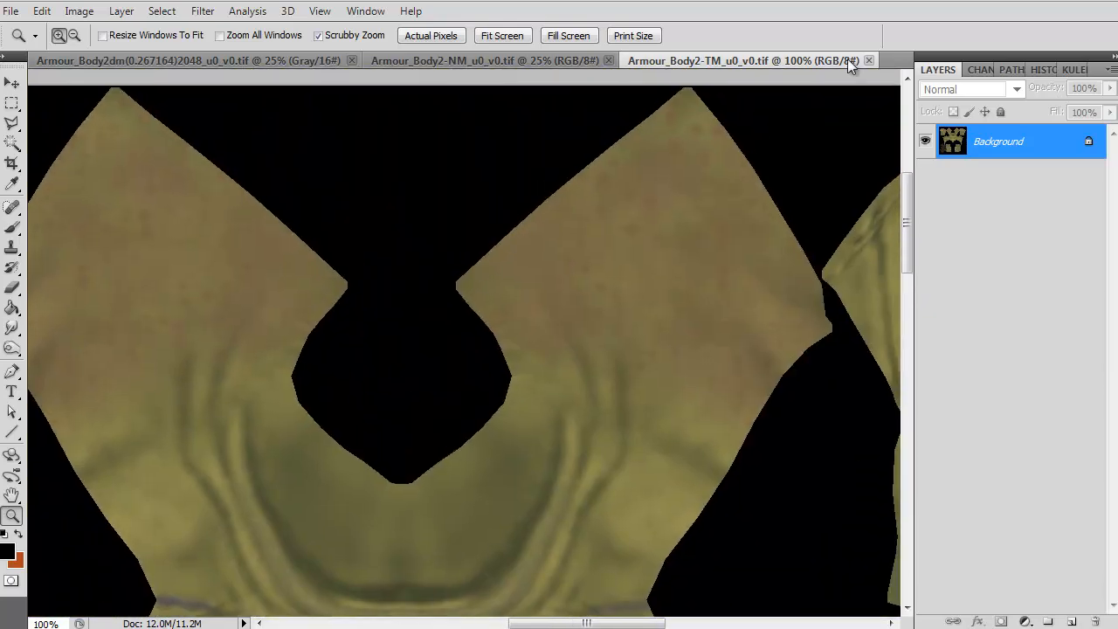
pyautogui.click(869, 61)
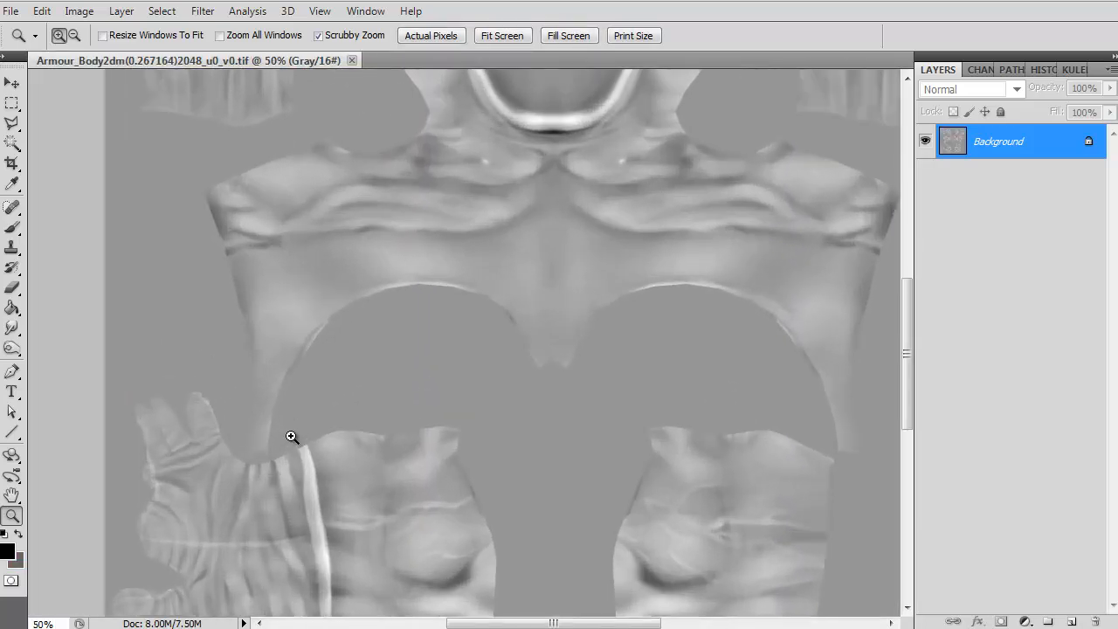
pyautogui.click(292, 436)
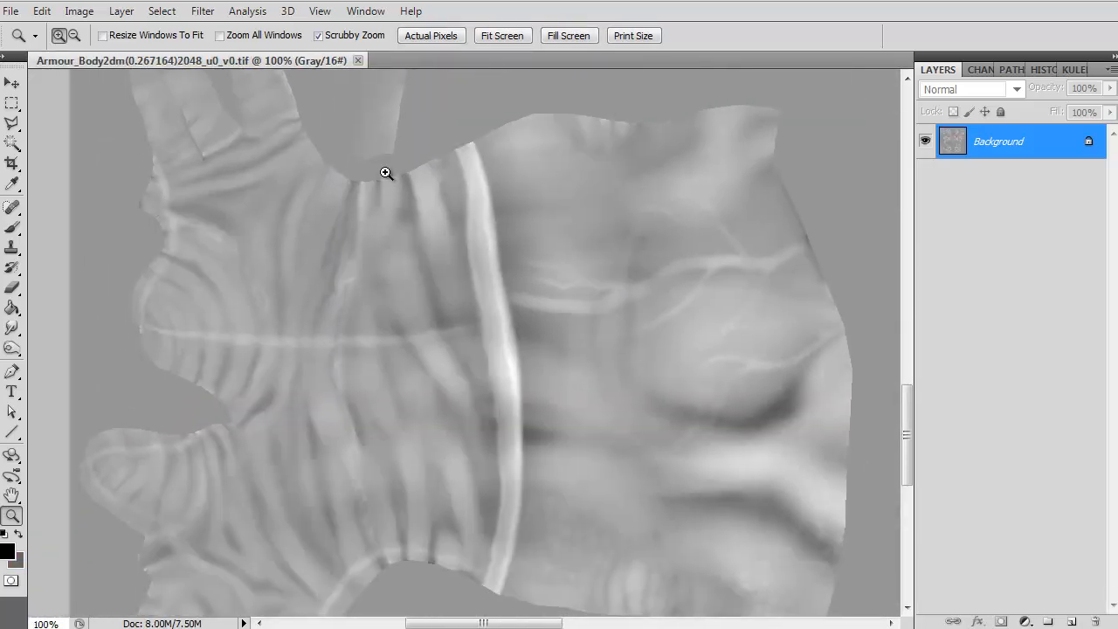
pyautogui.click(358, 60)
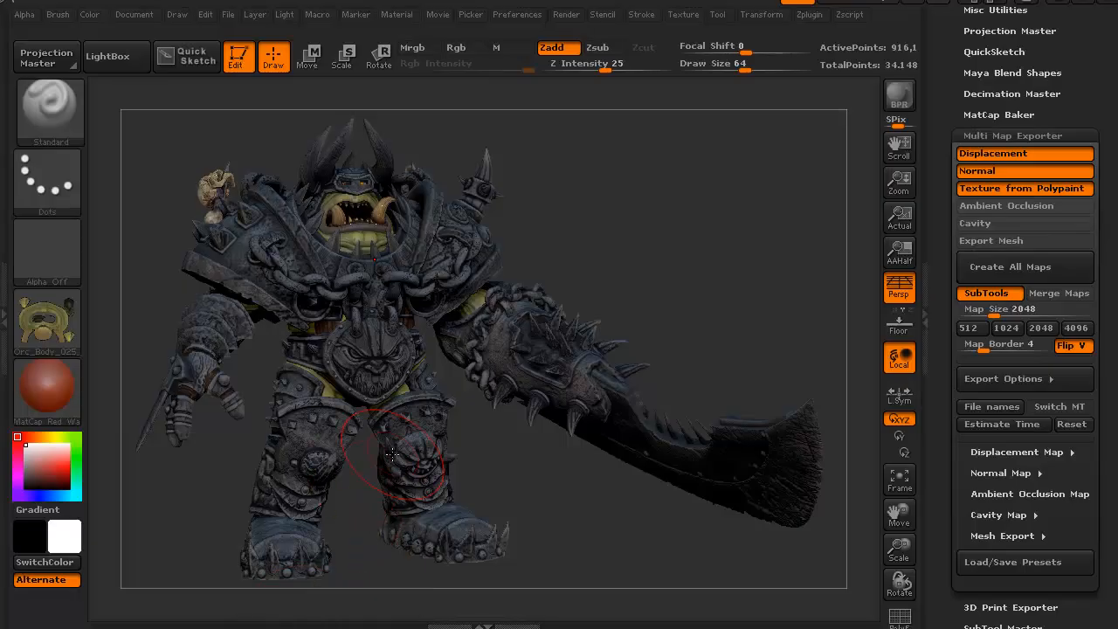
pyautogui.moveTo(545, 483)
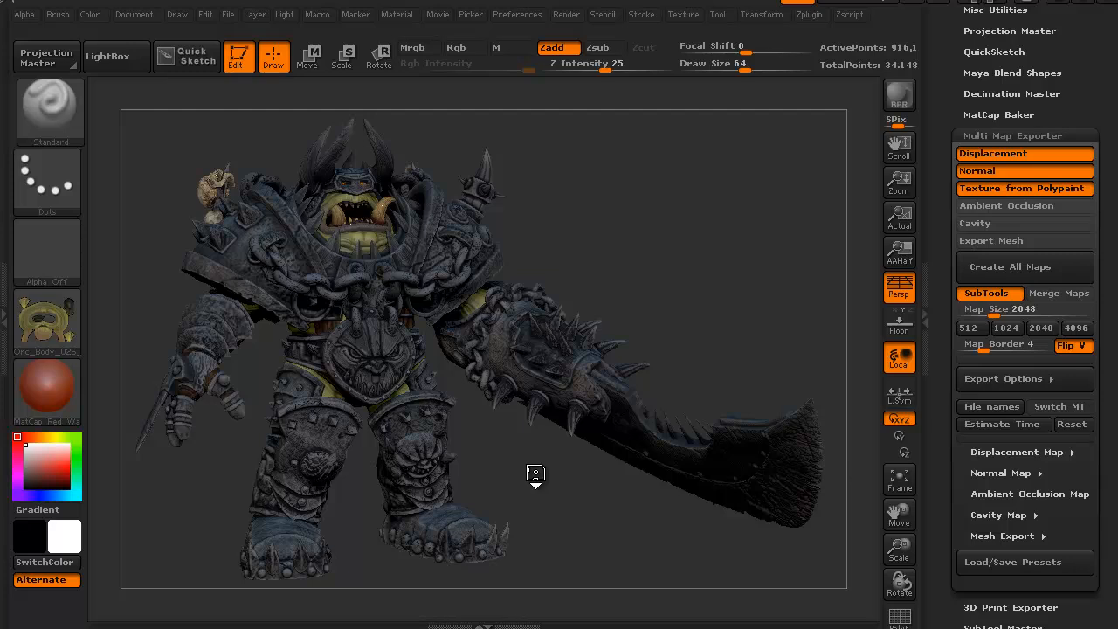
# Orbit the textured orc to view it from another side
pyautogui.moveTo(535, 476); pyautogui.dragTo(555, 484)
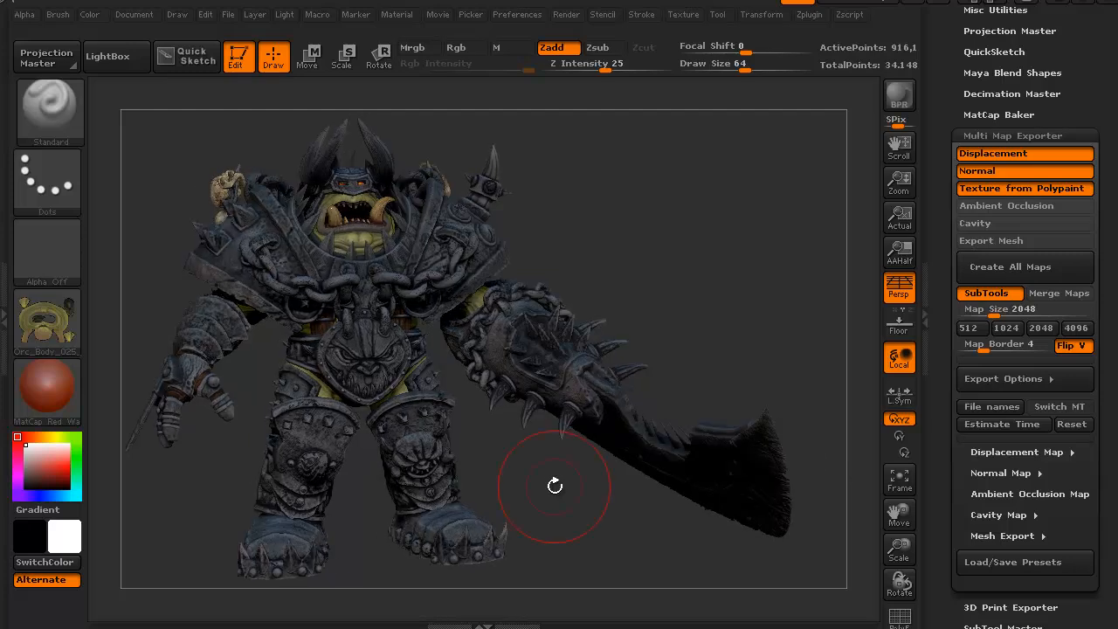